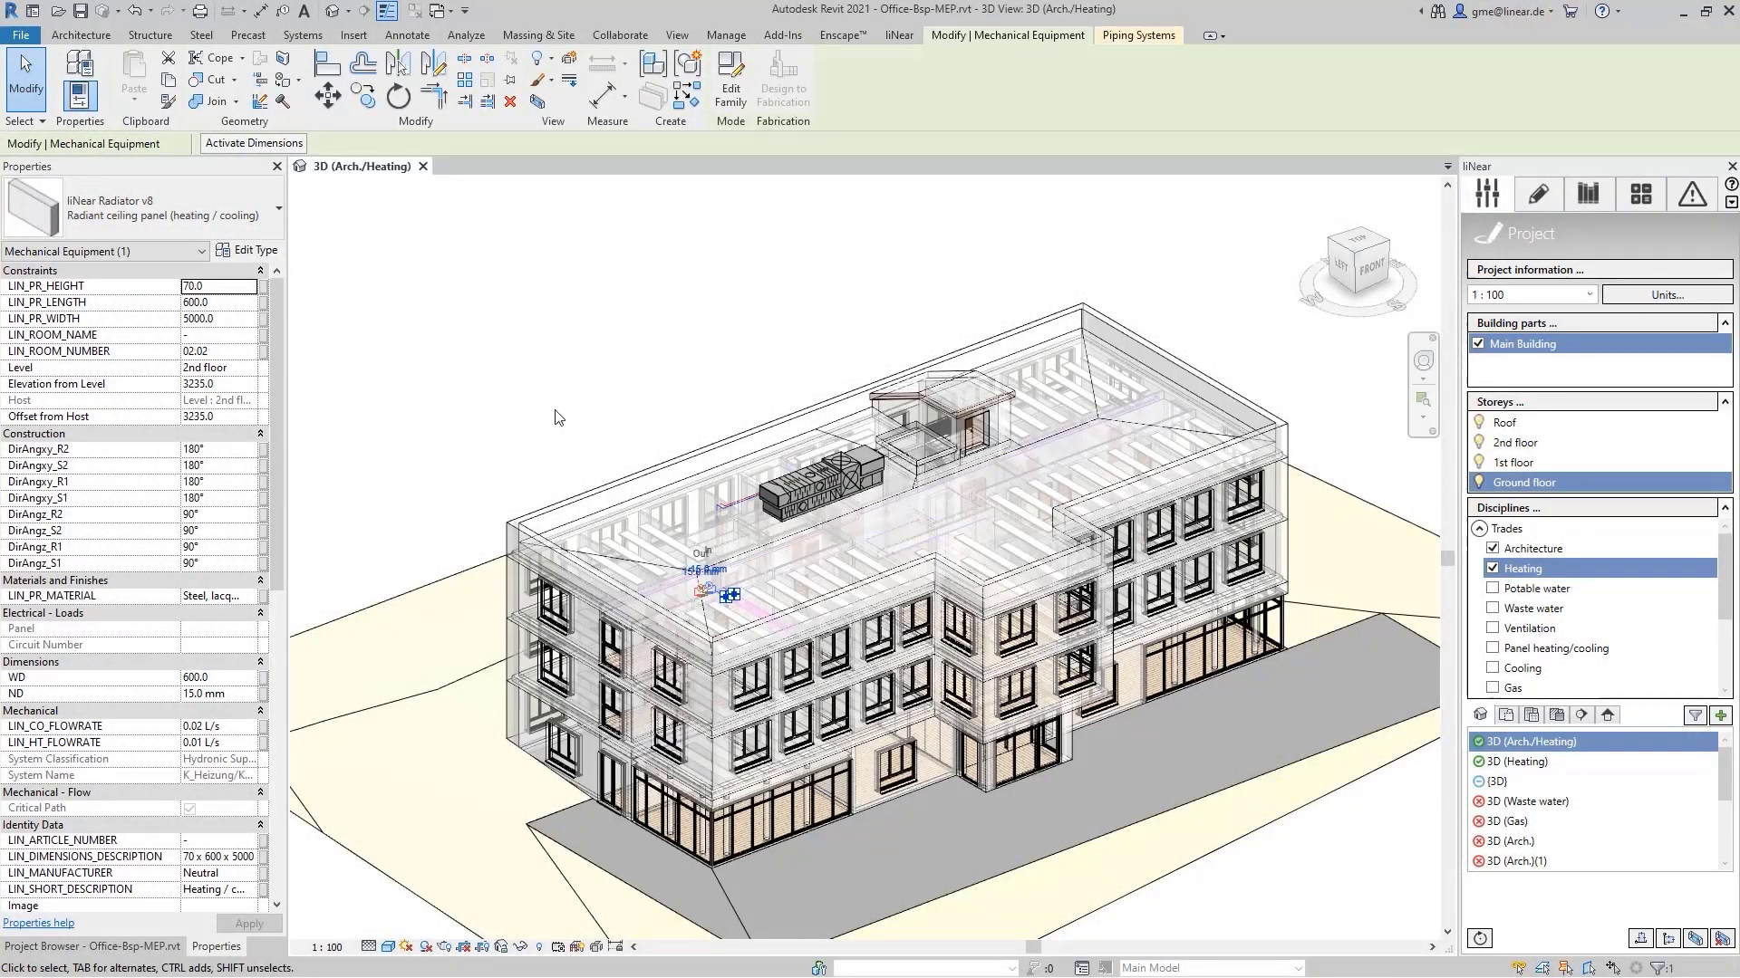
Uncheck Architecture in the liNear Disciplines list for the heating 3D view.
left_click(898, 35)
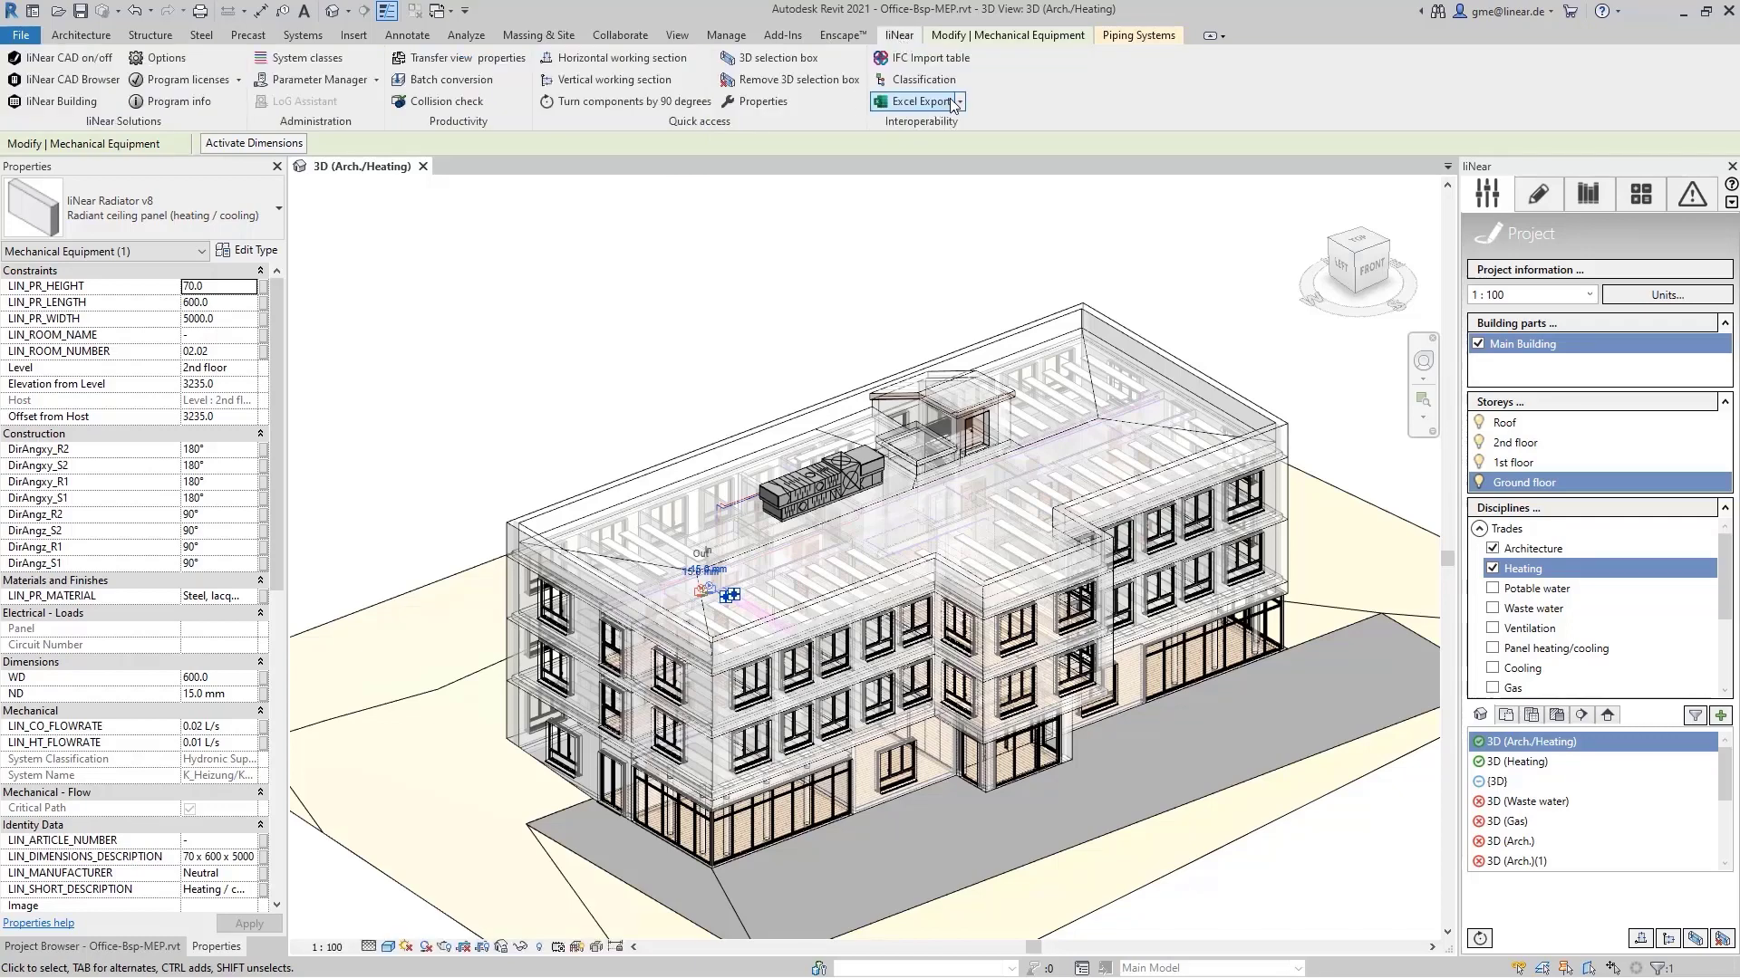
left_click(959, 101)
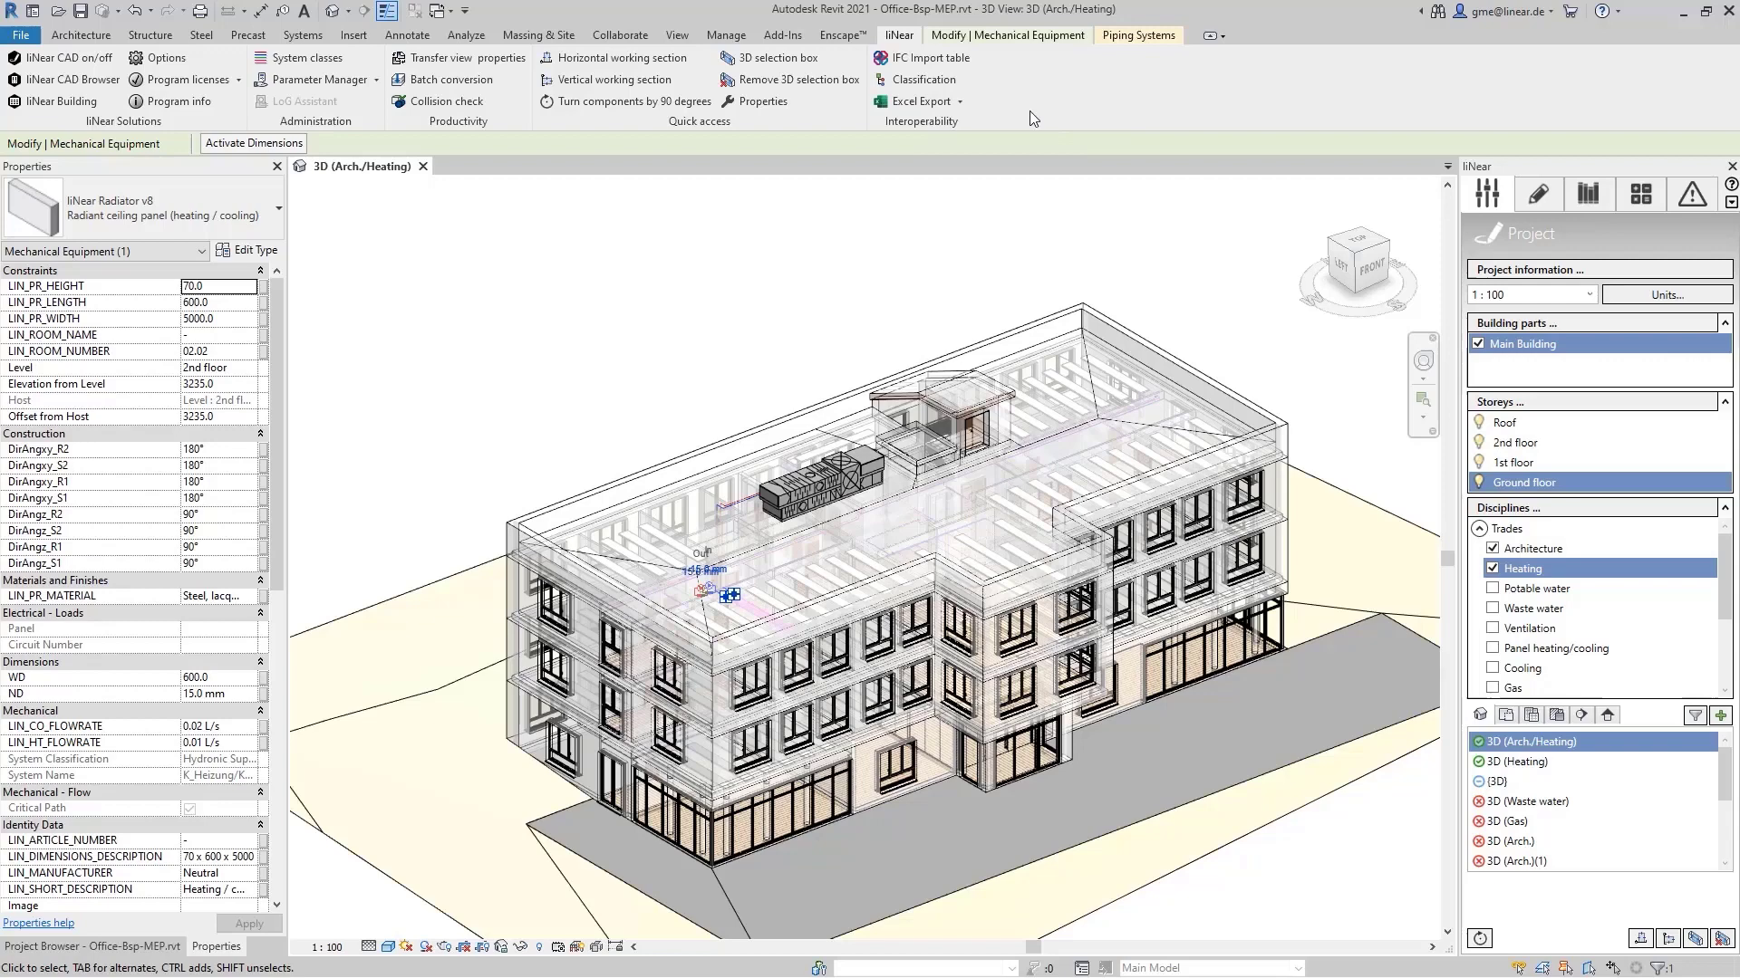
mouse_move(916, 101)
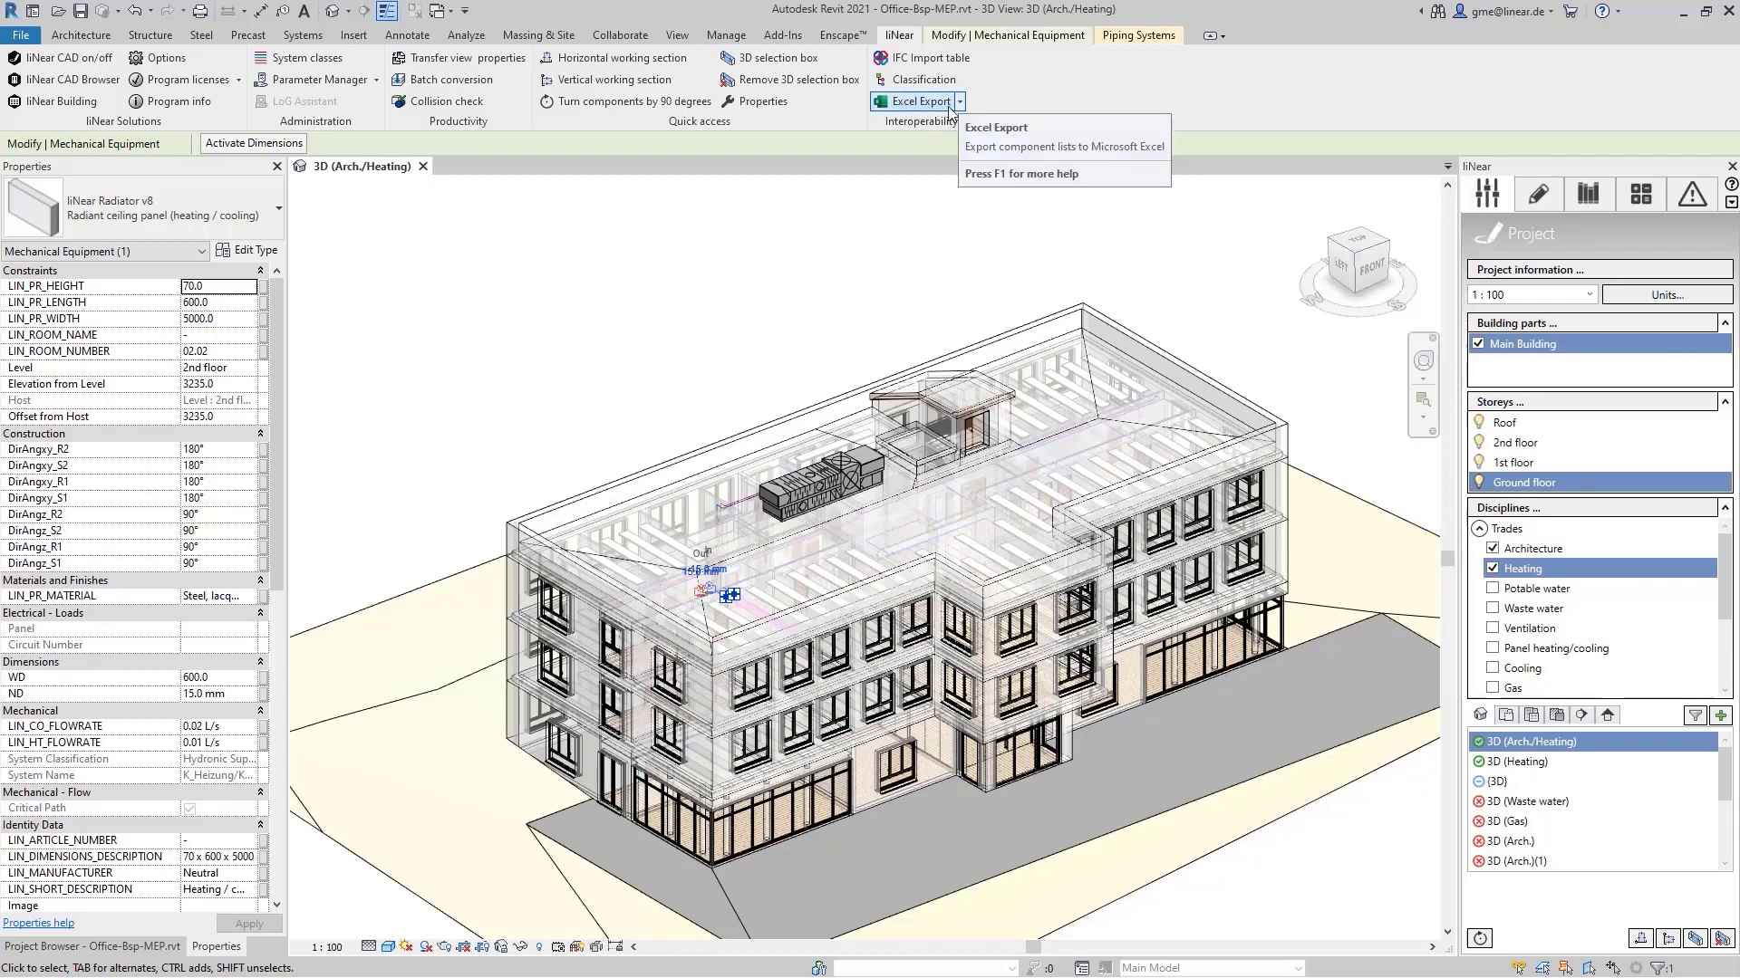
mouse_move(876, 267)
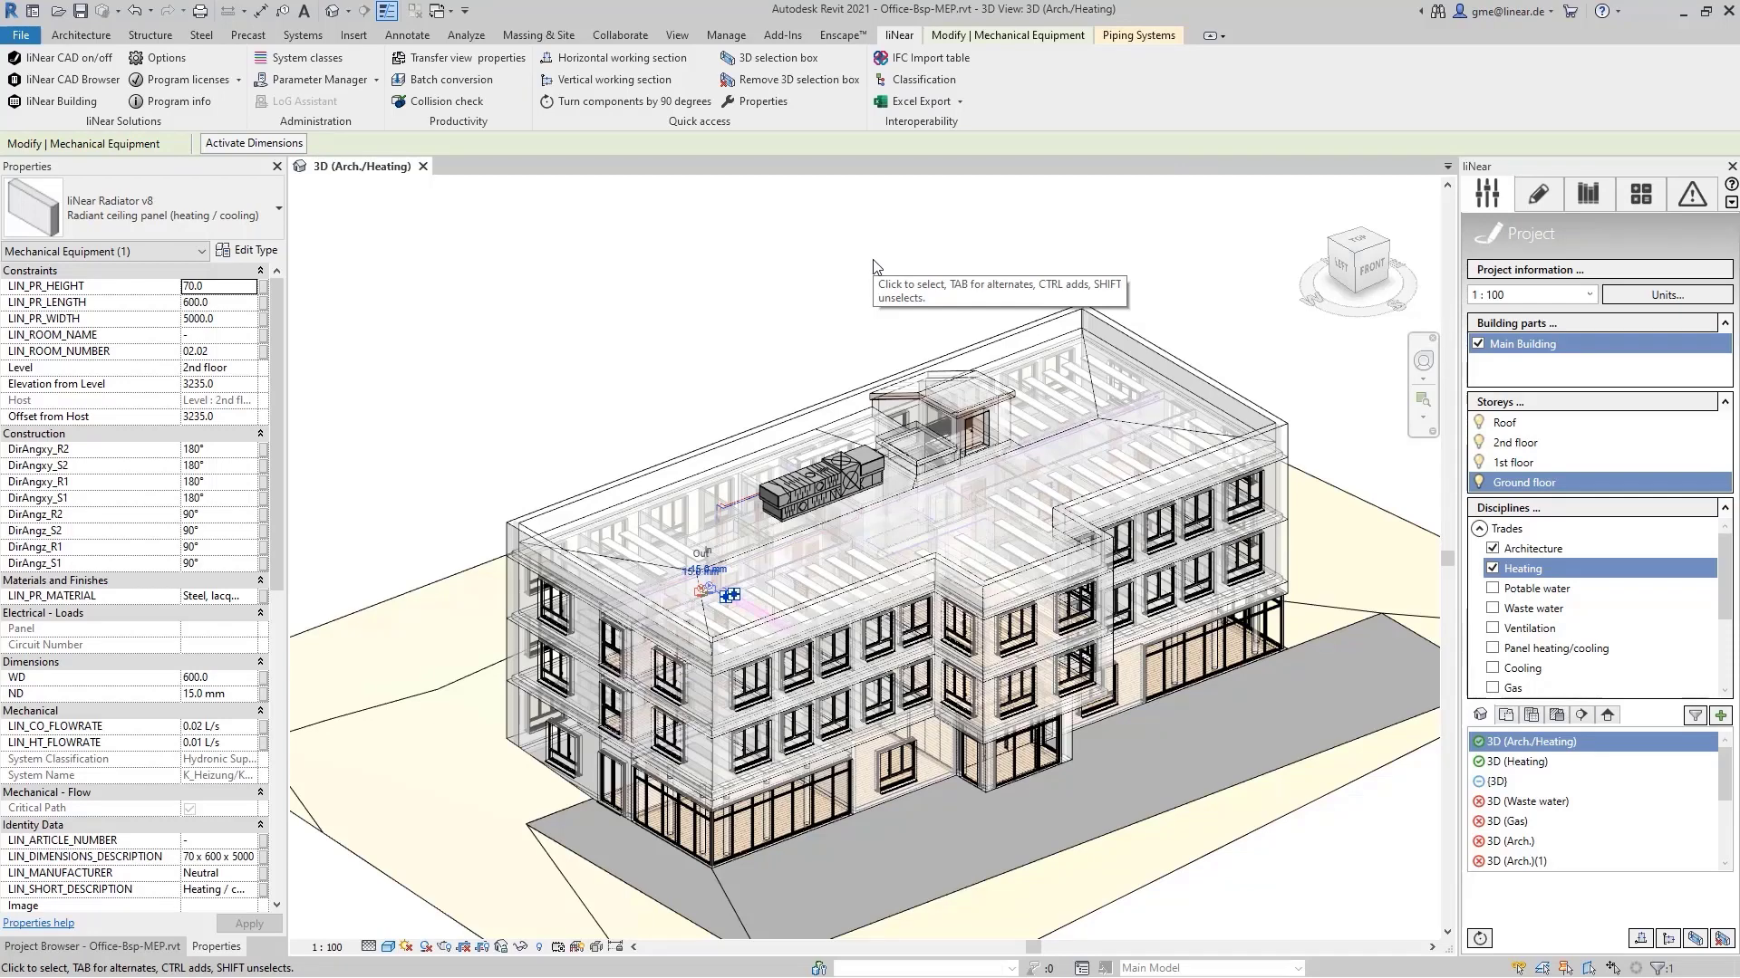
mouse_move(586, 439)
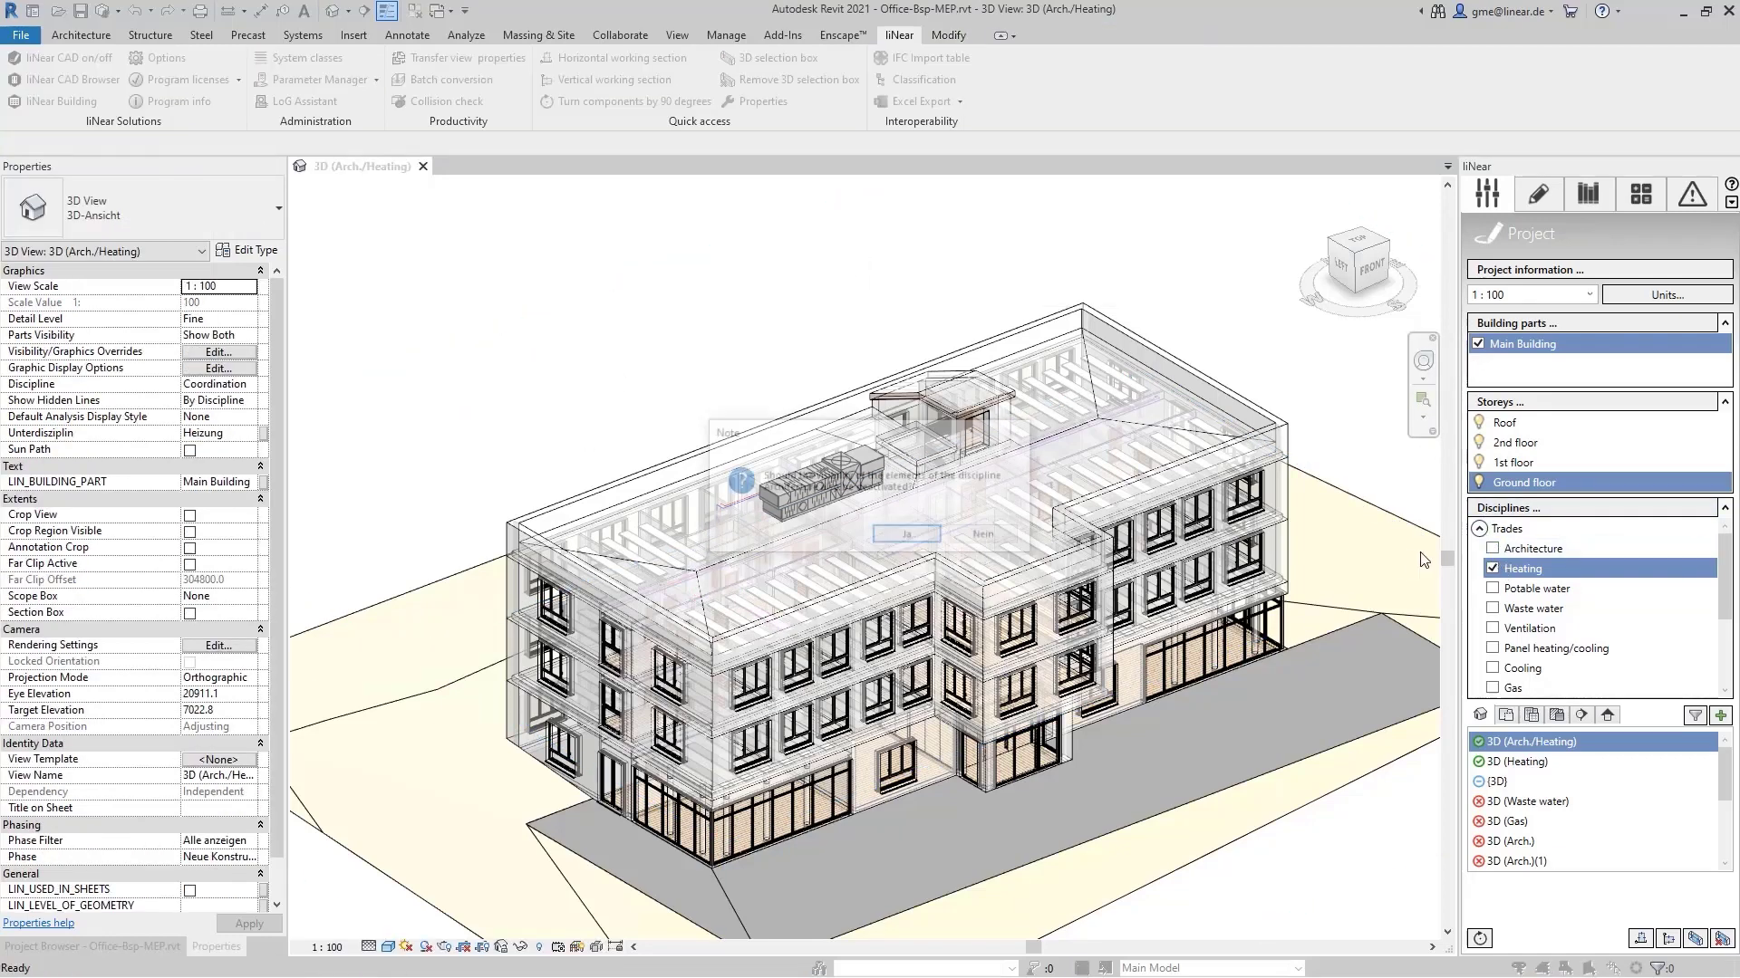
Confirm hiding Architecture and inspect a ceiling panel's empty my_attenuation_coefficient.
left_click(905, 533)
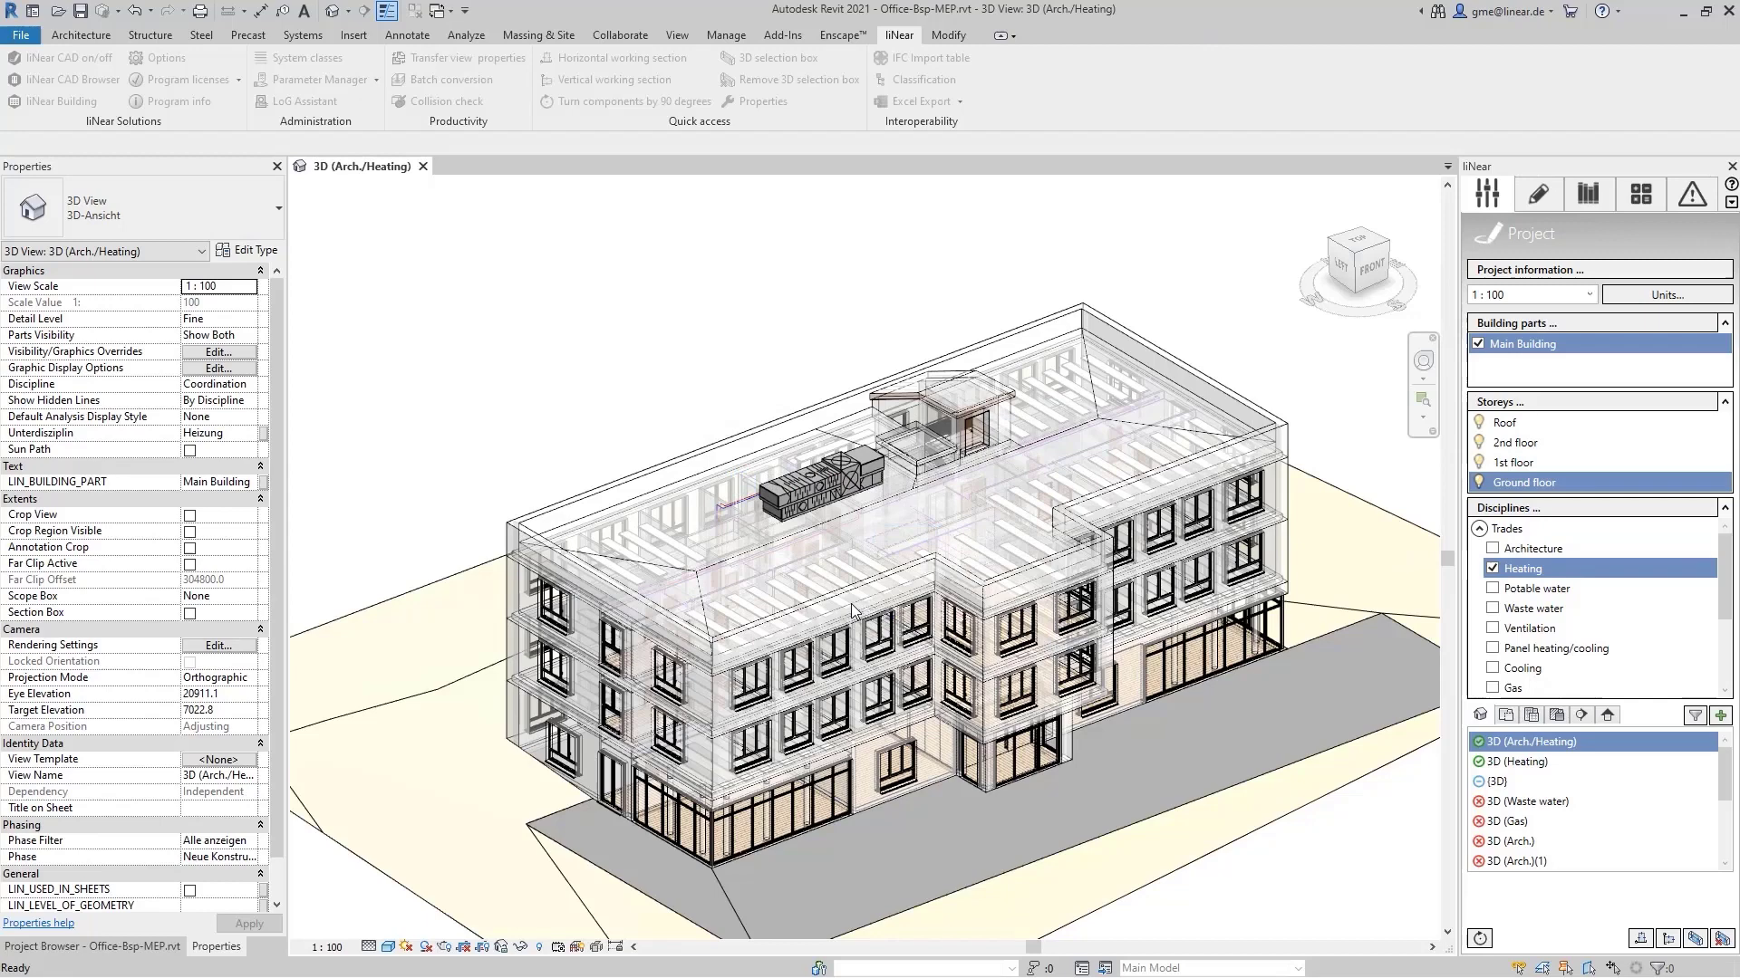
left_click(727, 596)
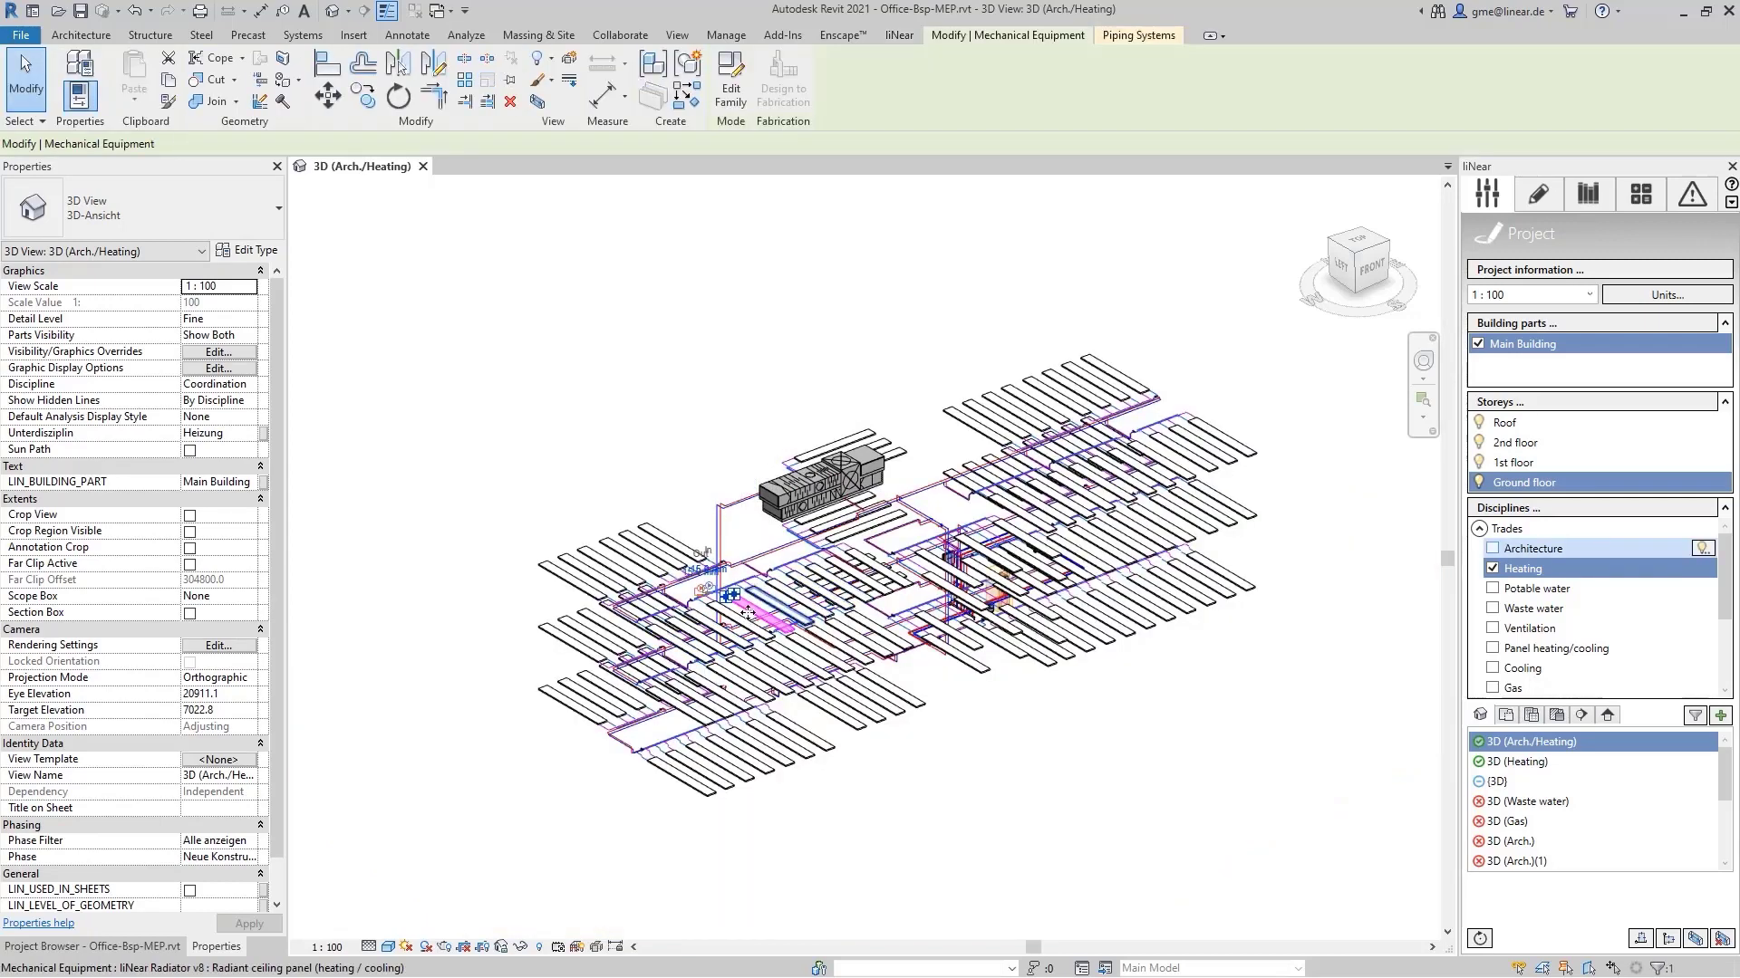
left_click(754, 617)
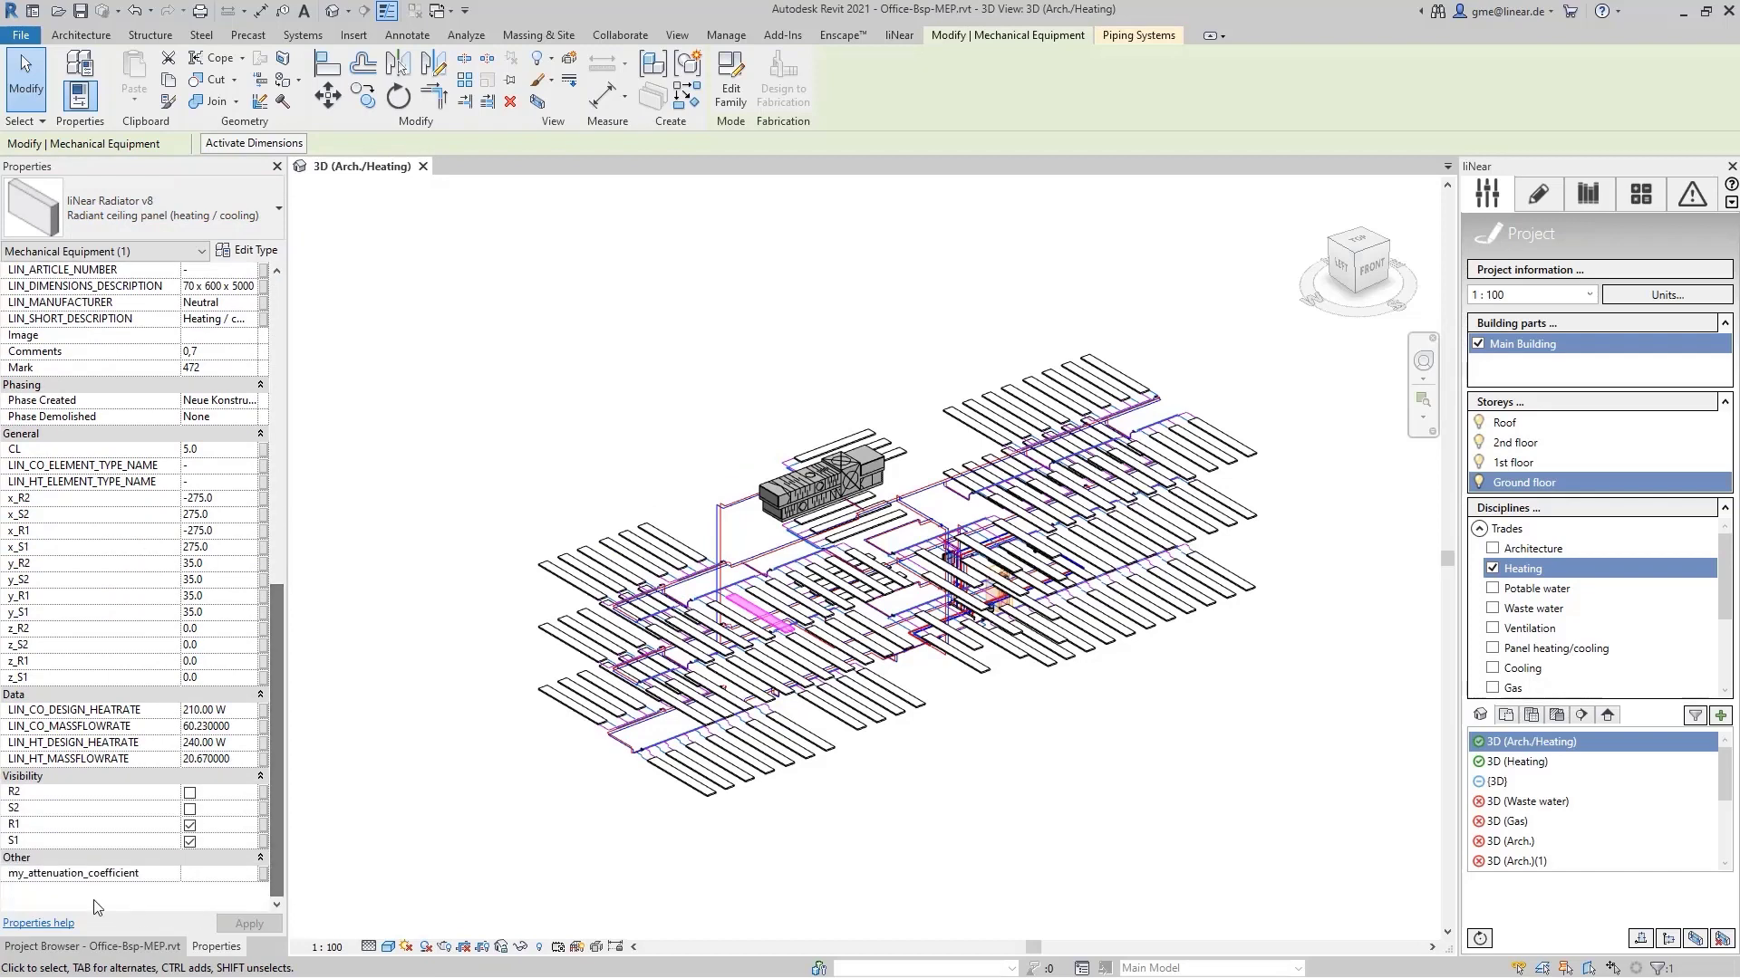
mouse_move(110, 873)
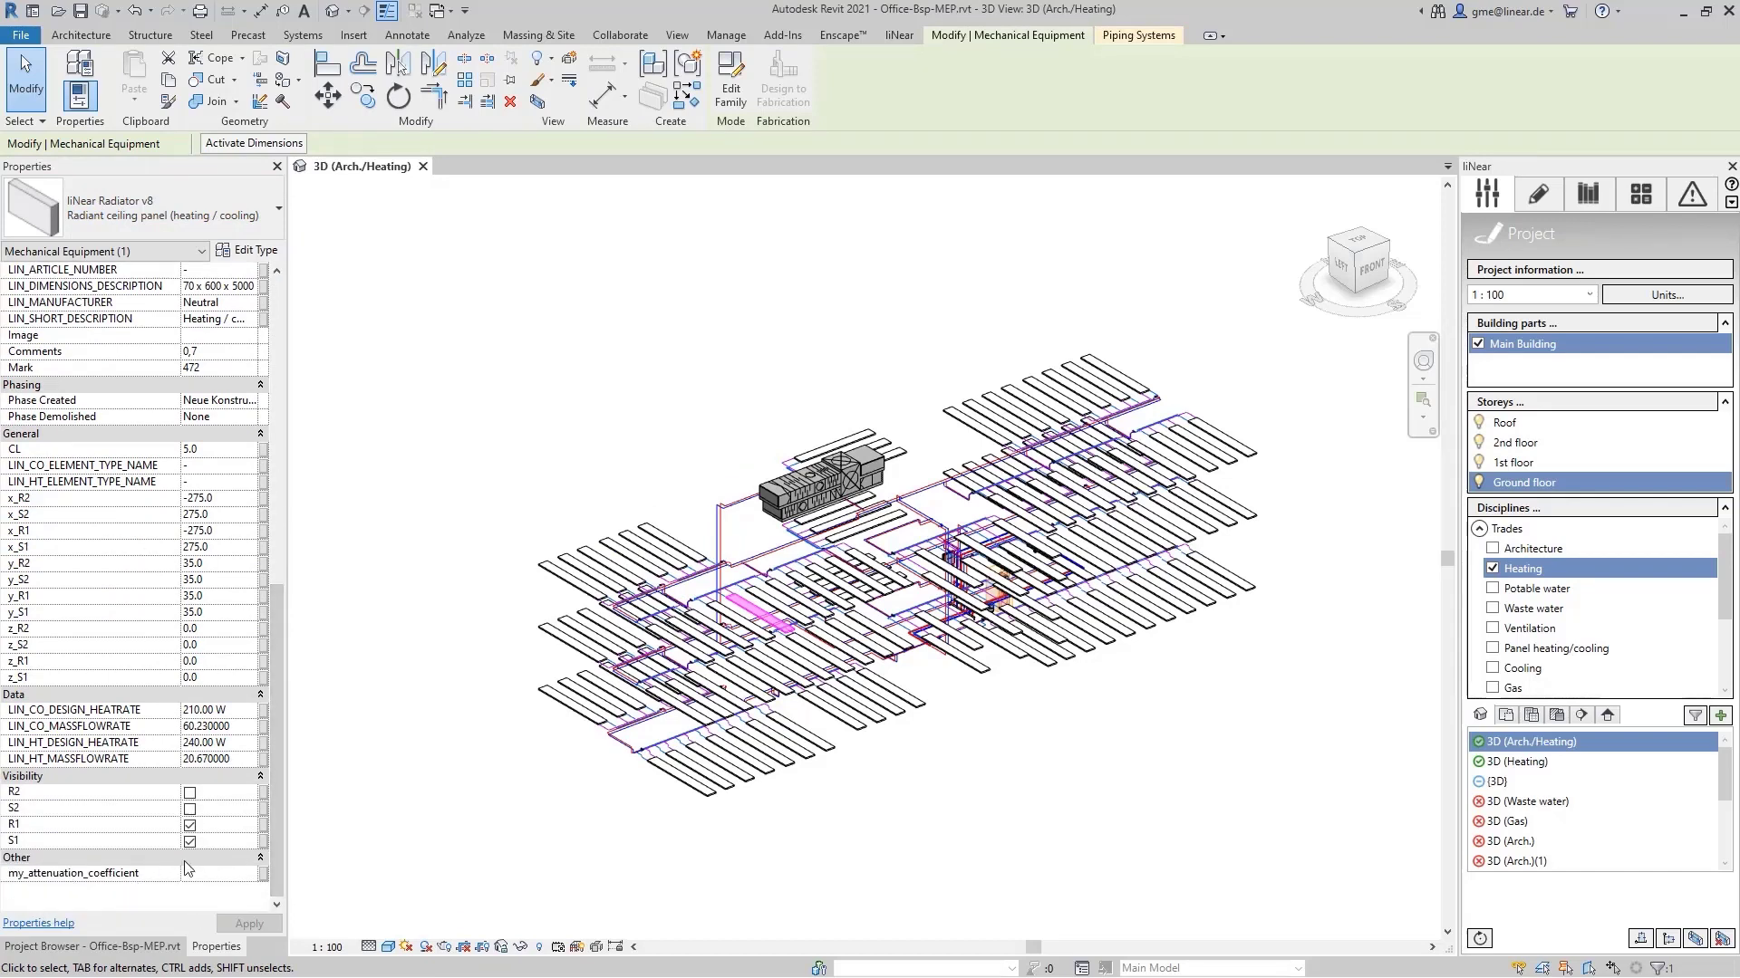
mouse_move(225, 865)
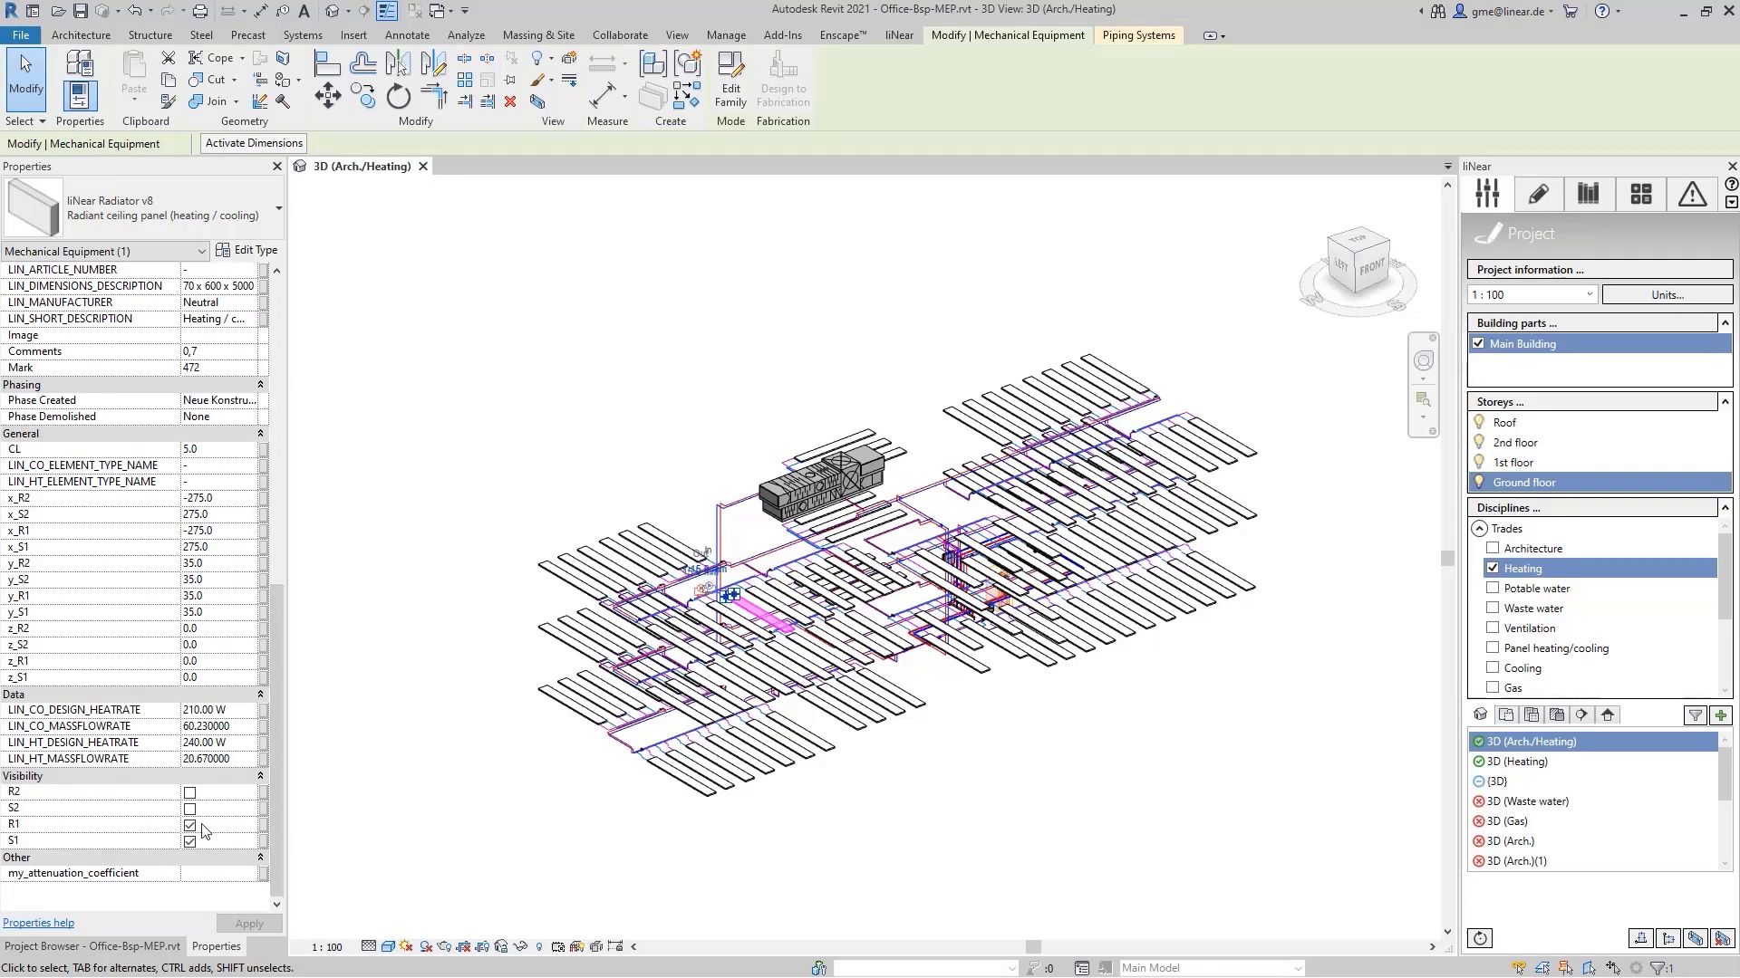
left_click(43, 952)
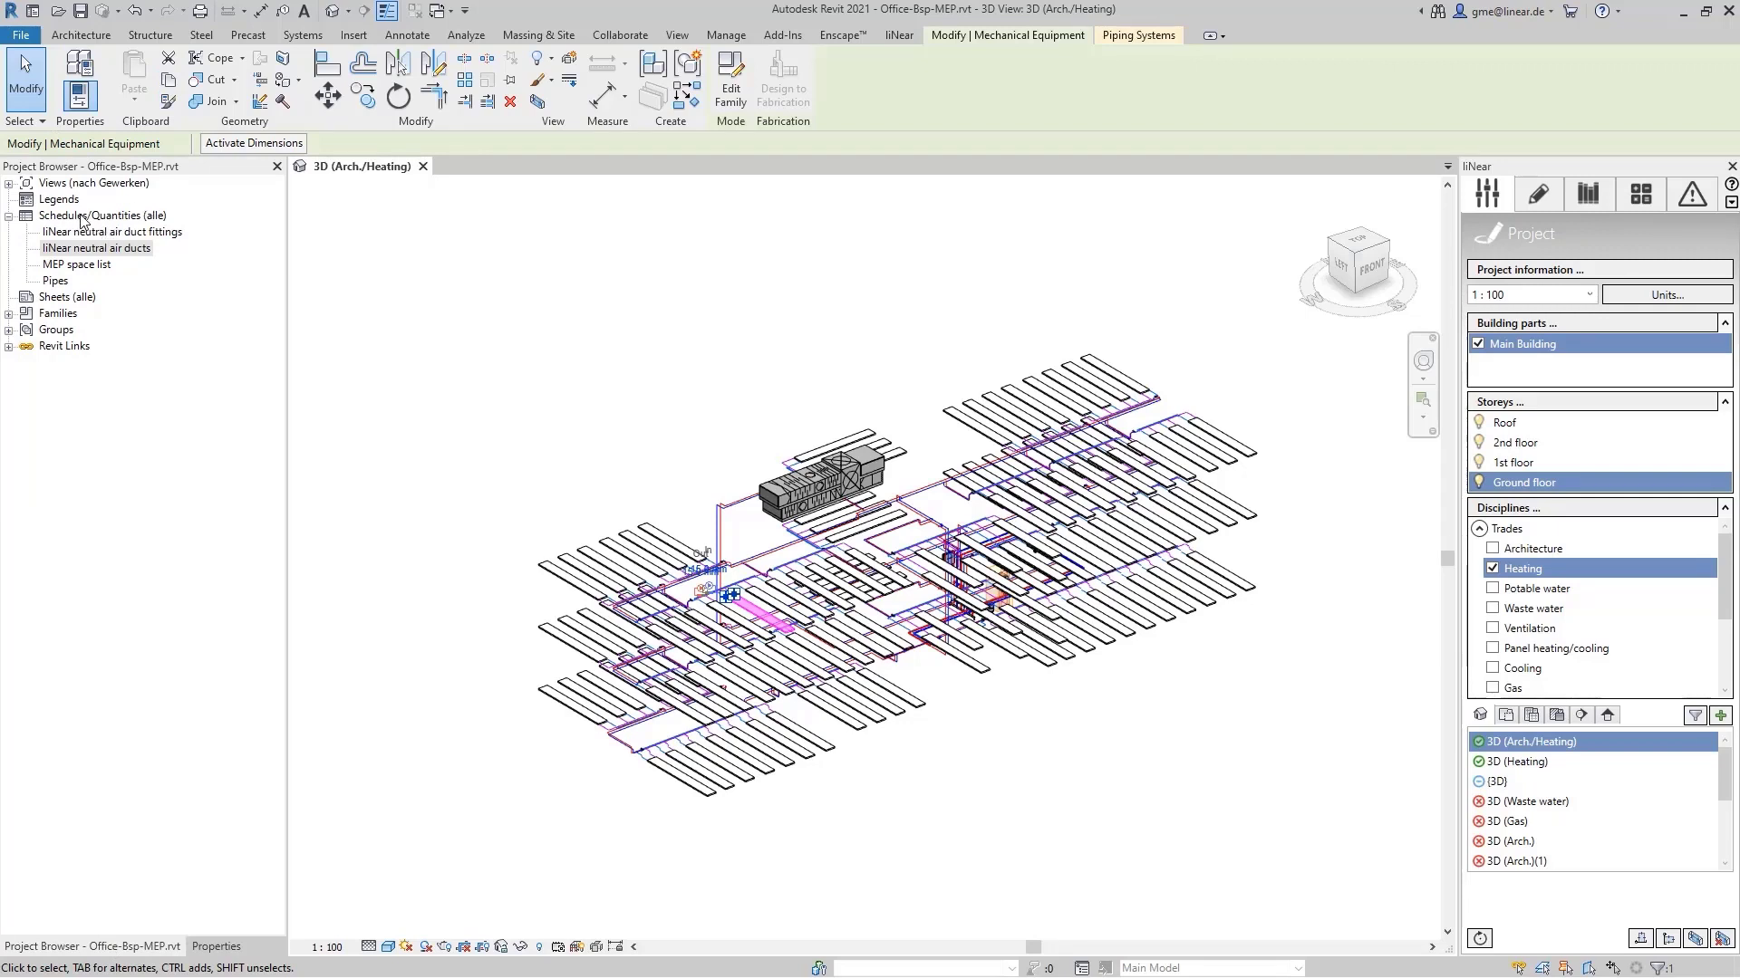
Create a new Mechanical Equipment schedule from the Schedules/Quantities group.
right_click(104, 216)
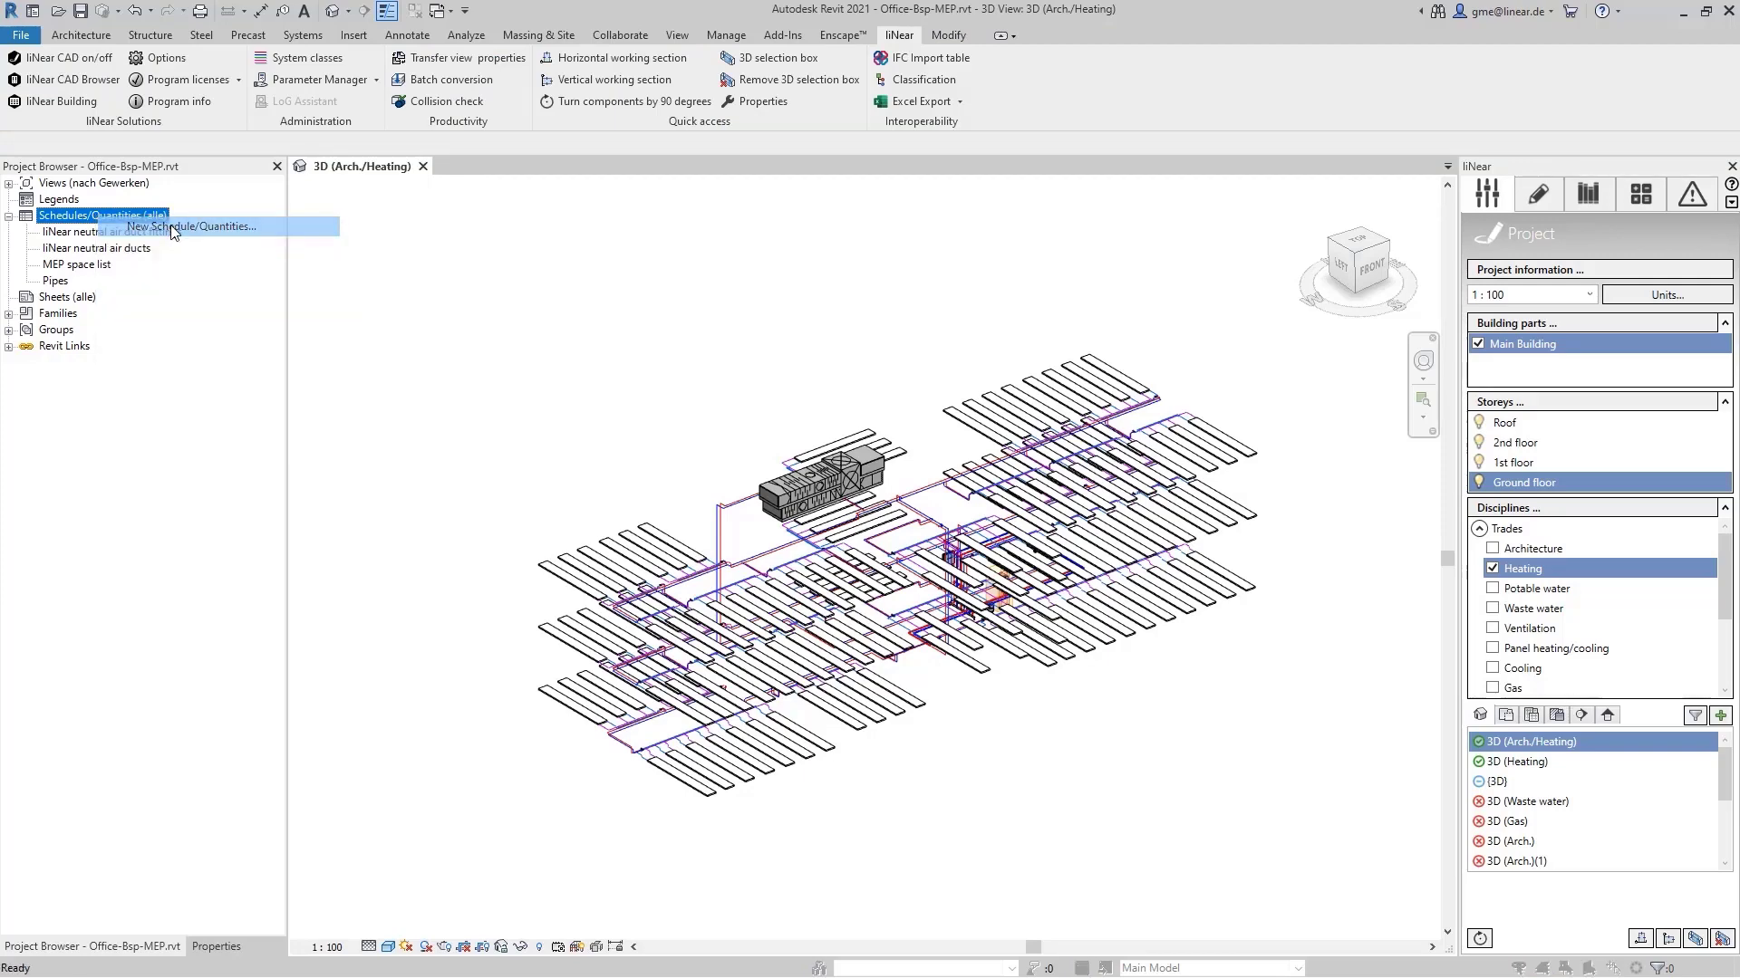
left_click(192, 227)
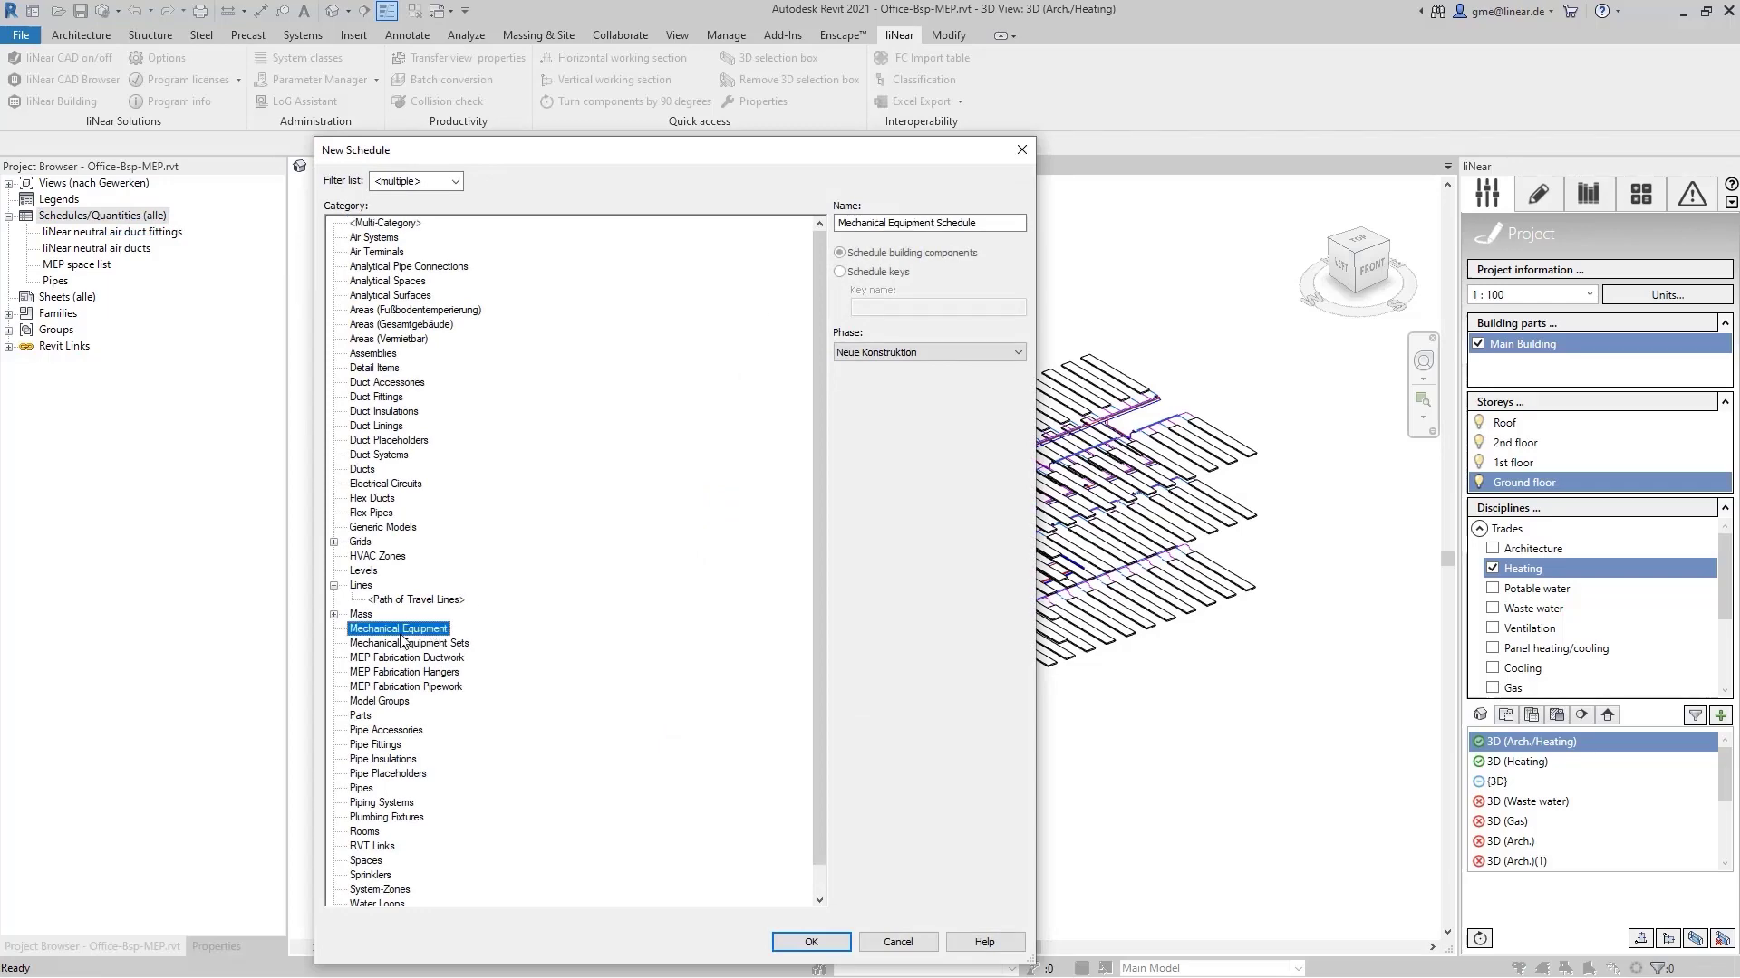
left_click(809, 942)
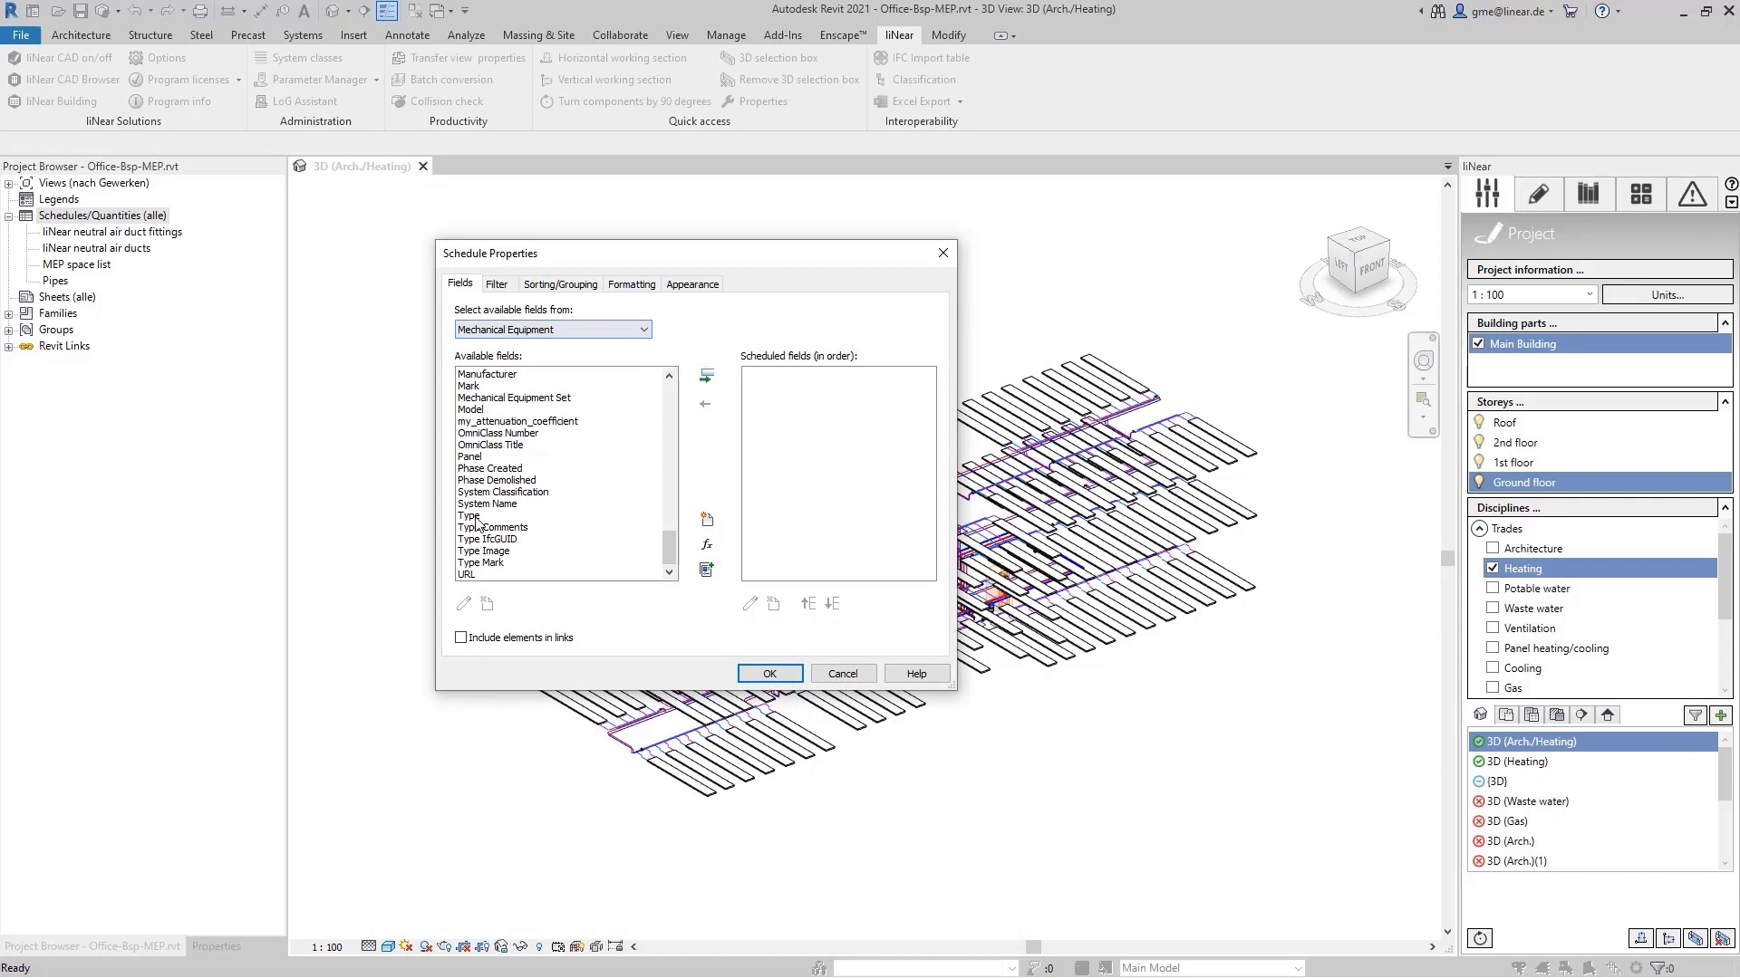
Add Type, LIN_ROOM_NUMBER, LIN_MANUFACTURER, dimensions and heat-rate fields to the schedule.
left_click(705, 375)
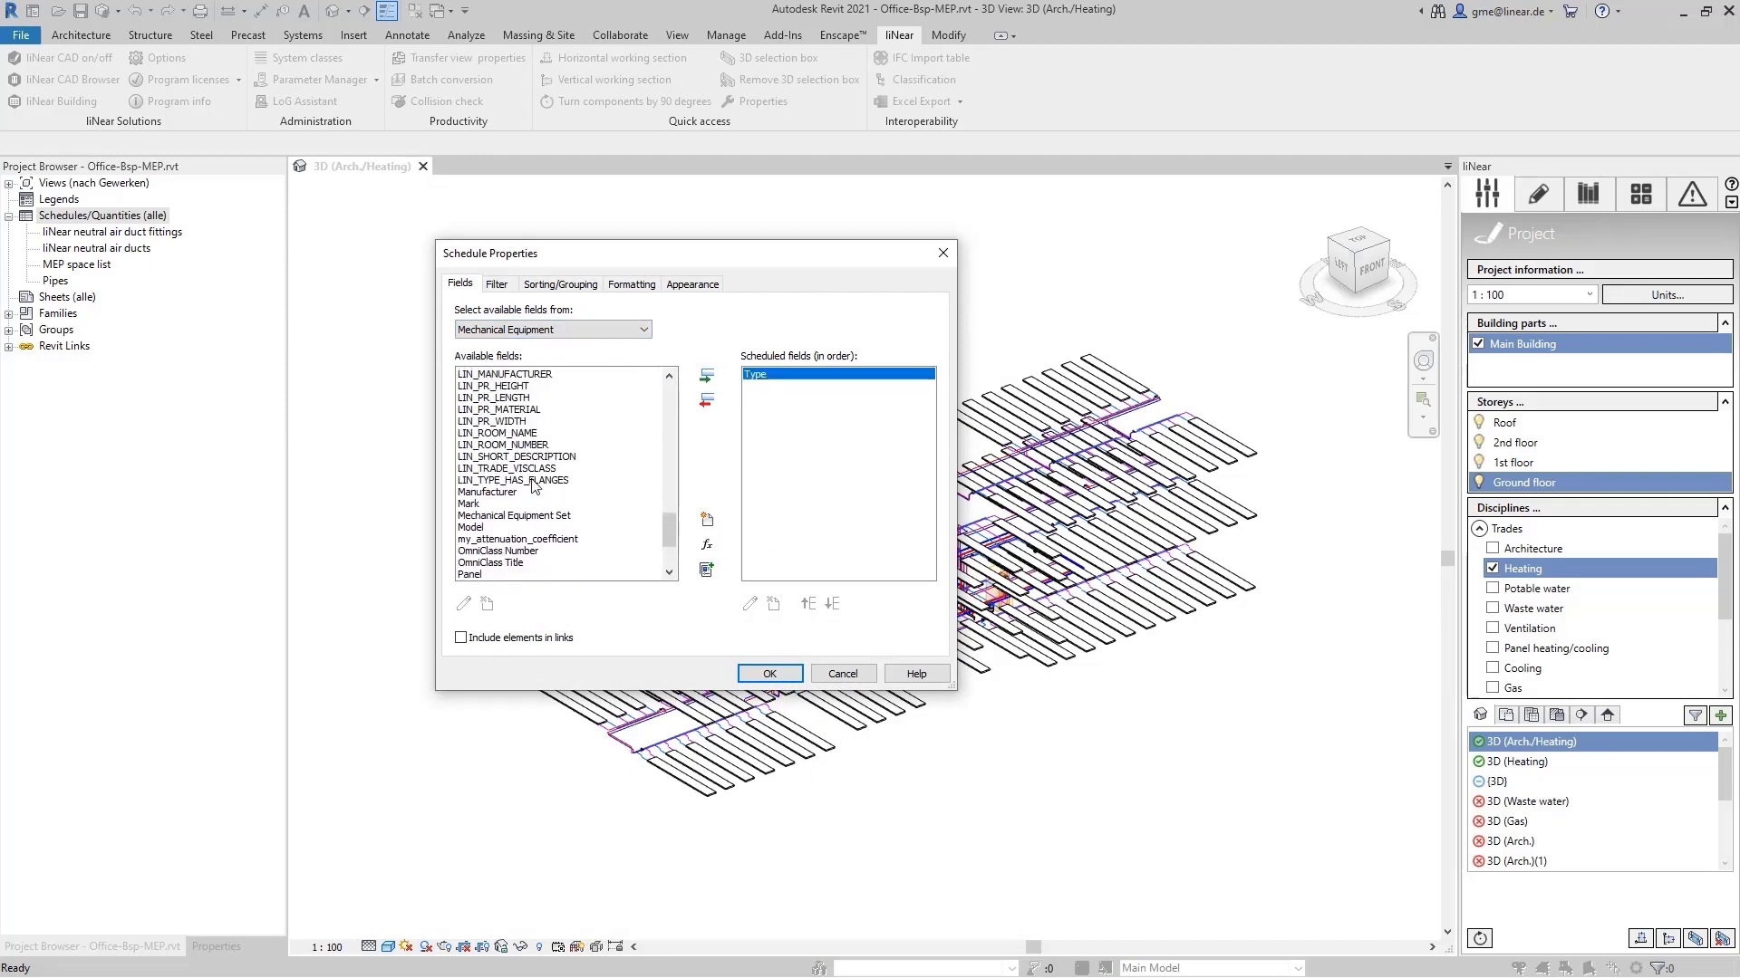
left_click(706, 376)
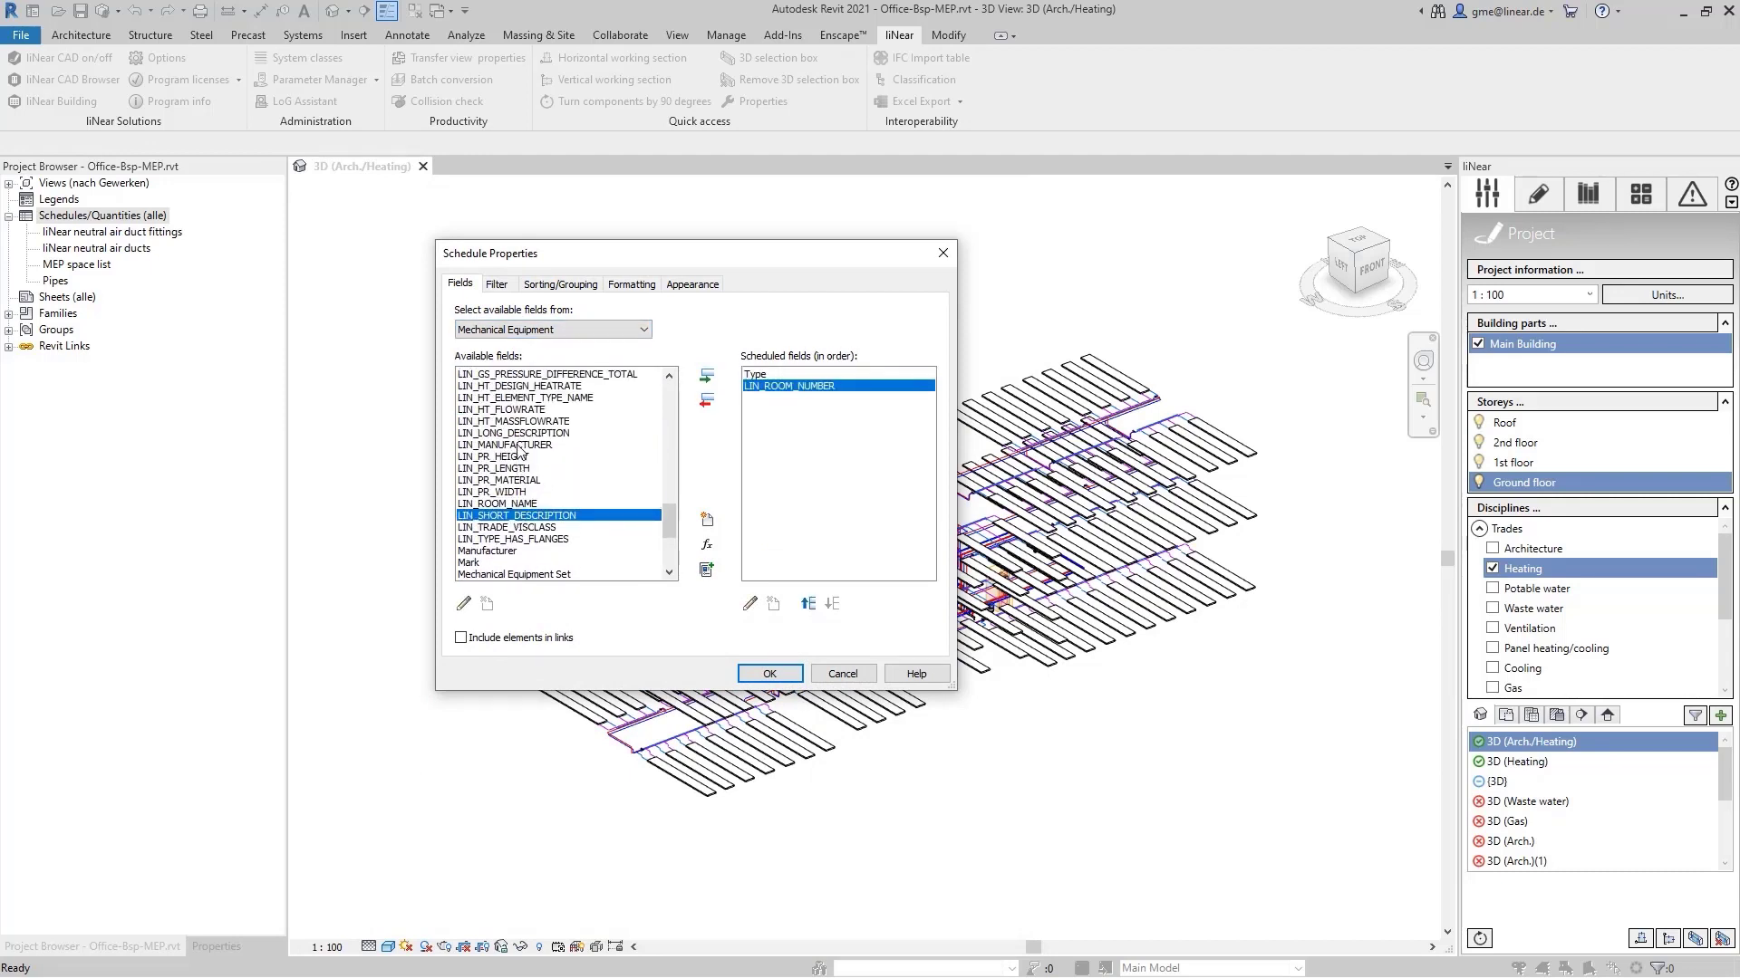
left_click(707, 377)
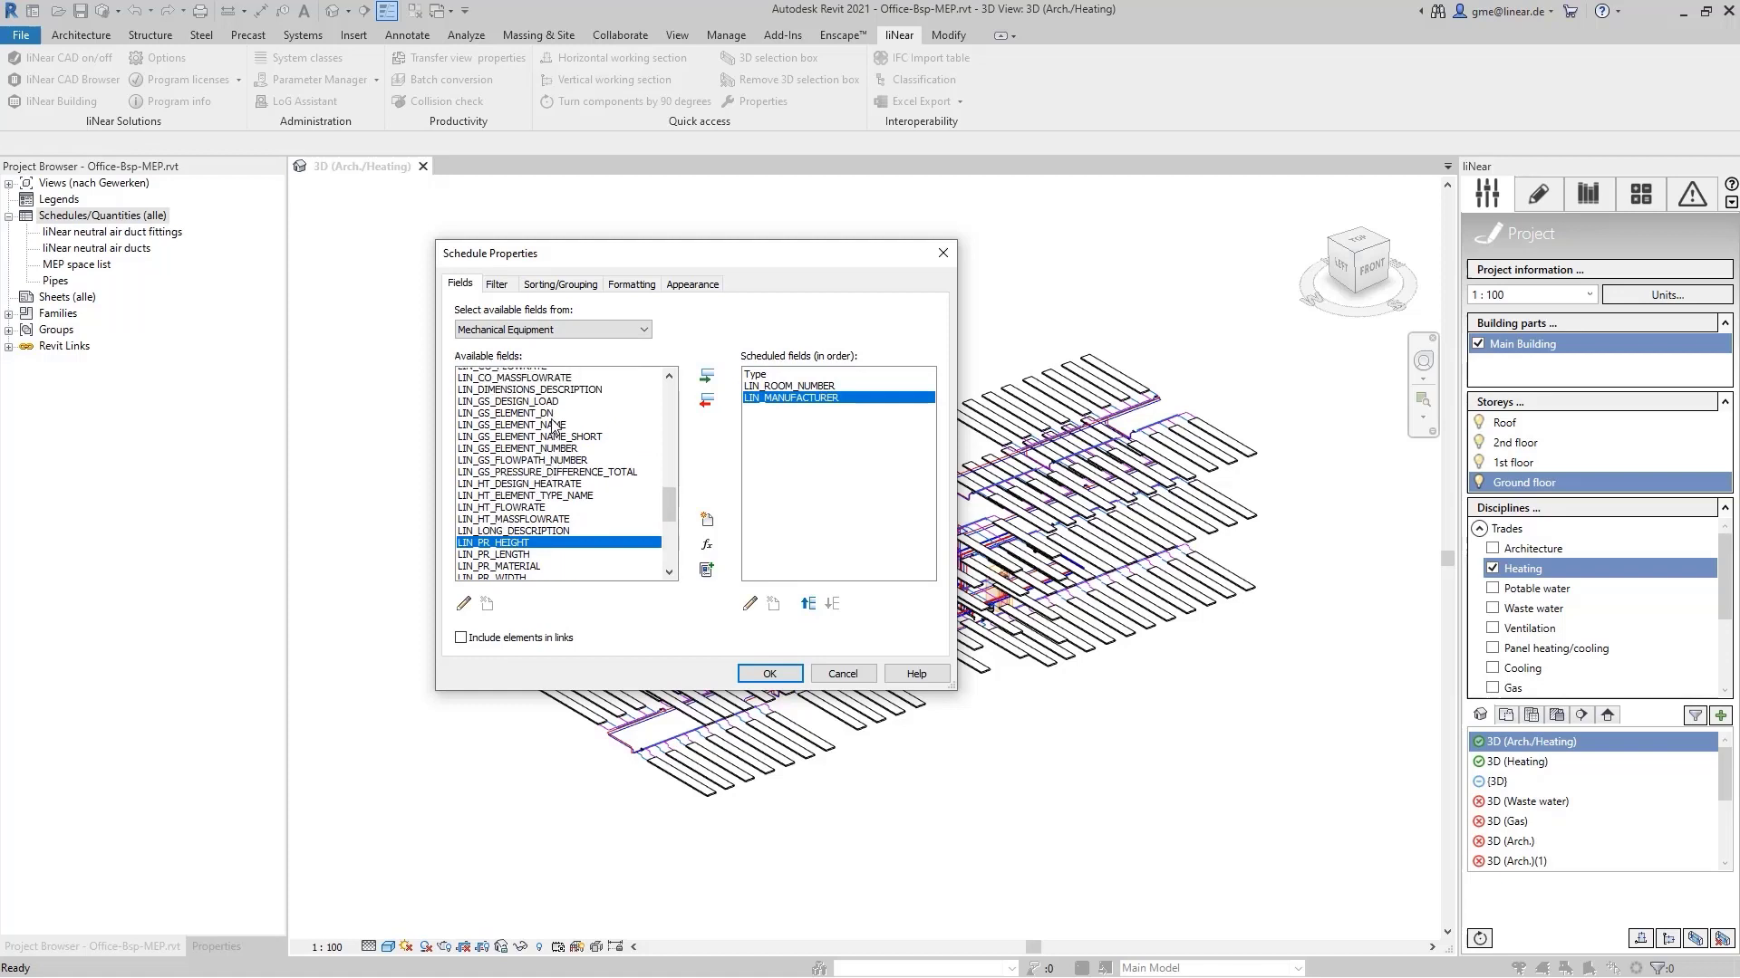
left_click(707, 375)
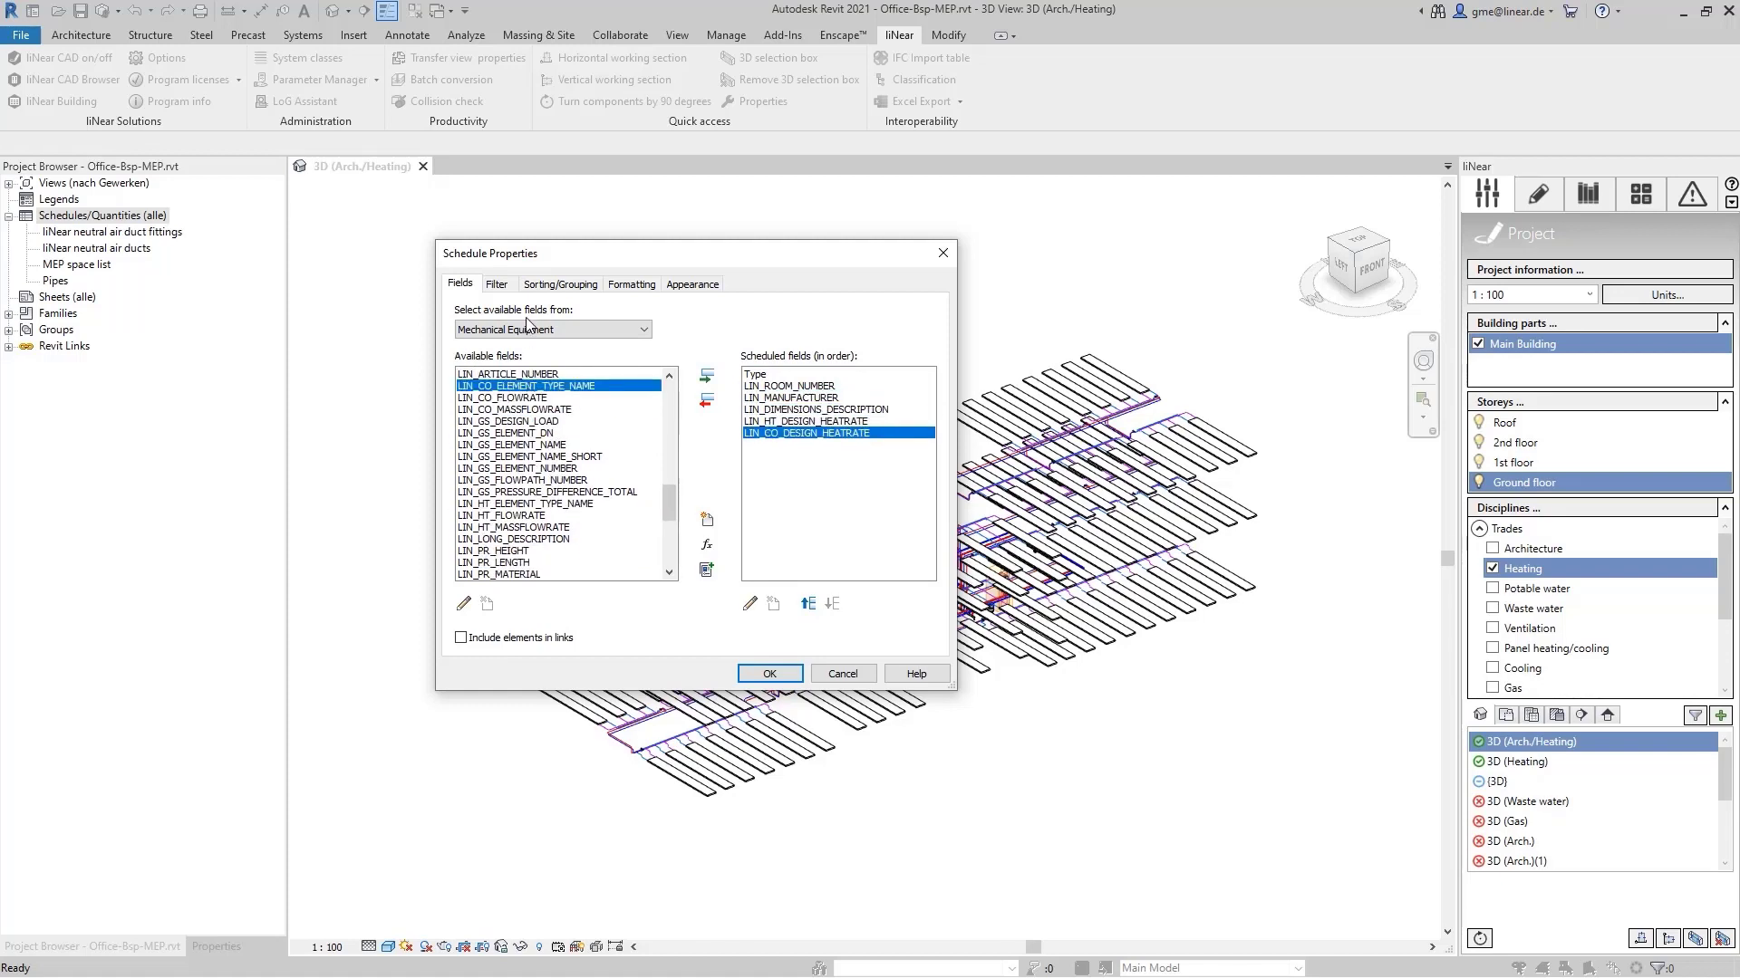
Set the schedule filter, create the schedule and rename it Panels.
left_click(495, 284)
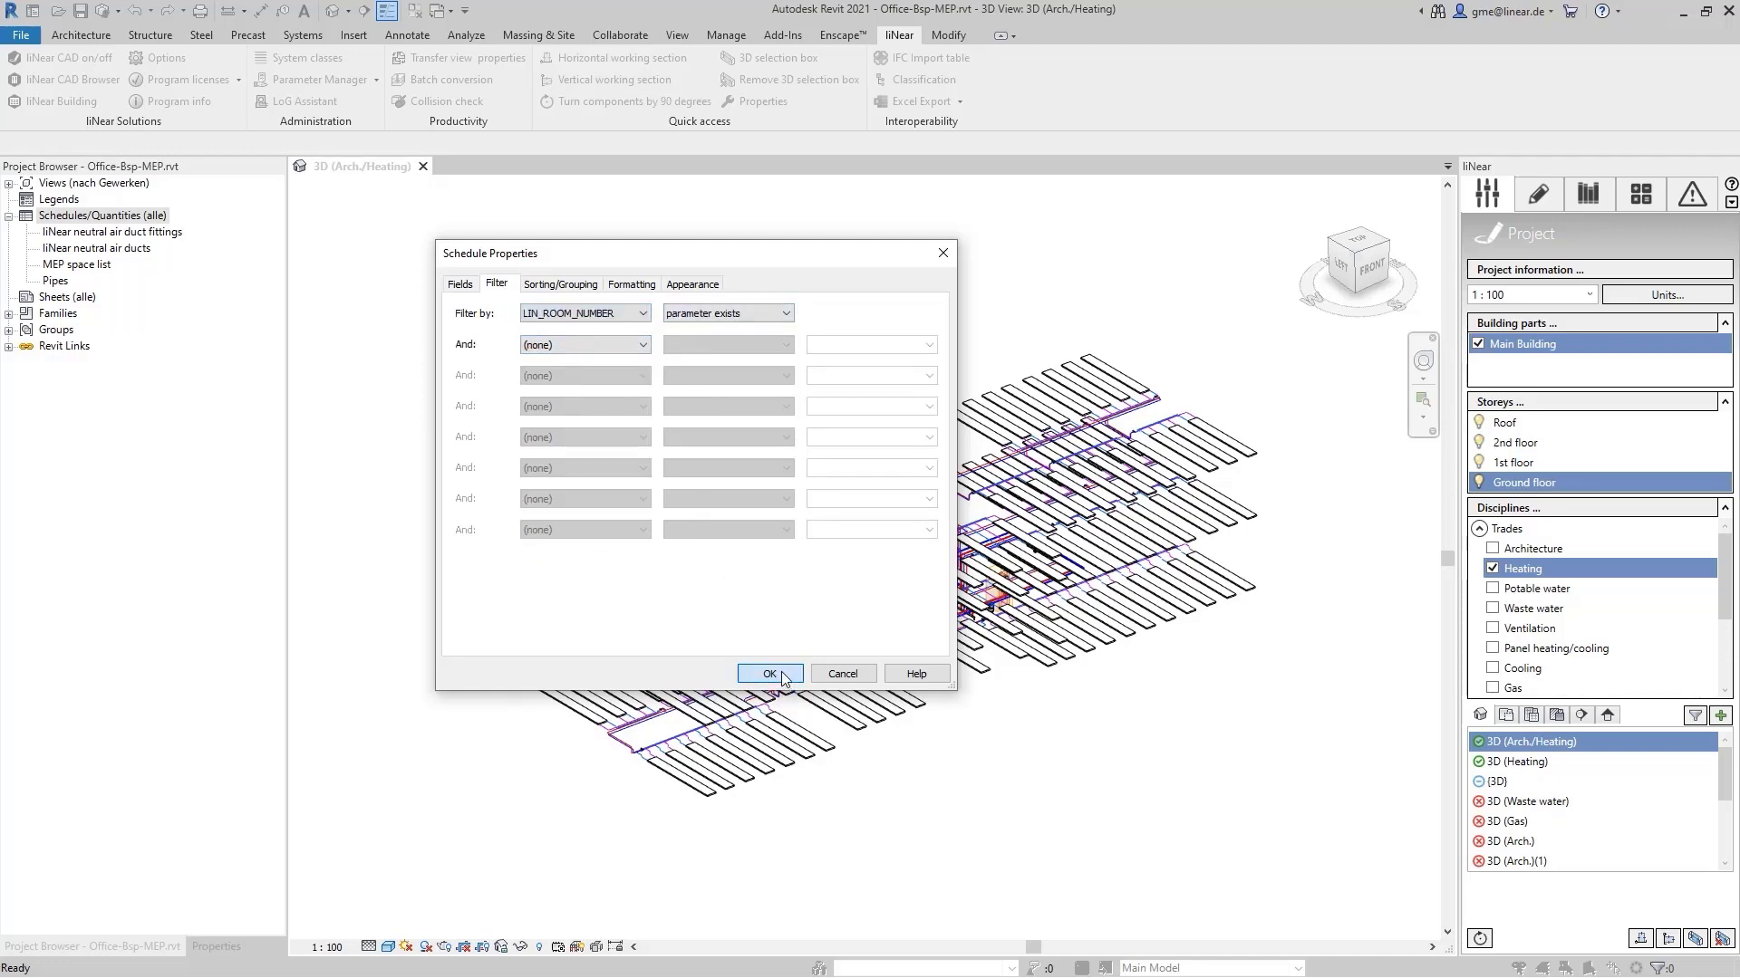
left_click(769, 673)
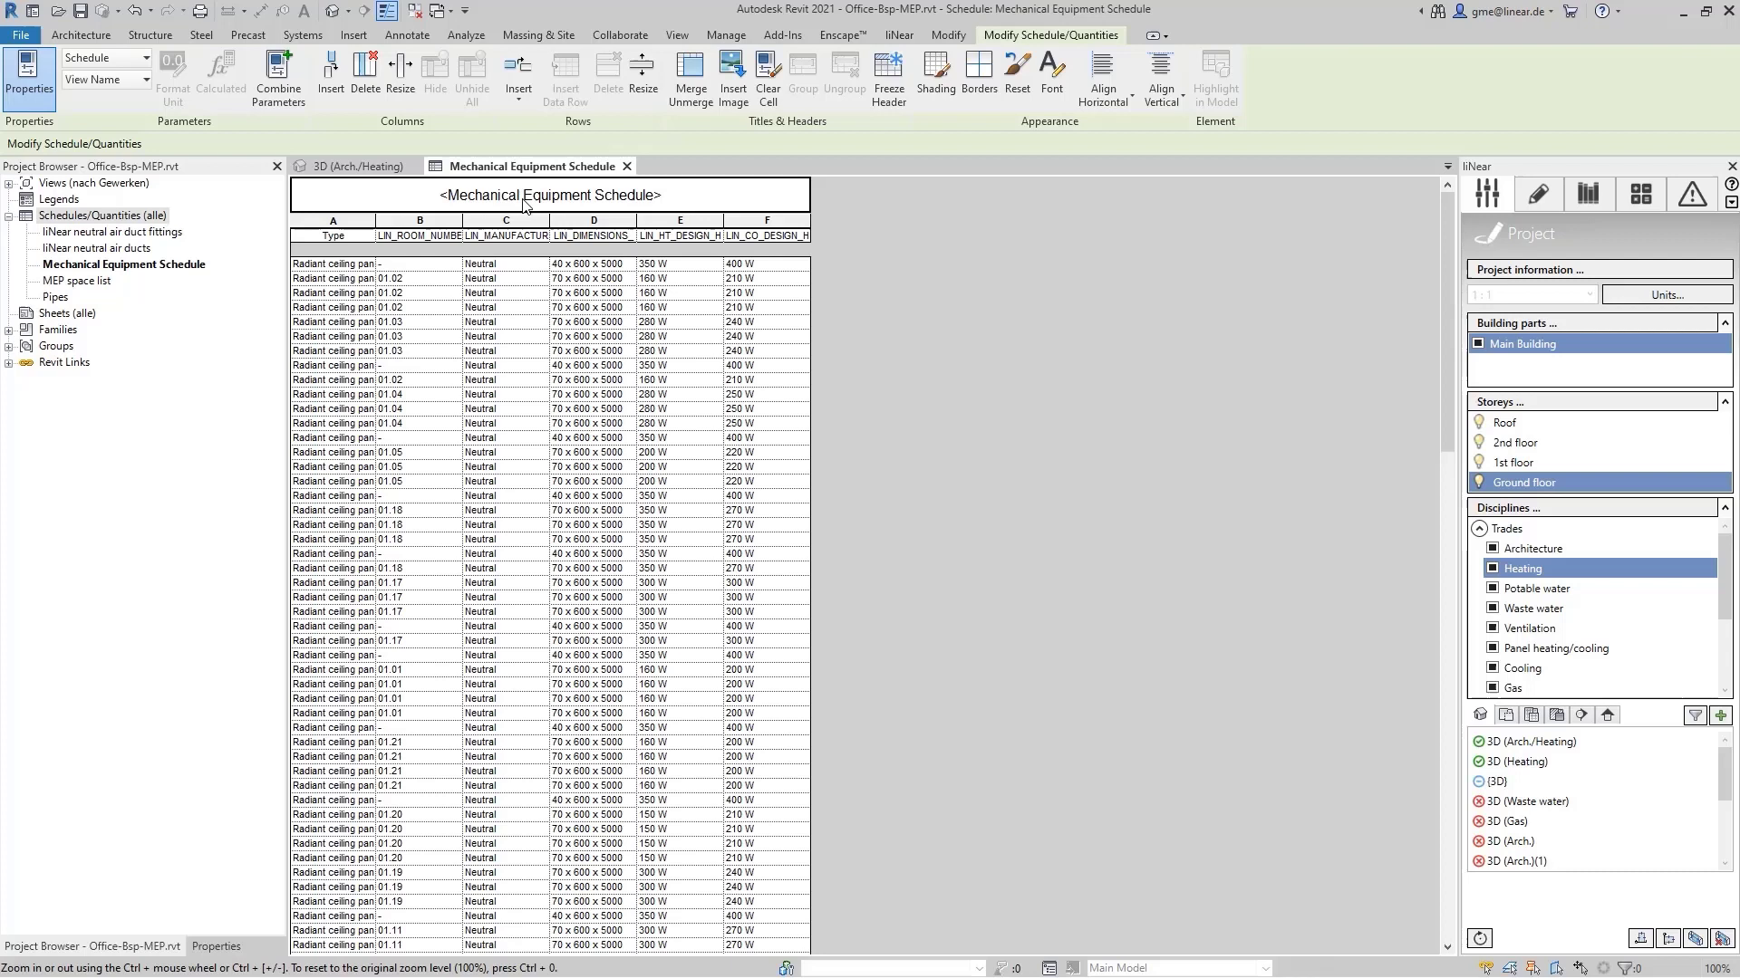
double_click(548, 196)
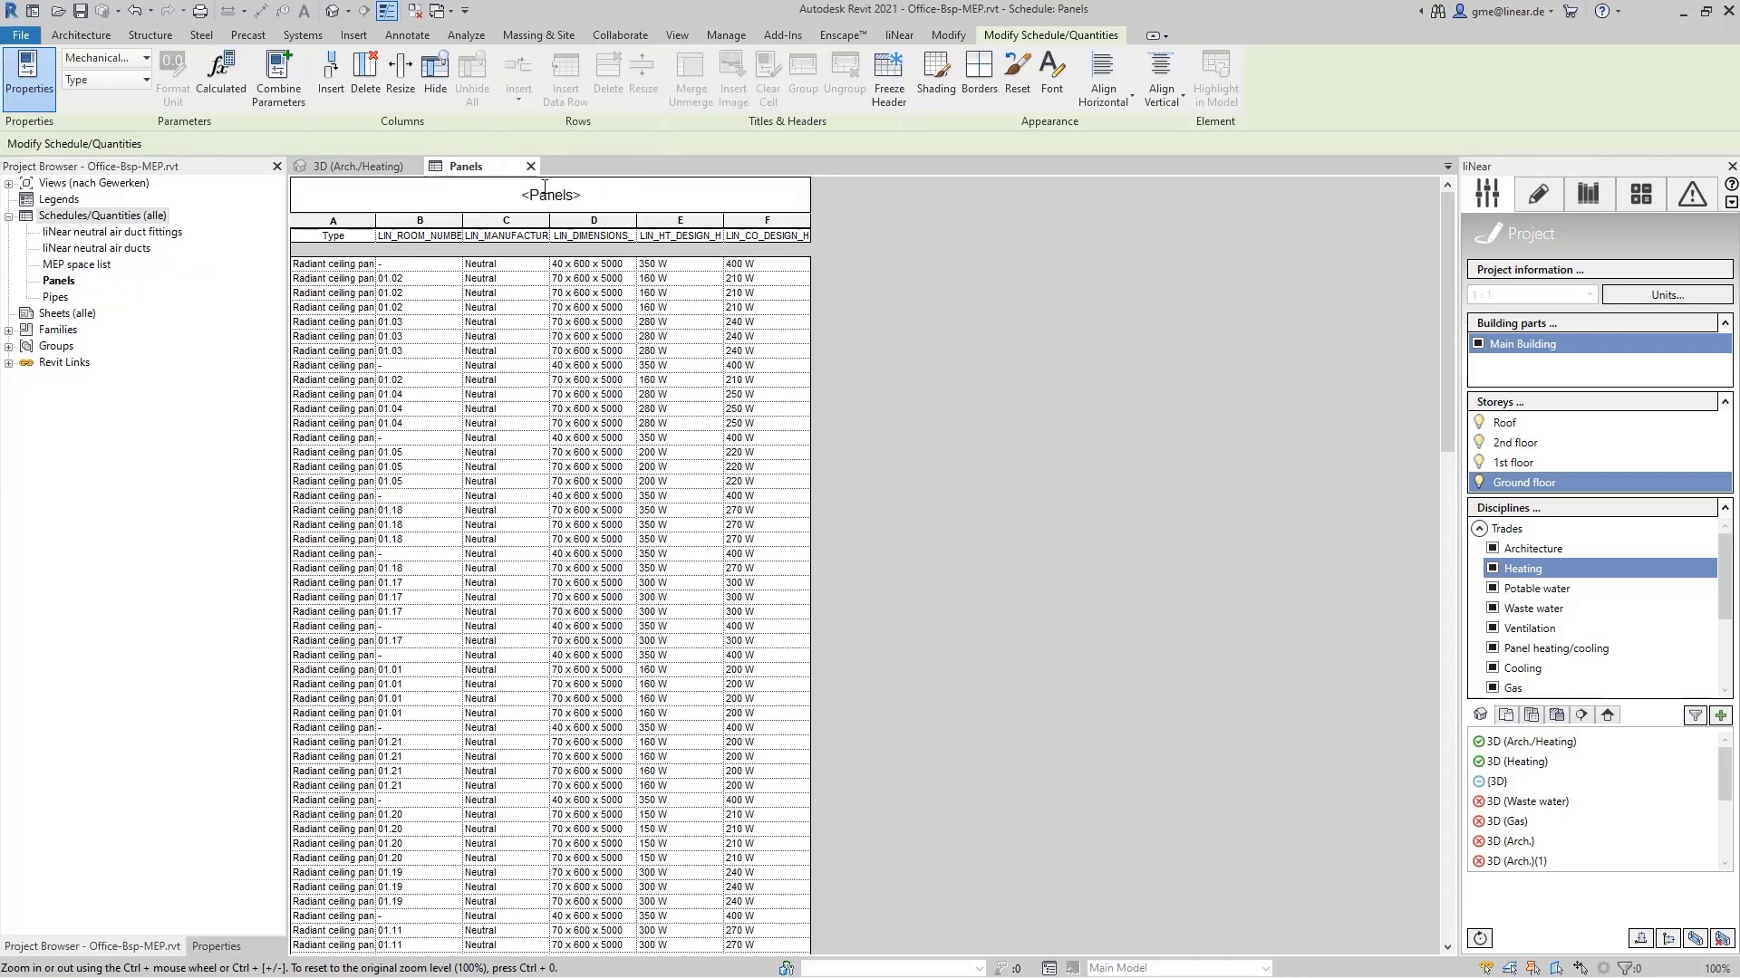
left_click(898, 34)
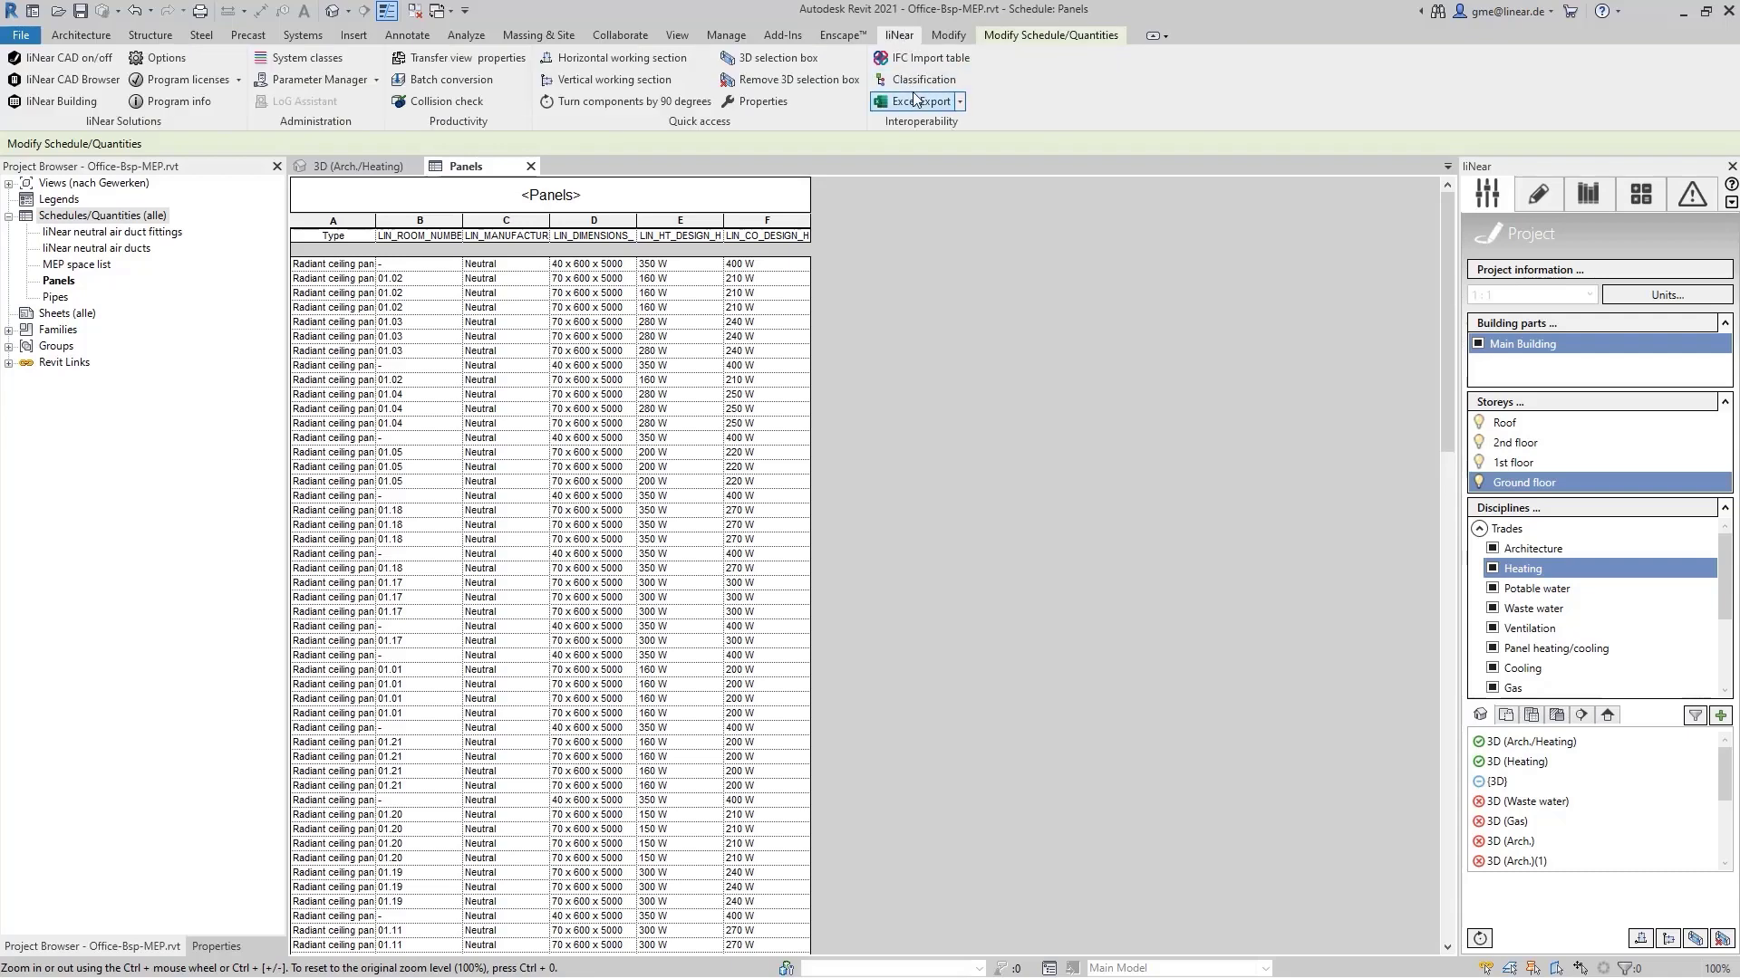
Export the Panels schedule with liNear Excel Export to My export.xlsx.
left_click(916, 100)
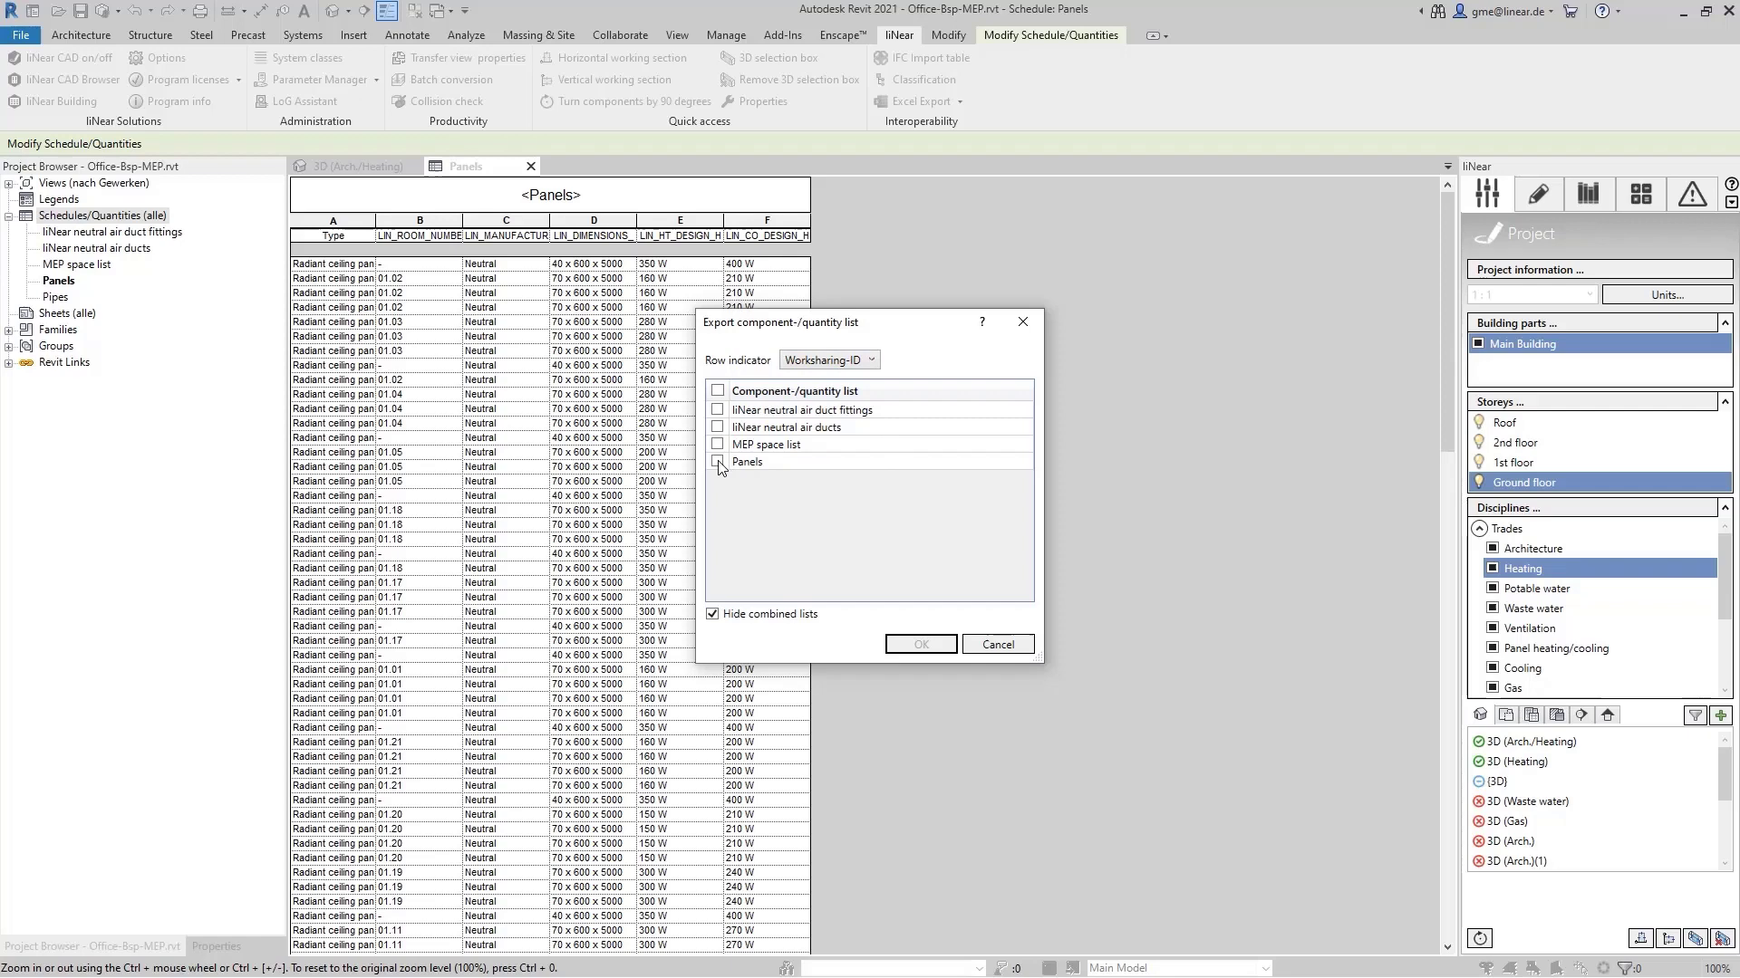
left_click(717, 463)
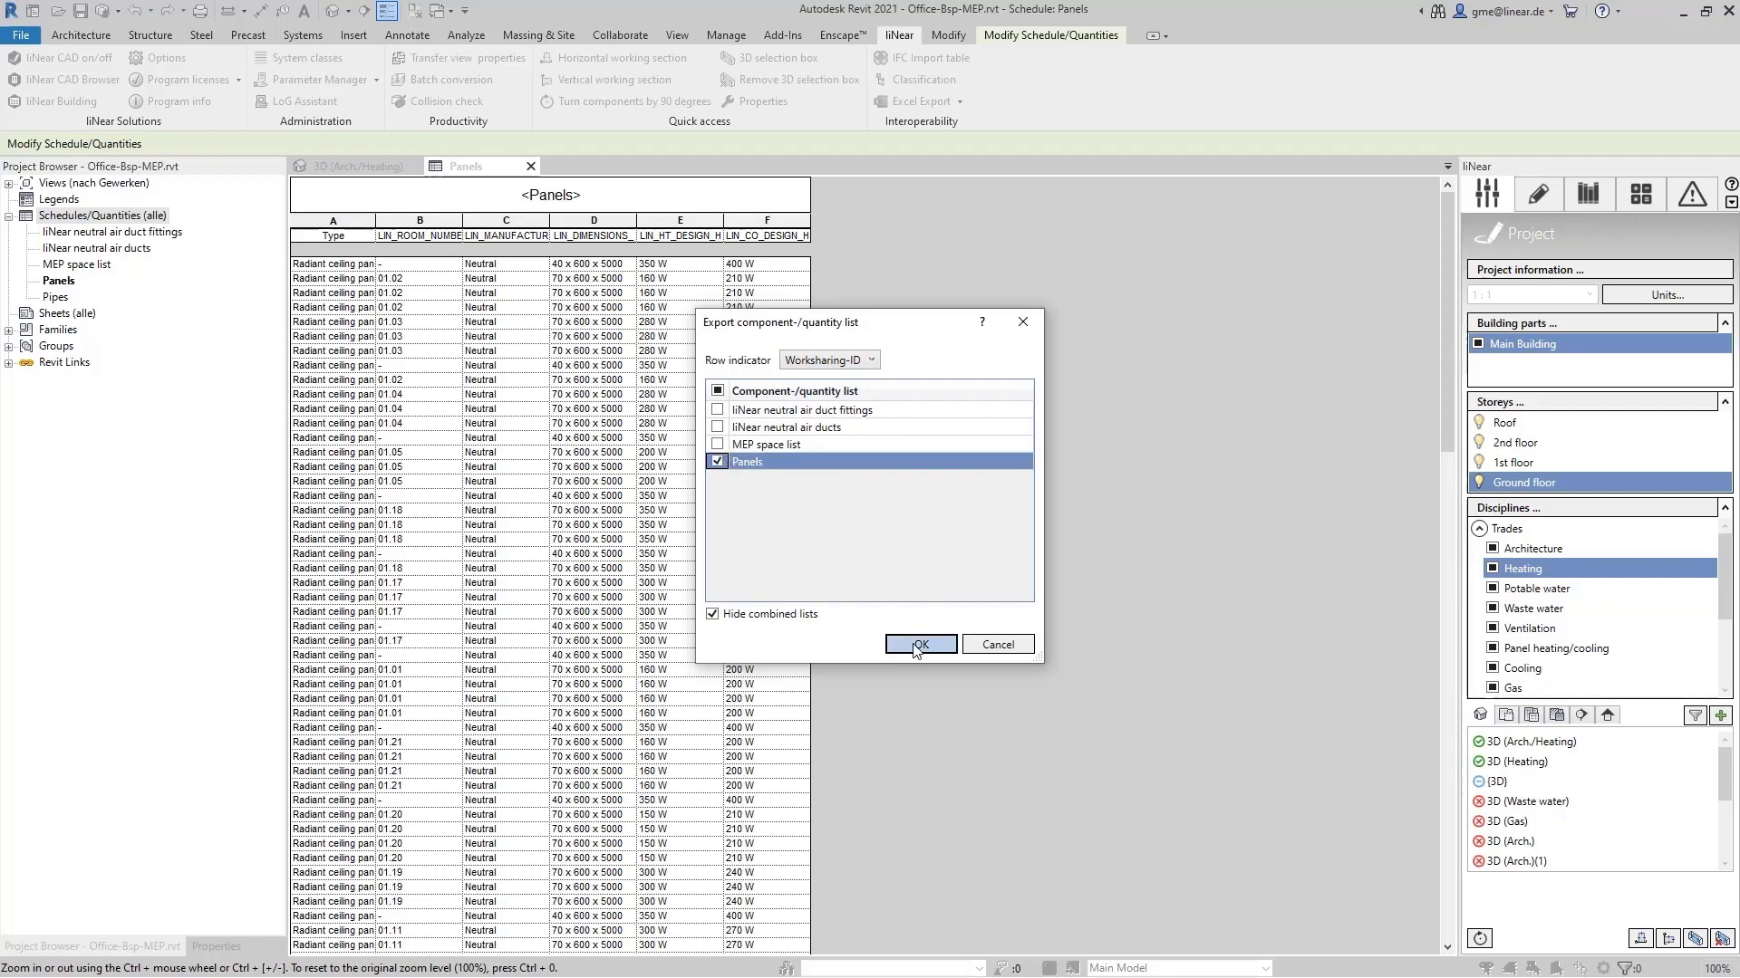
left_click(919, 644)
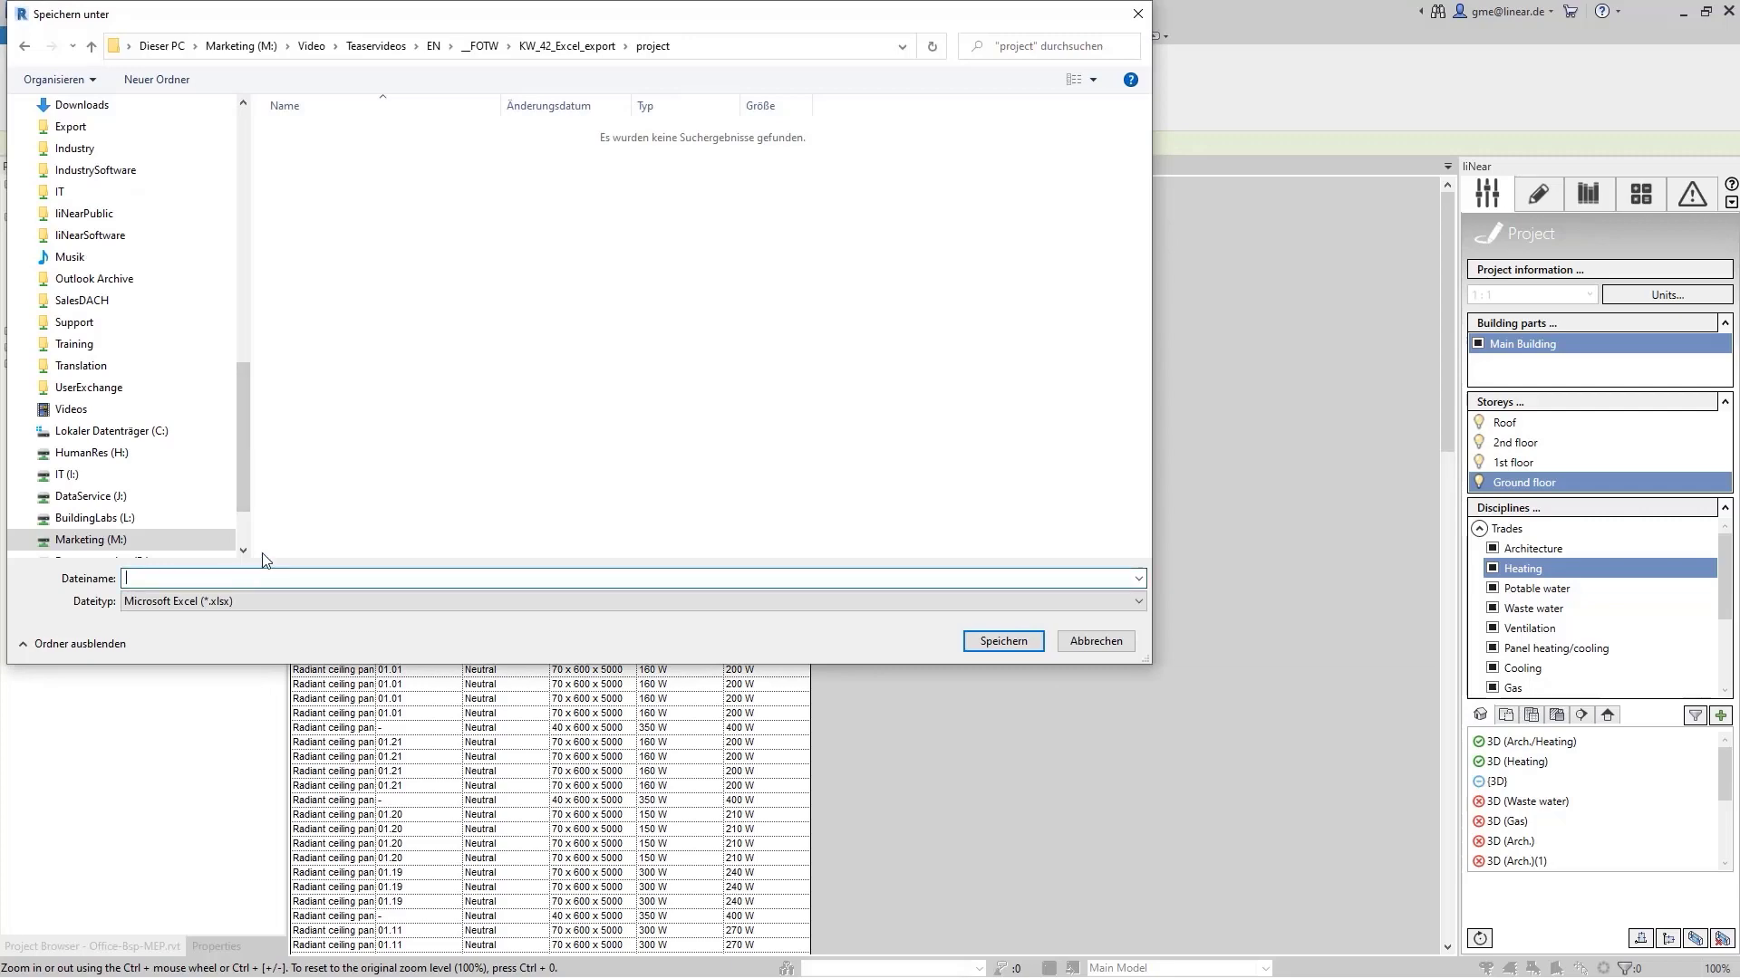
type("My e")
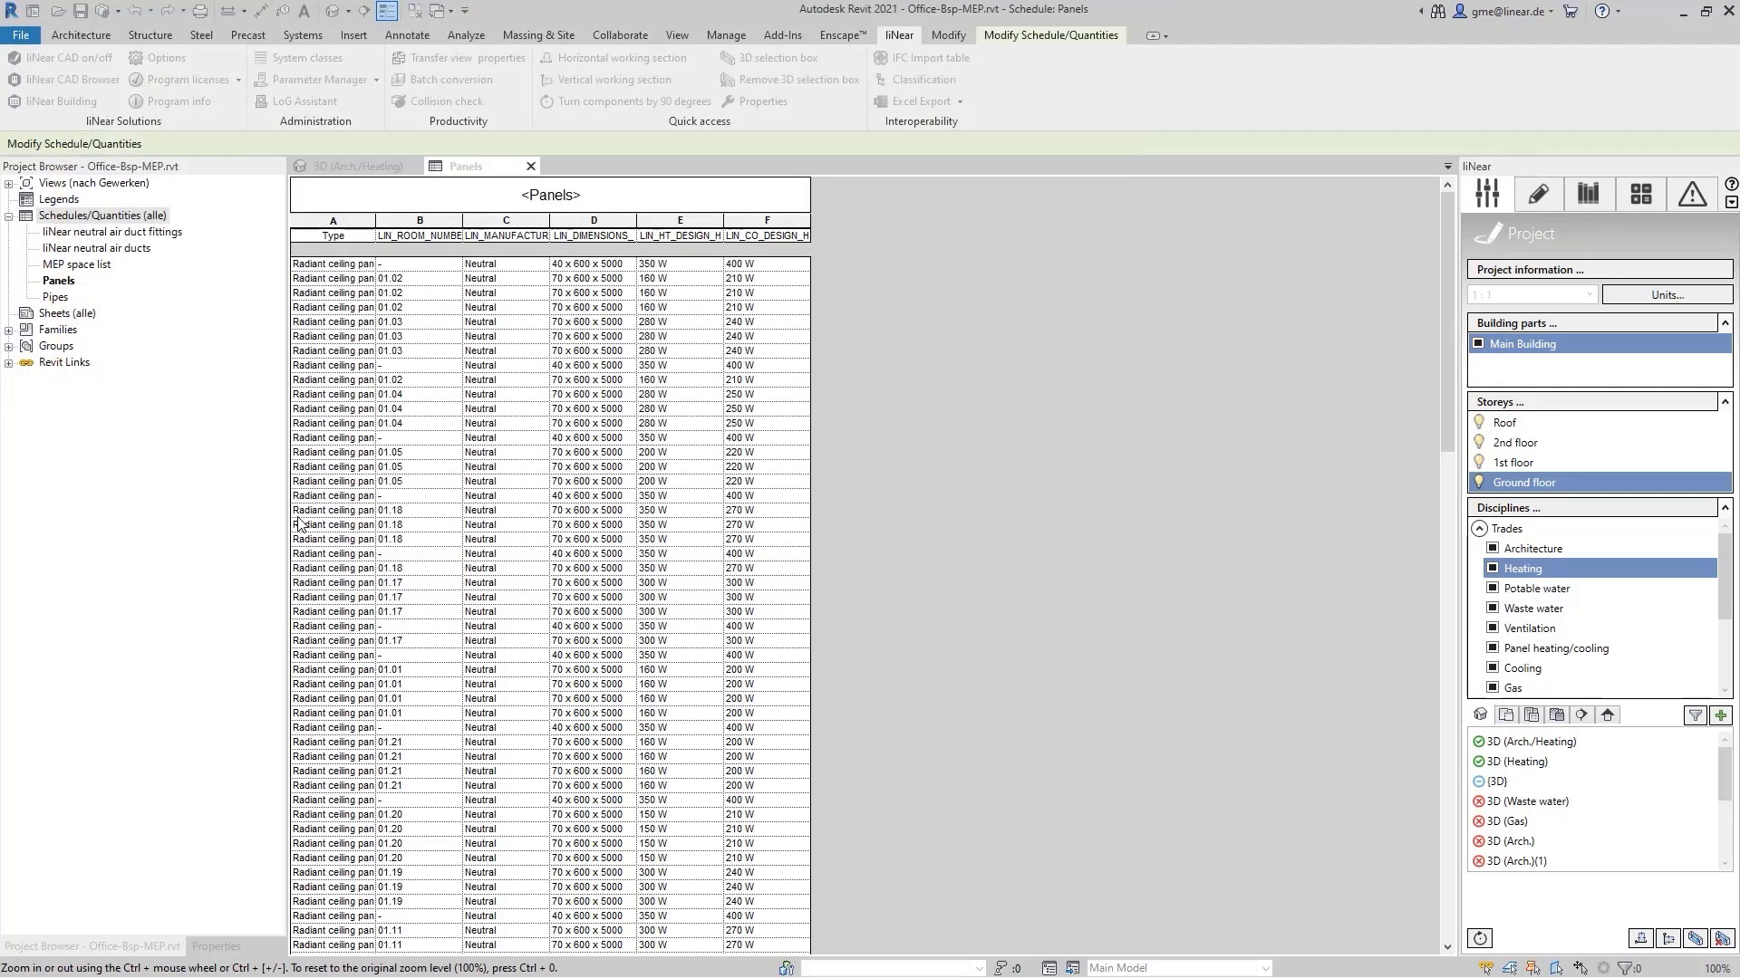
left_click(916, 100)
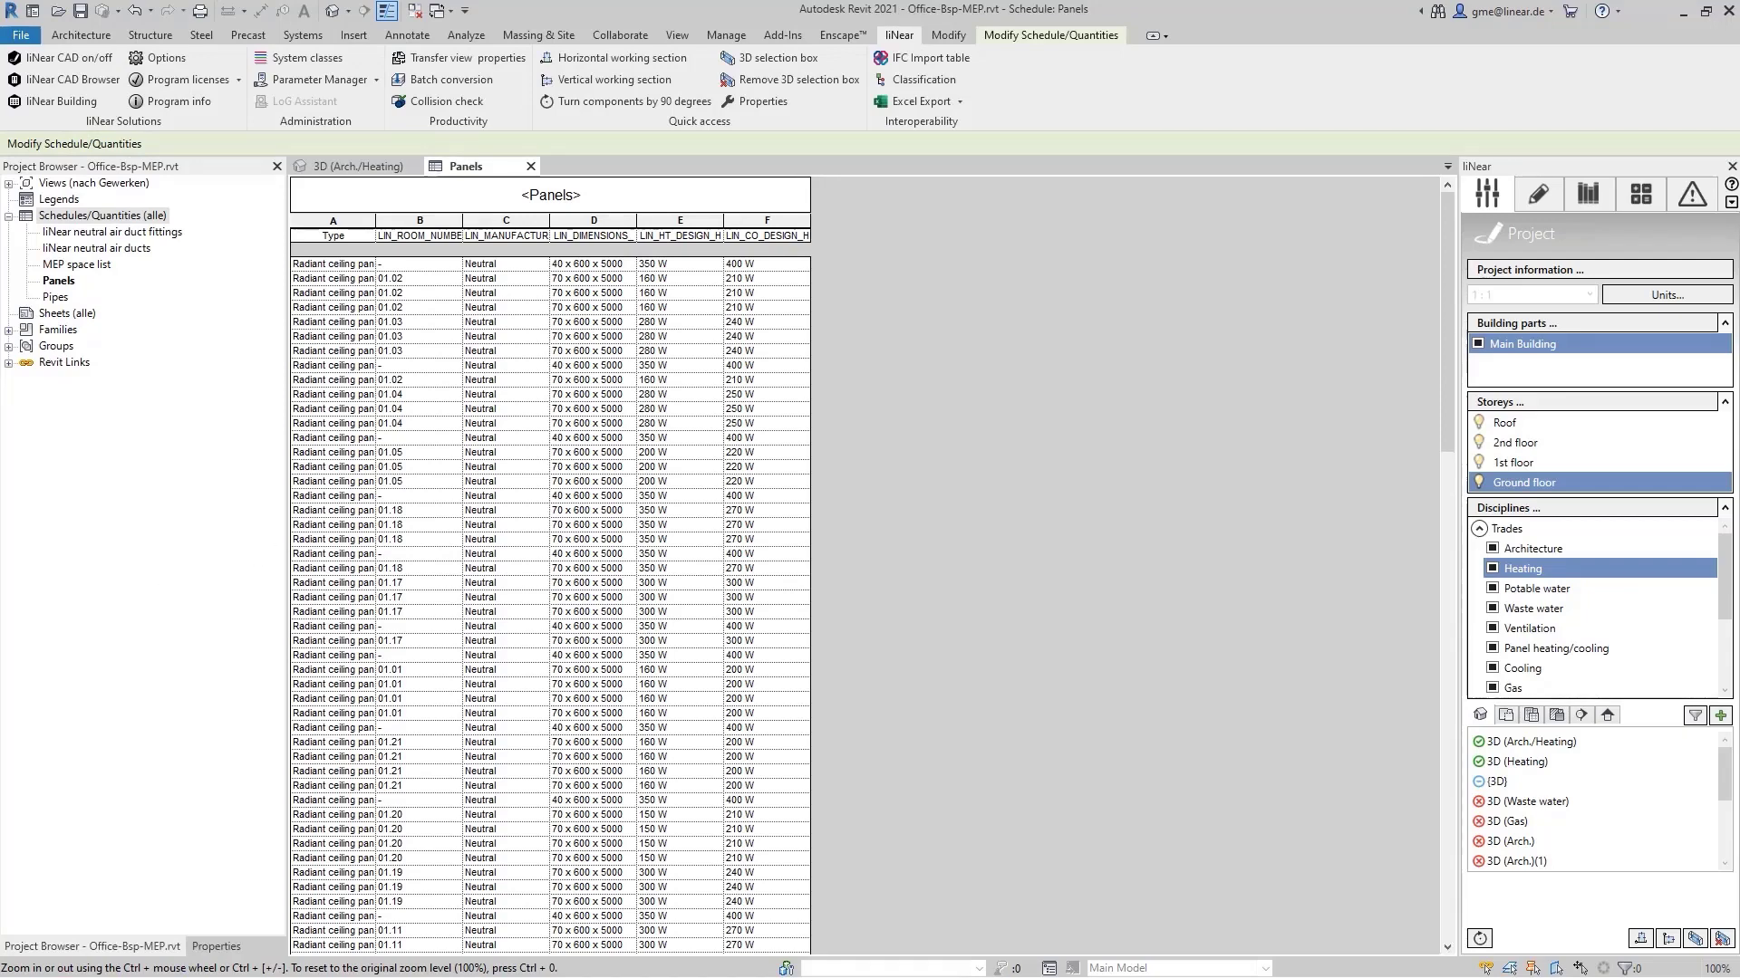
left_click(915, 101)
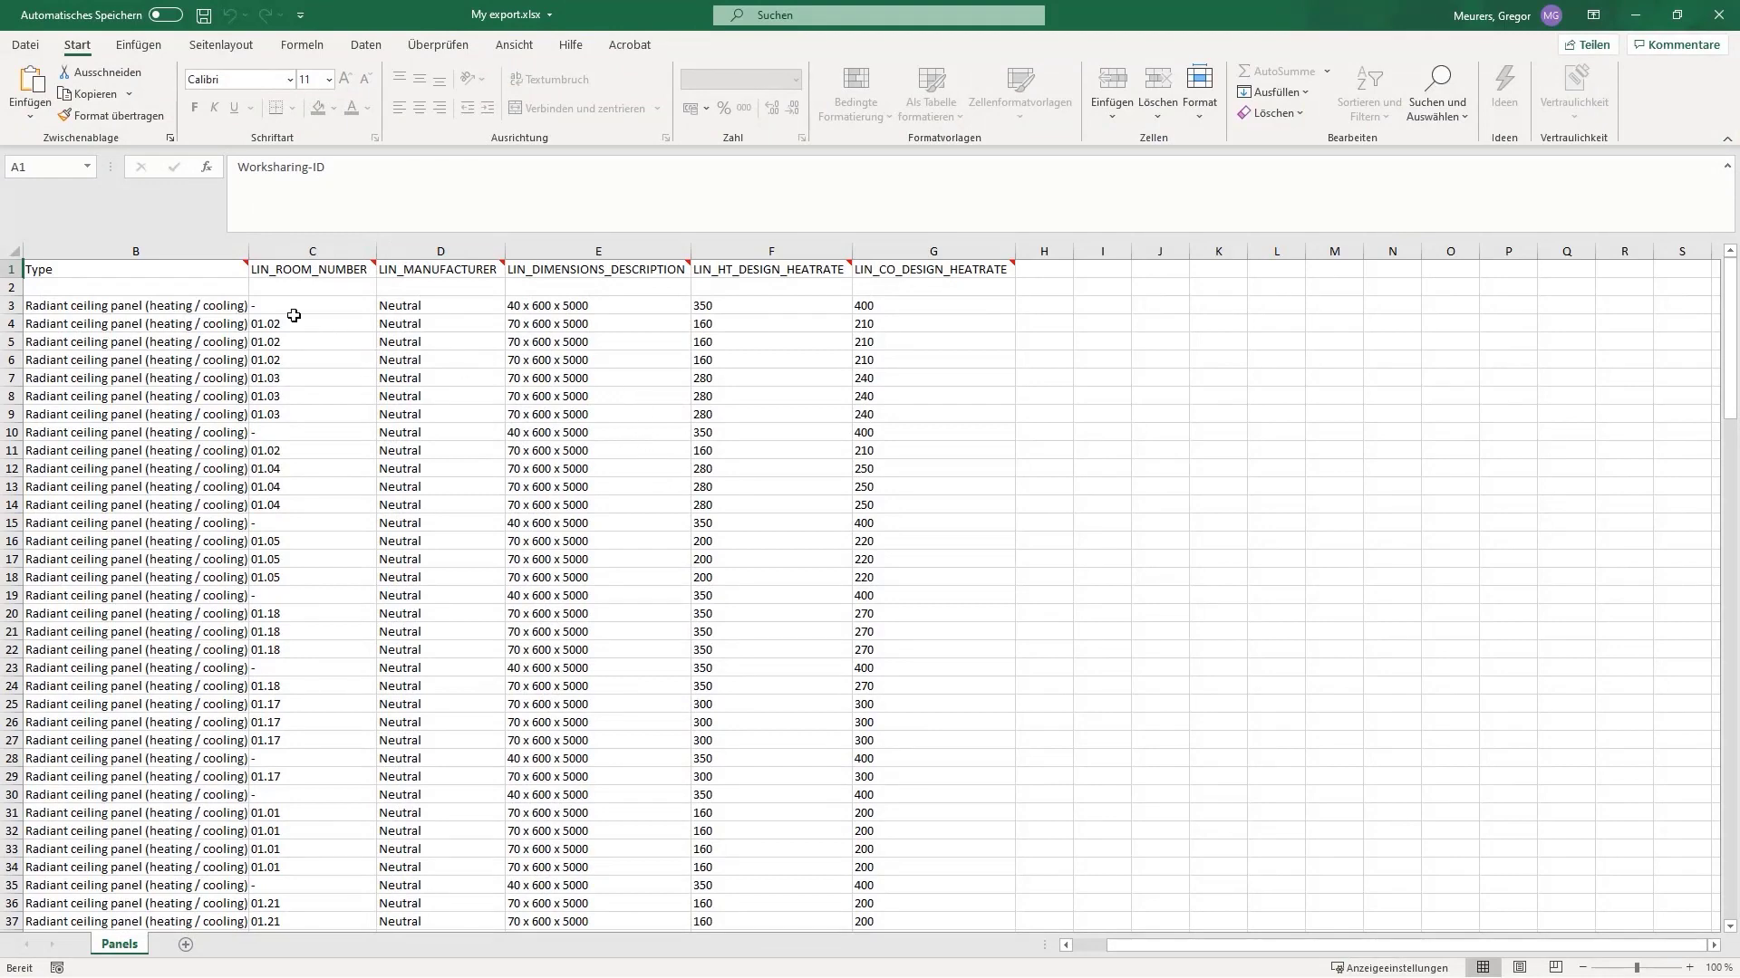
Enter a Sound header in H1 and fill 0,7 down every panel row.
left_click(1042, 268)
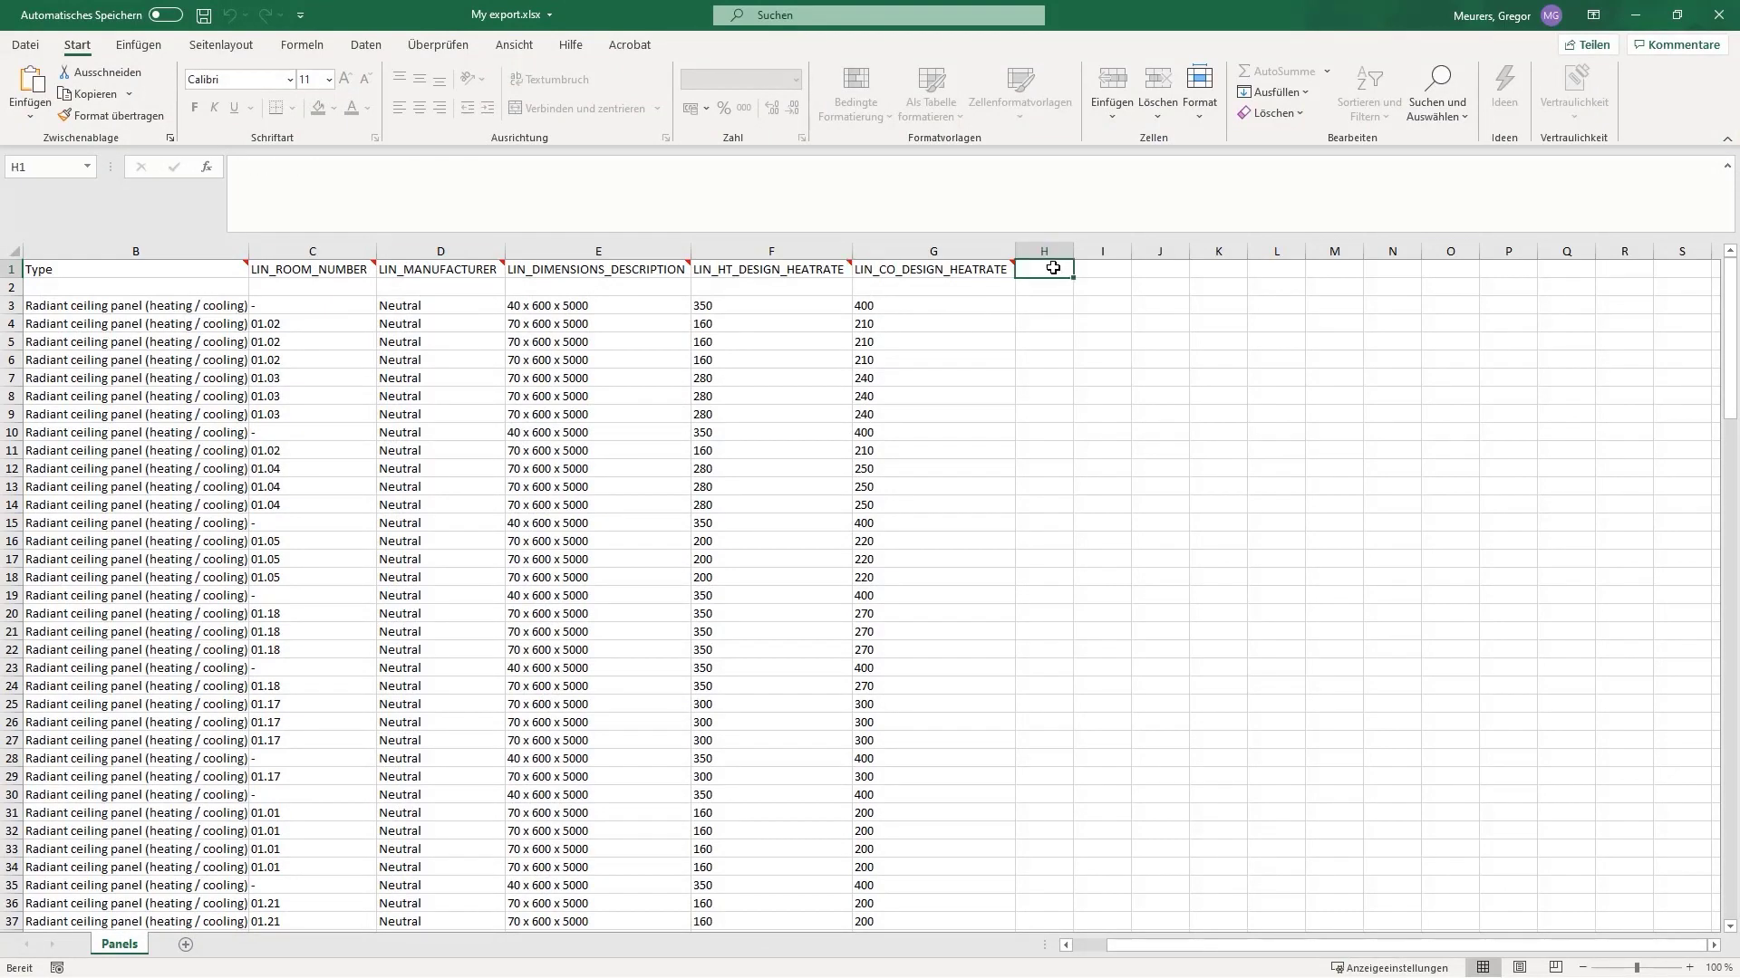
type("Sound")
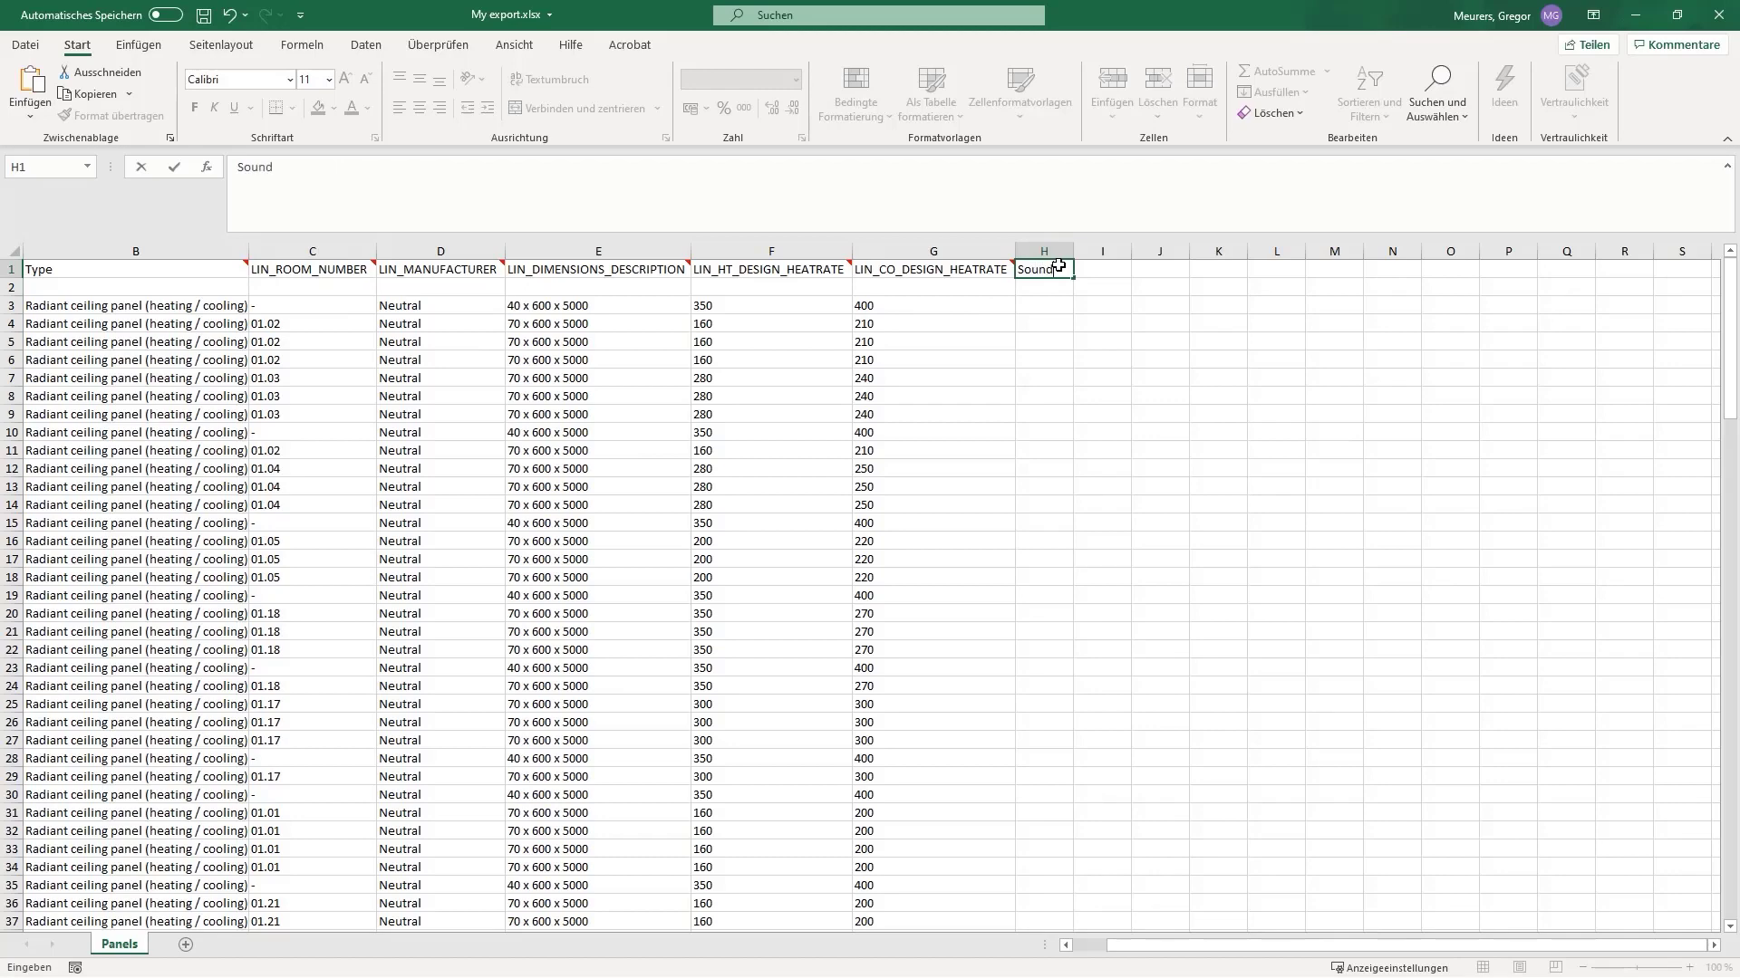
mouse_move(1043, 312)
type("0,")
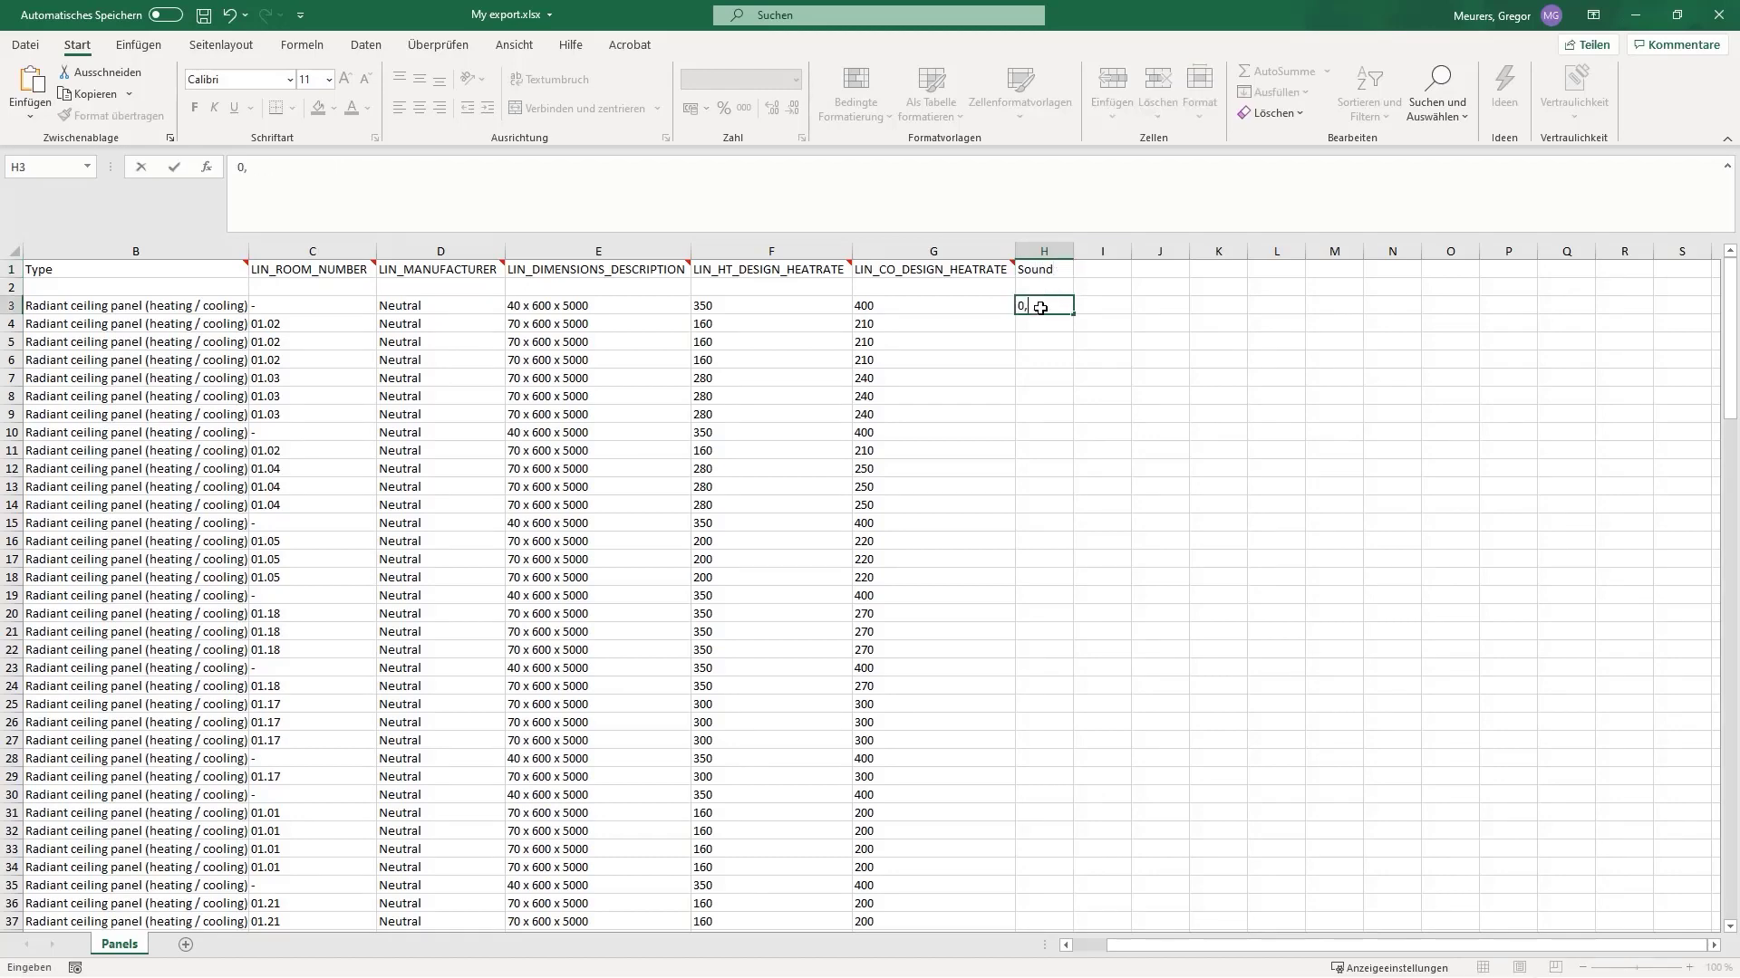
type("7")
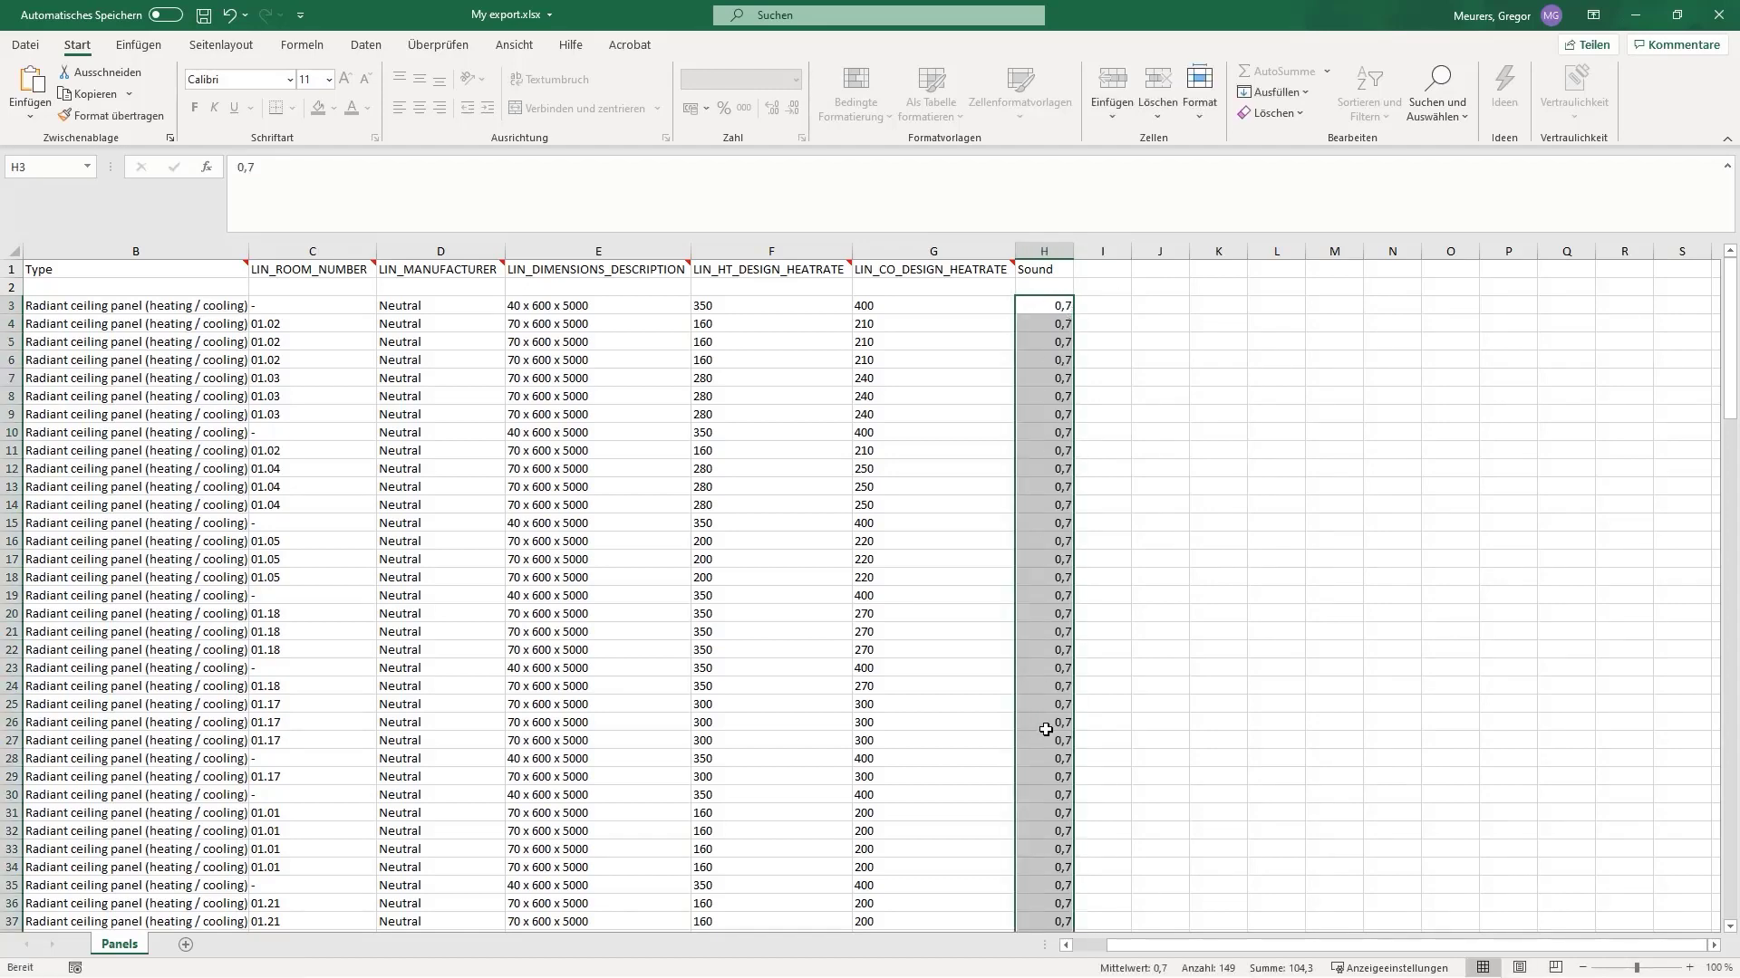
Change the room 02.03 panels' LIN_HT_DESIGN_HEATRATE values from 390 to 500.
scroll("down", 3)
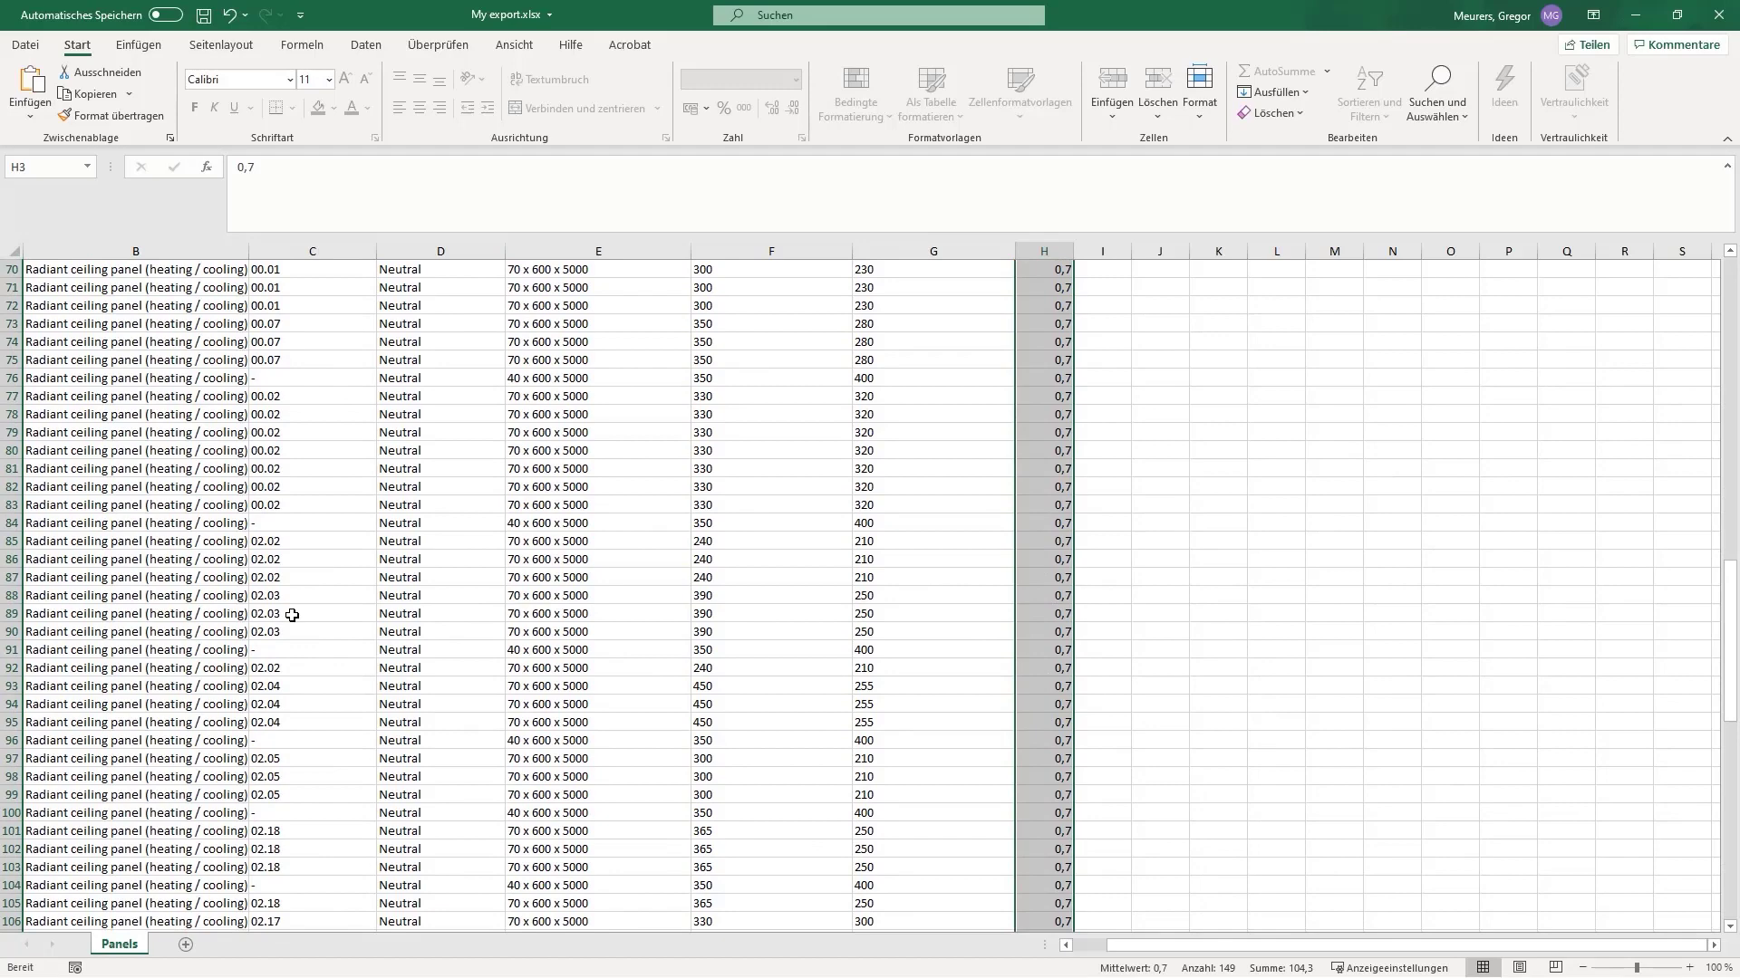
left_click(311, 596)
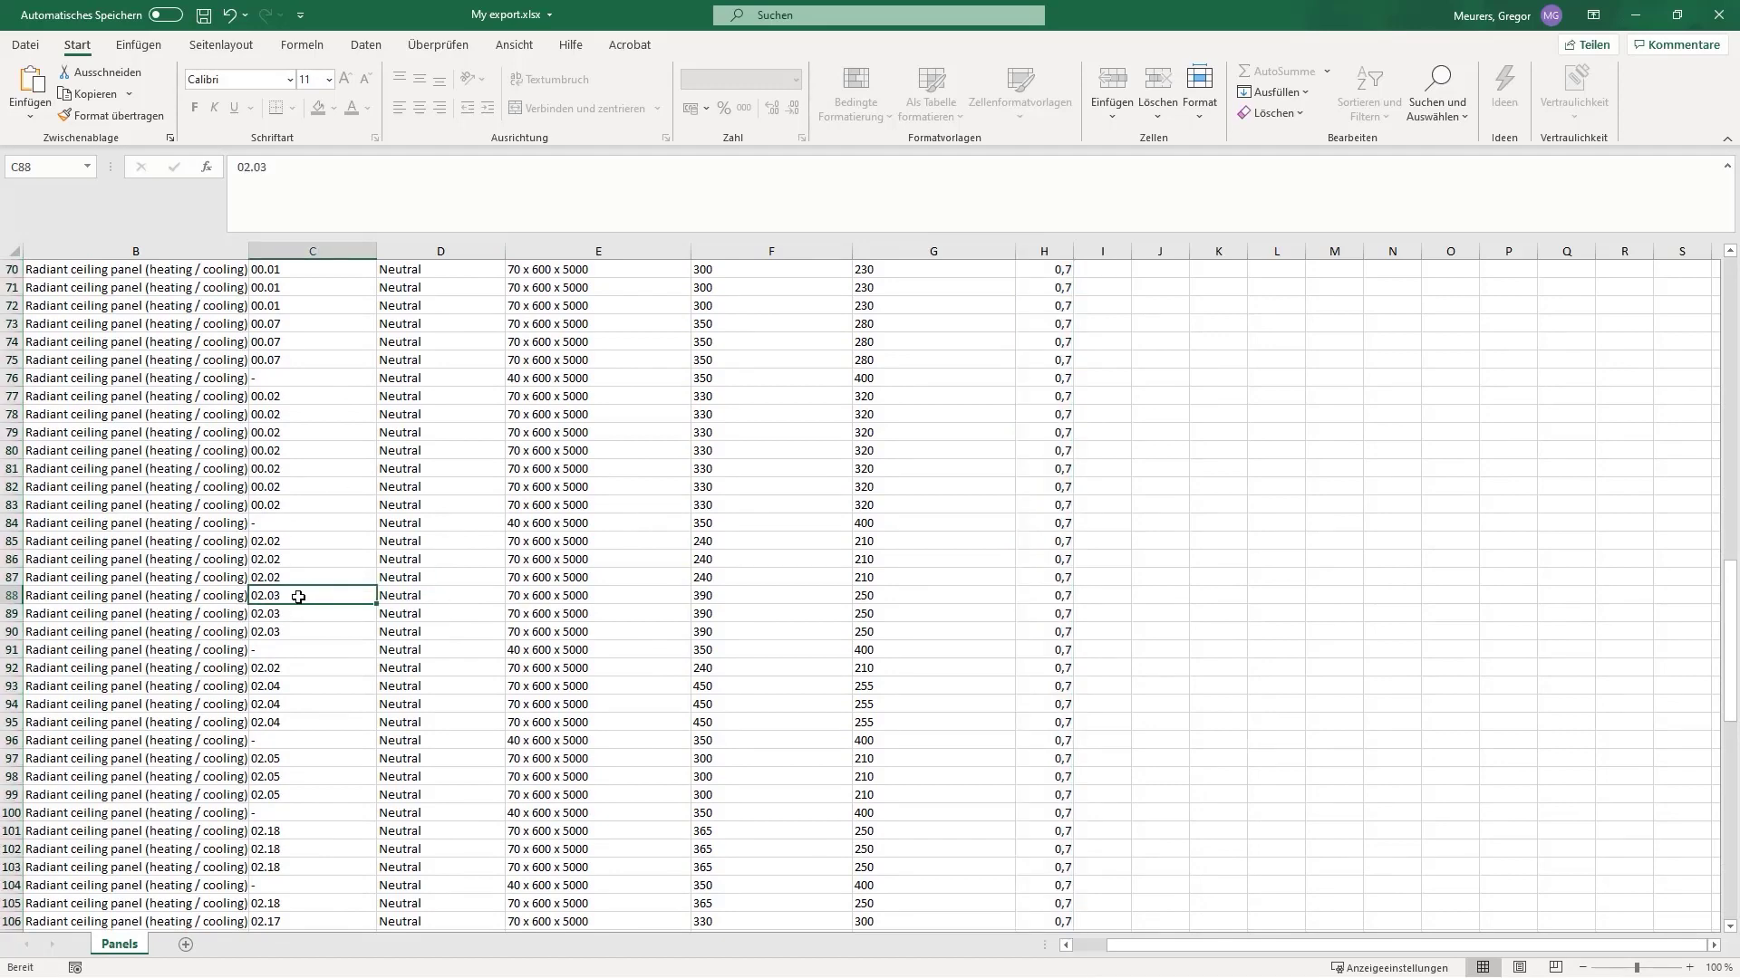
left_click(770, 596)
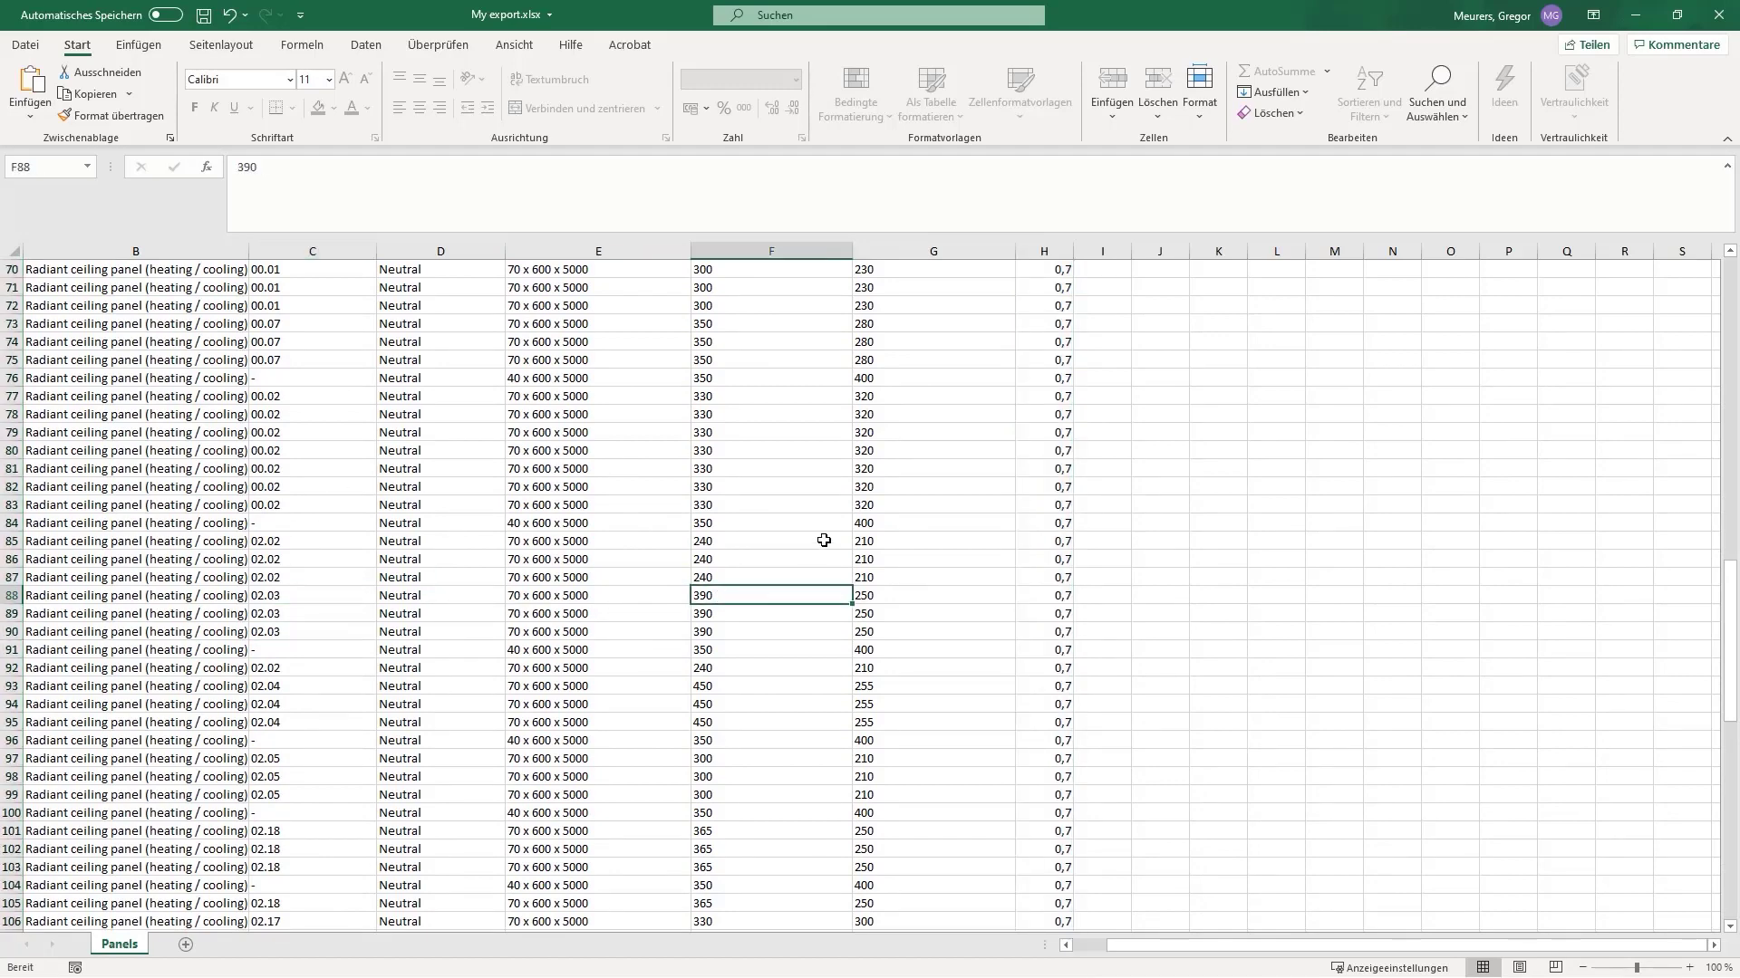
type("500")
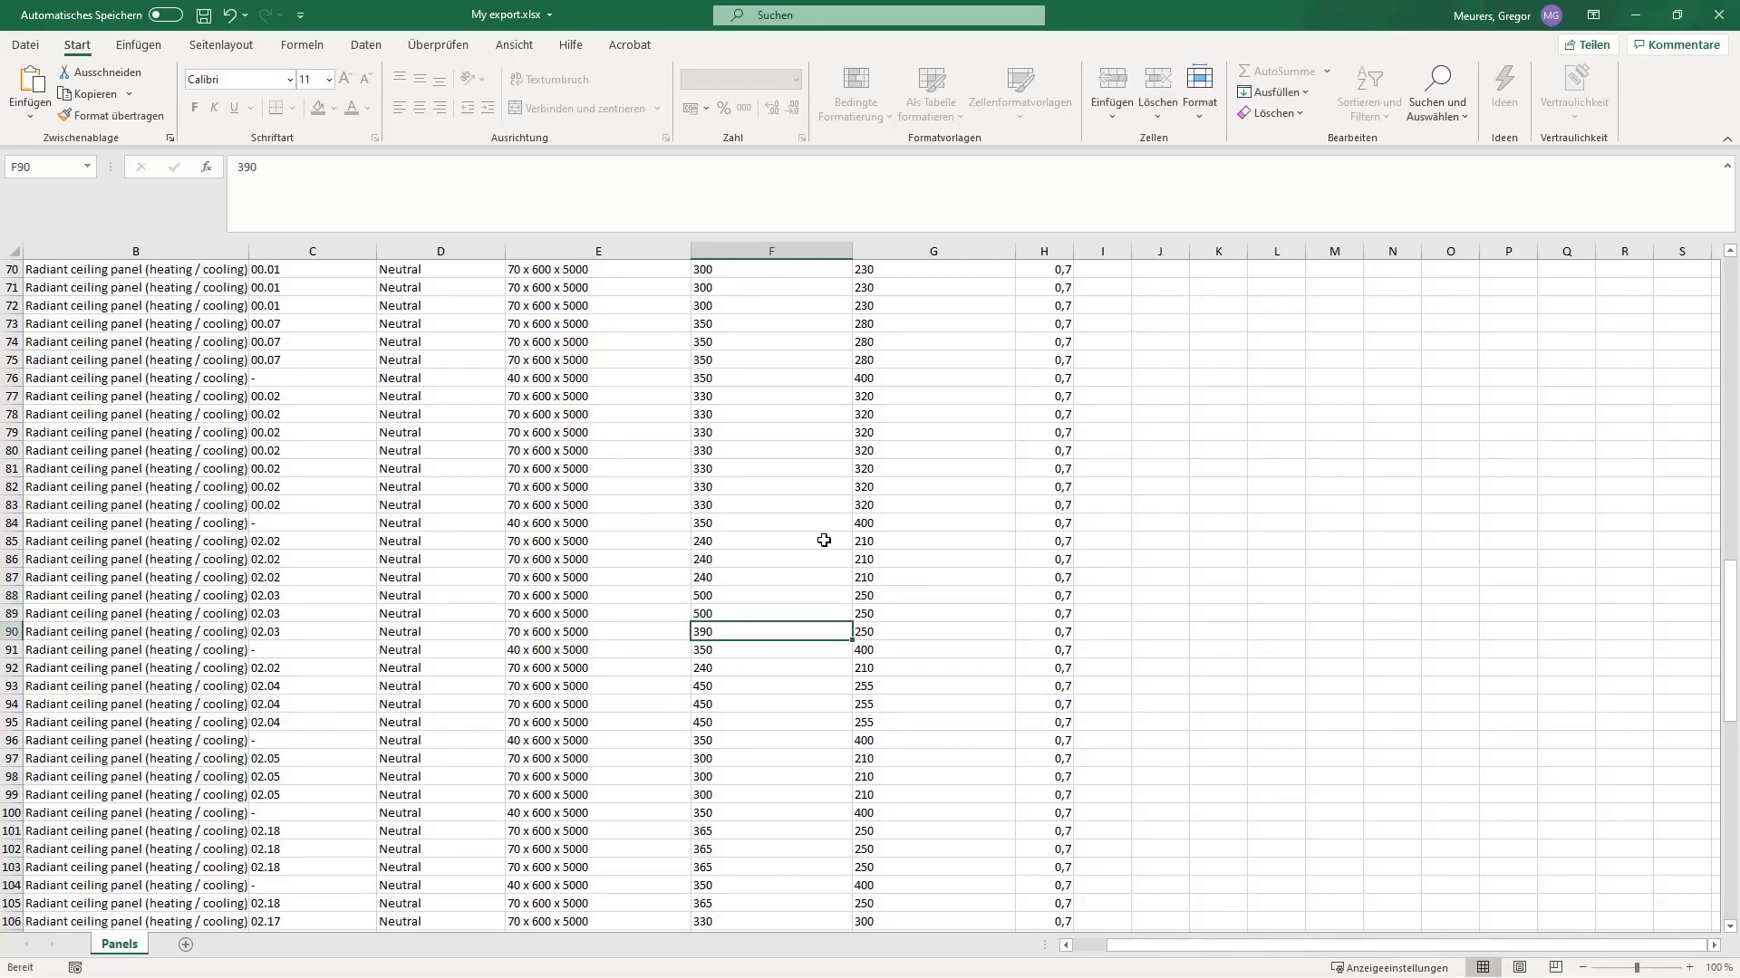
type("500")
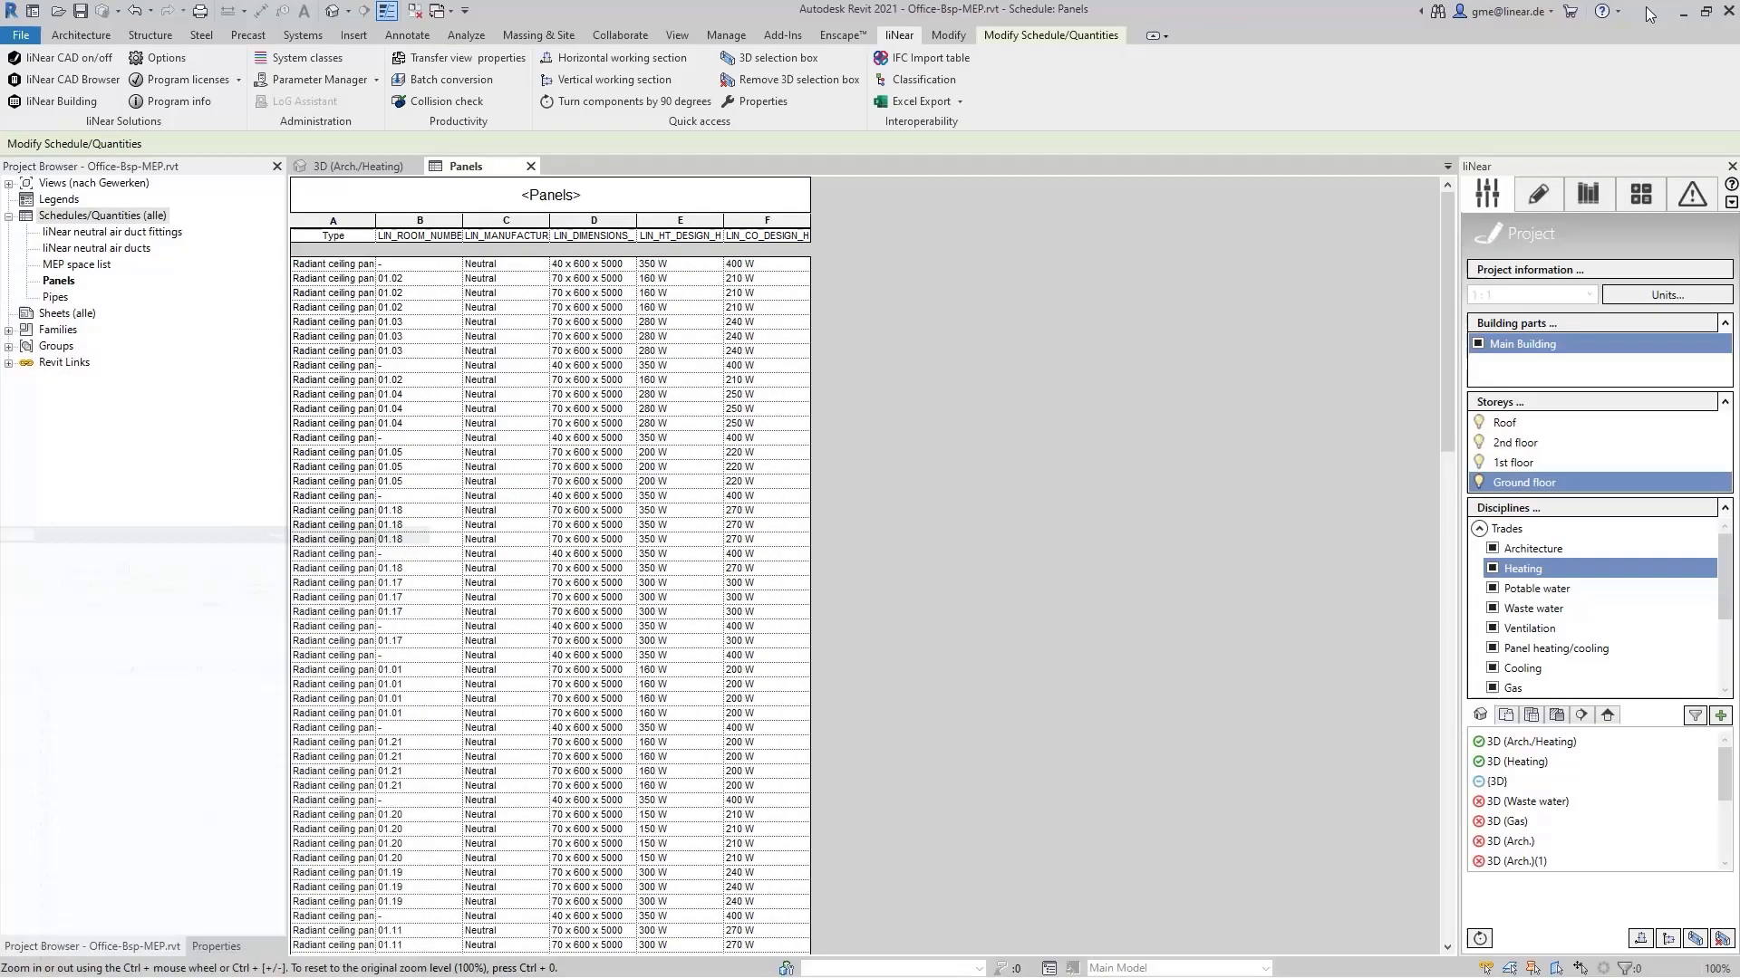
mouse_move(953, 145)
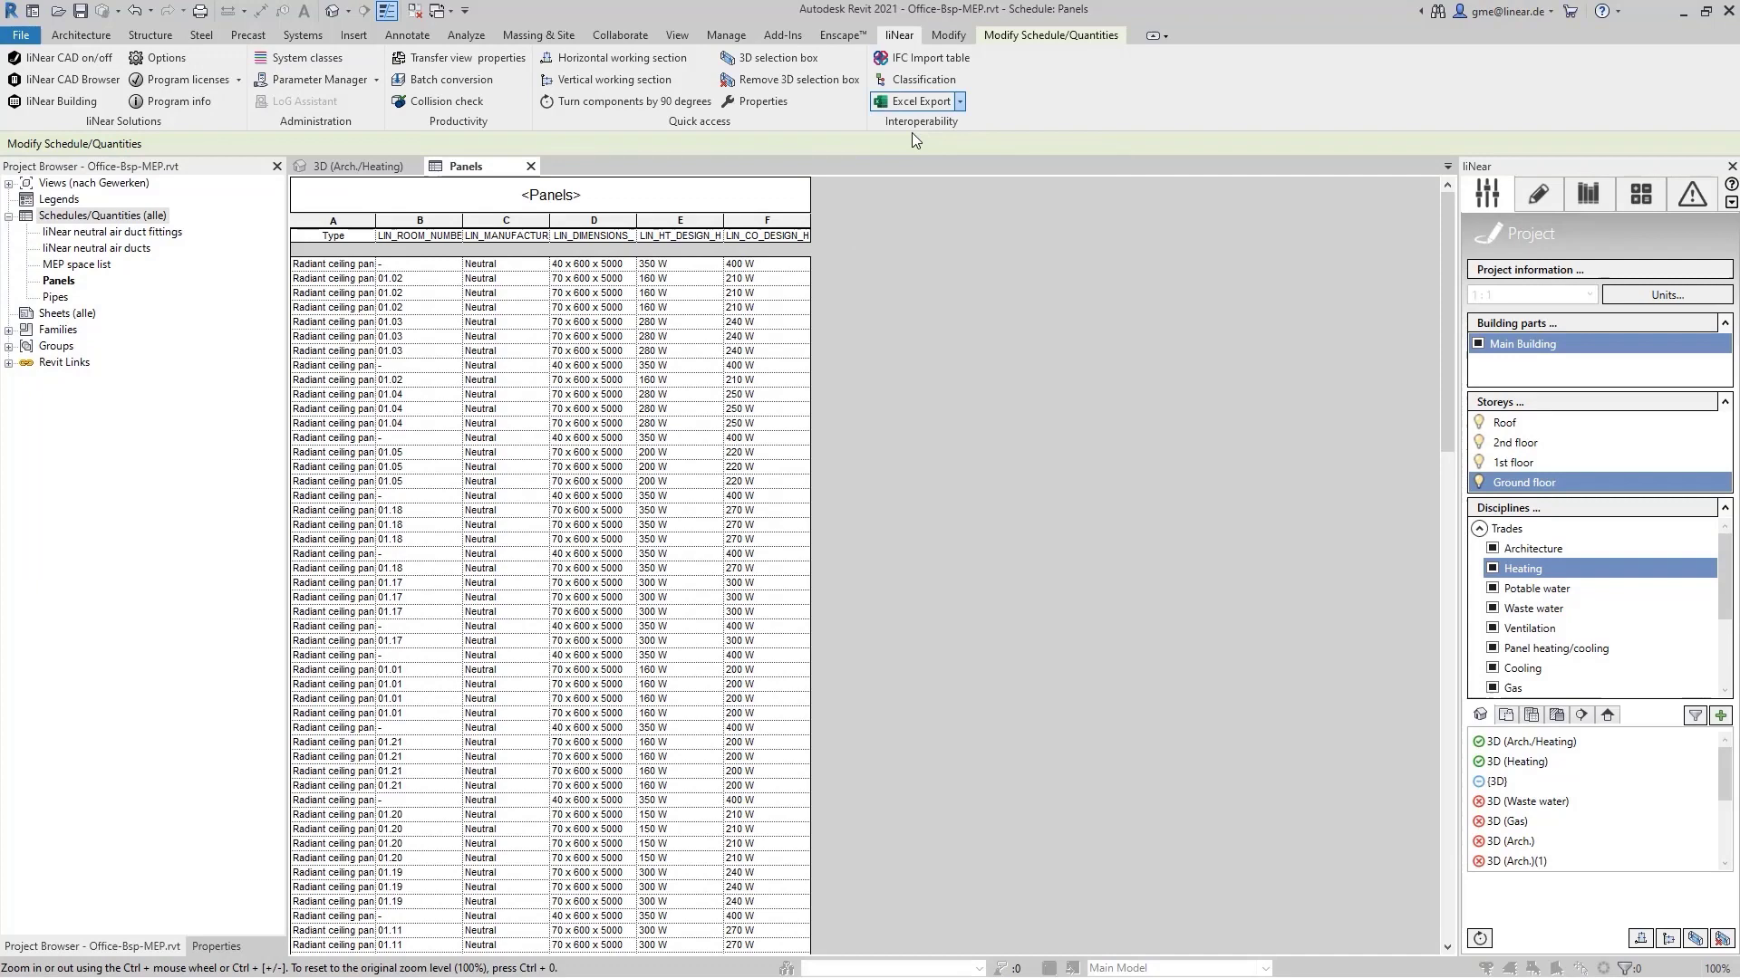
Start a liNear Excel Import of My export.xlsx, keeping the Presetting sheet layout.
left_click(918, 101)
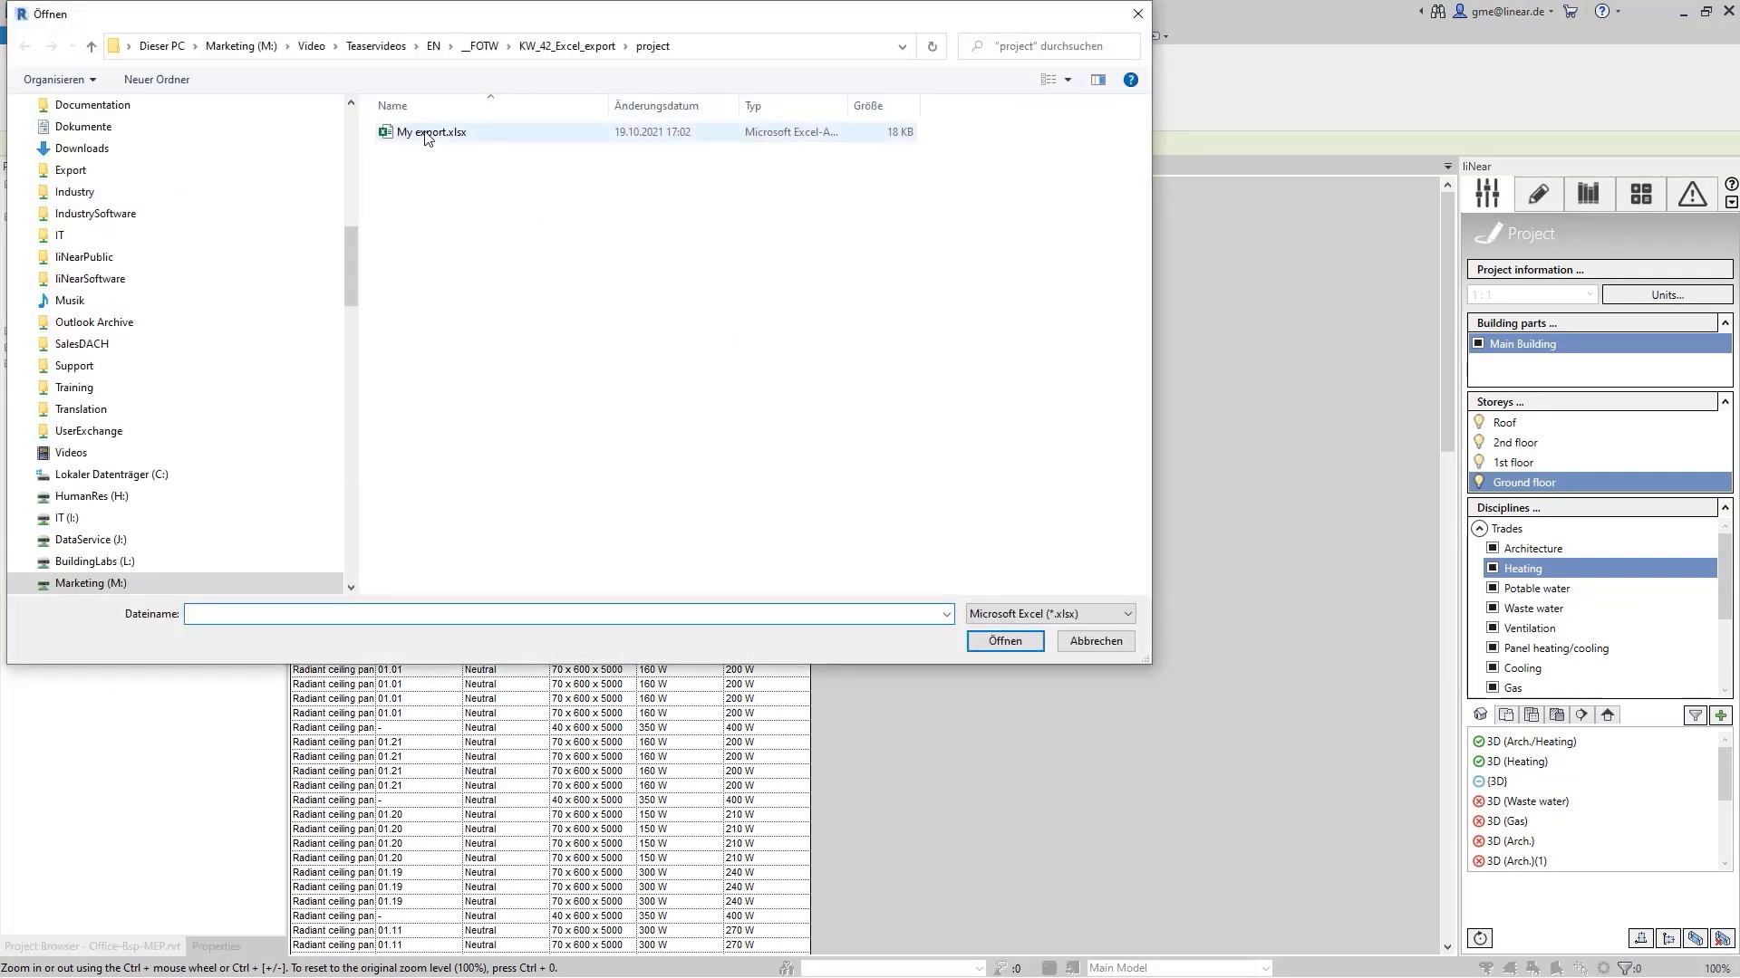
left_click(1002, 642)
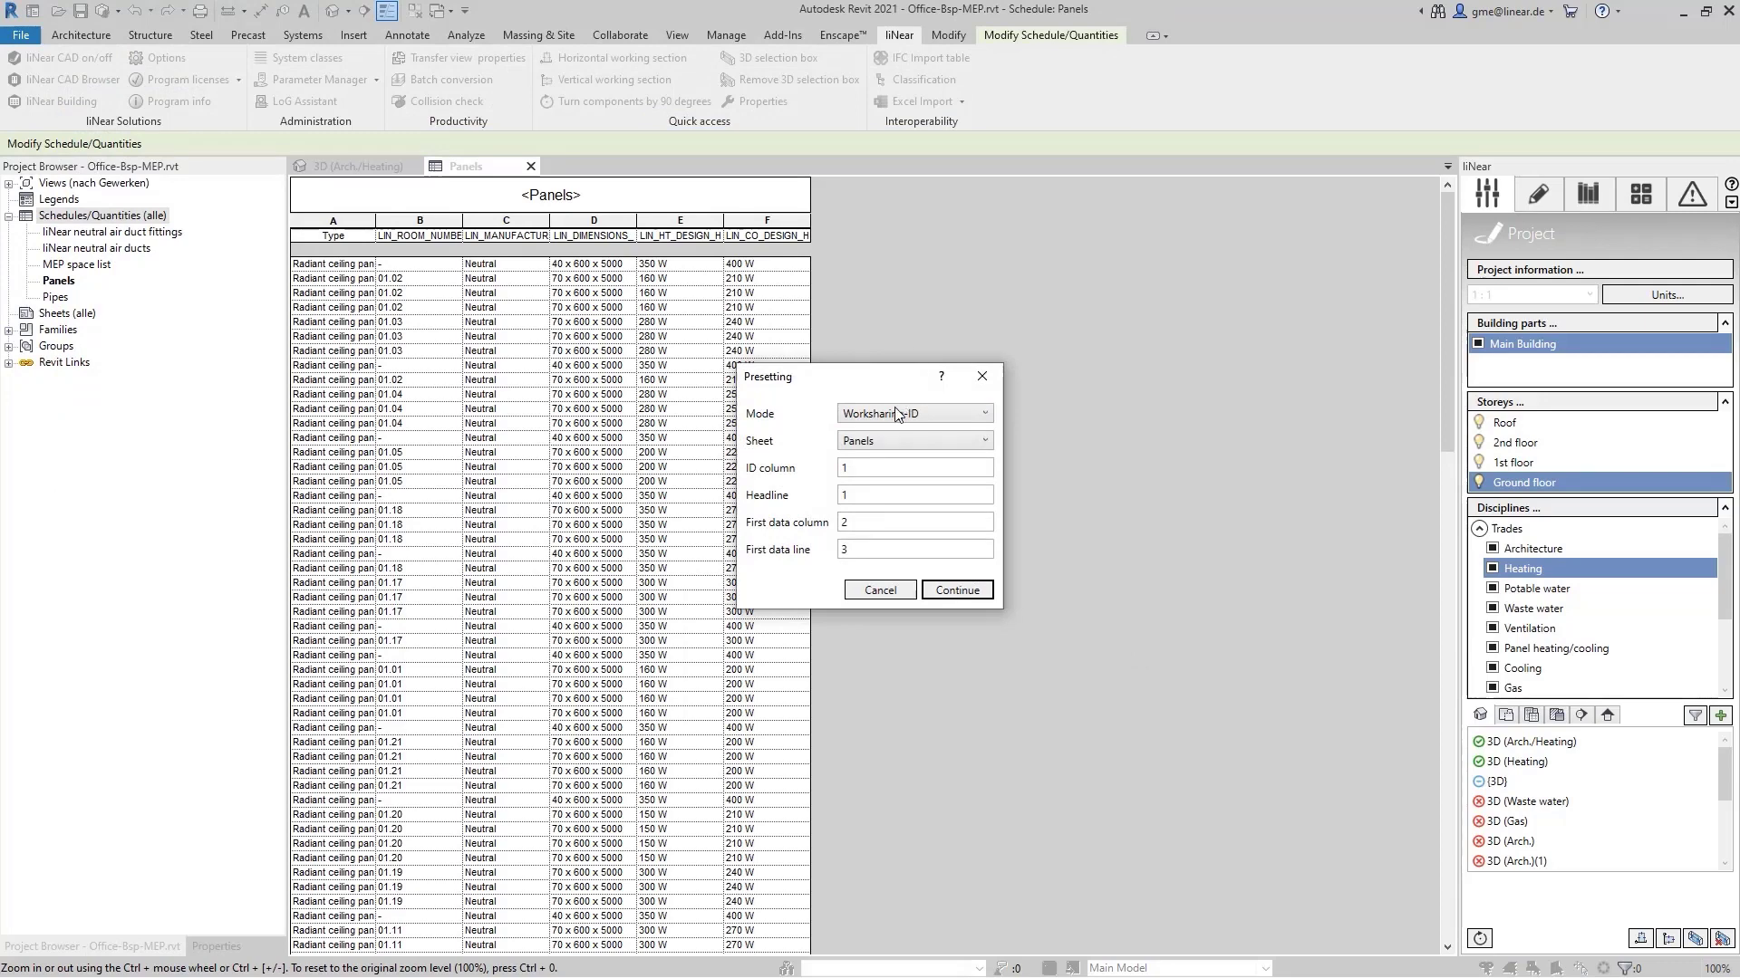
mouse_move(776, 464)
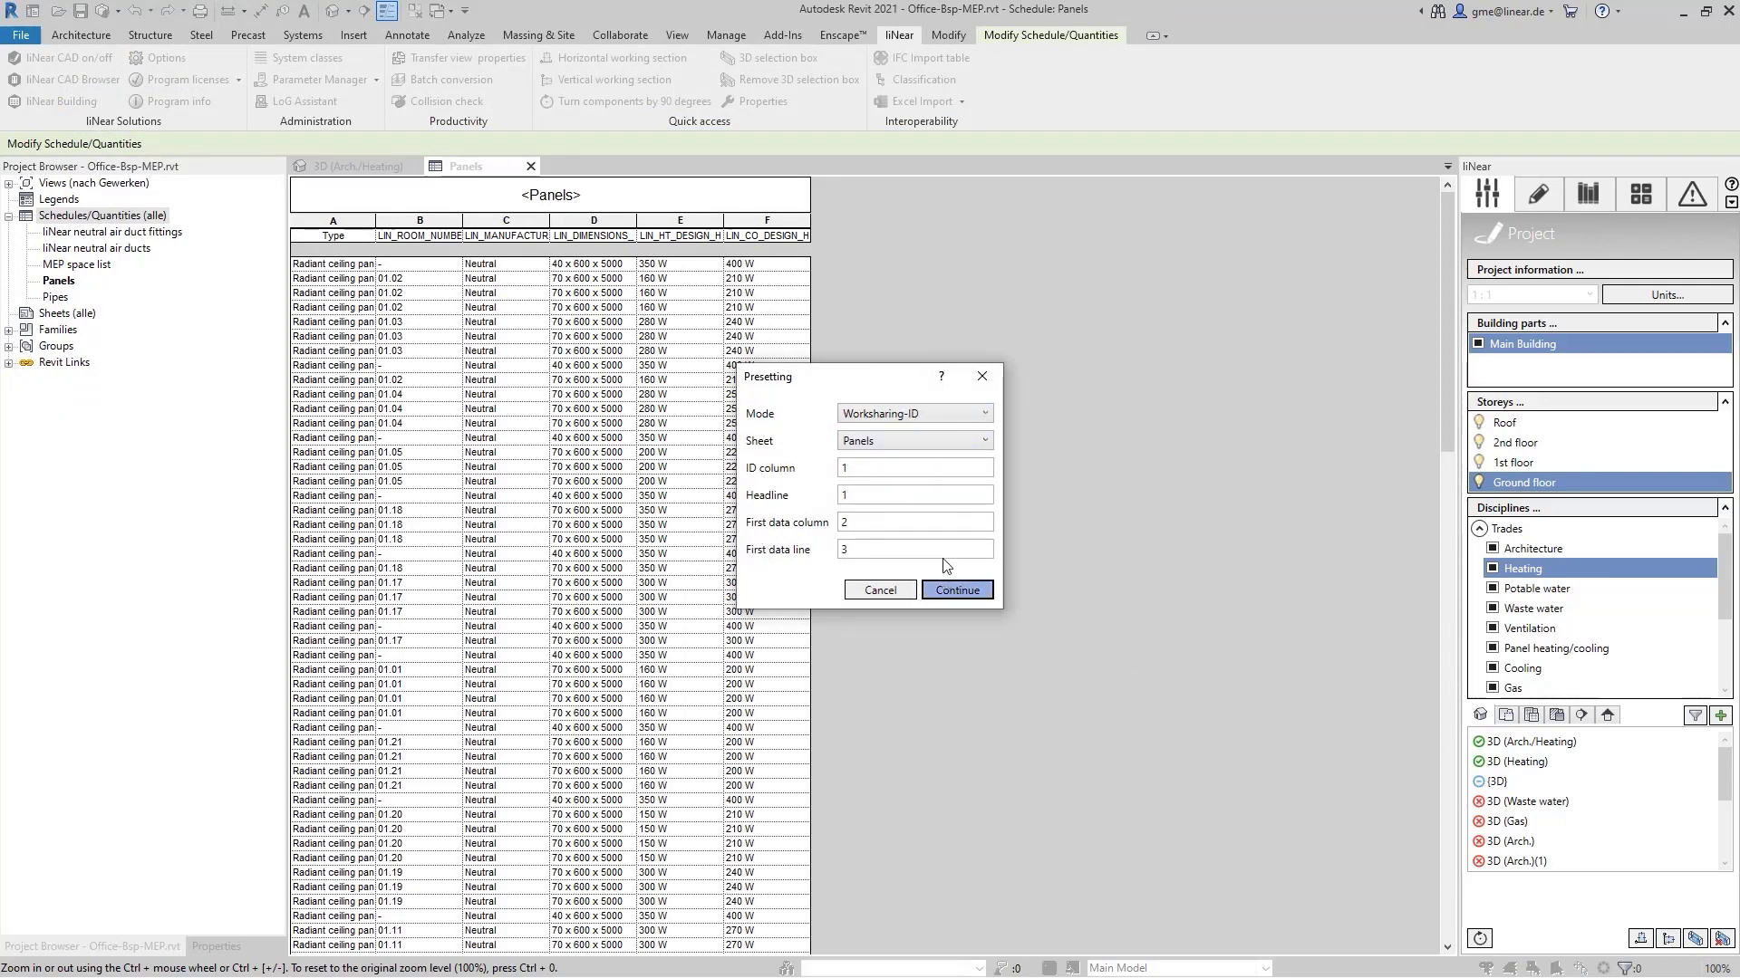
left_click(955, 589)
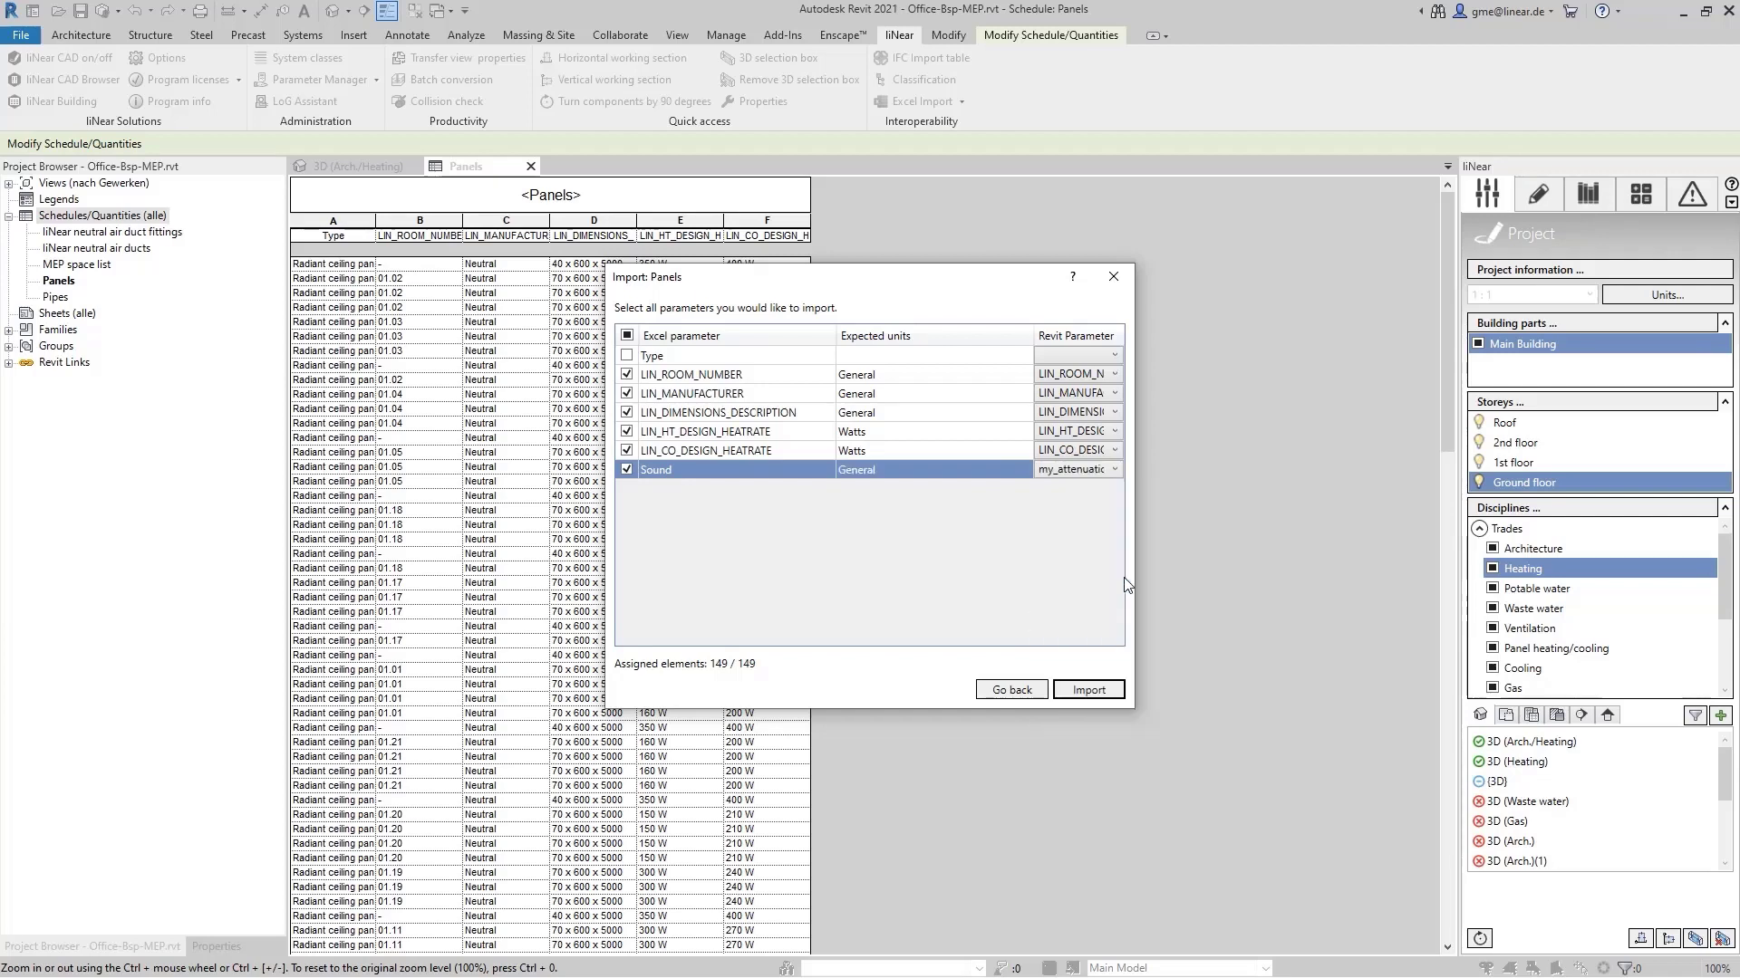
mouse_move(1006, 439)
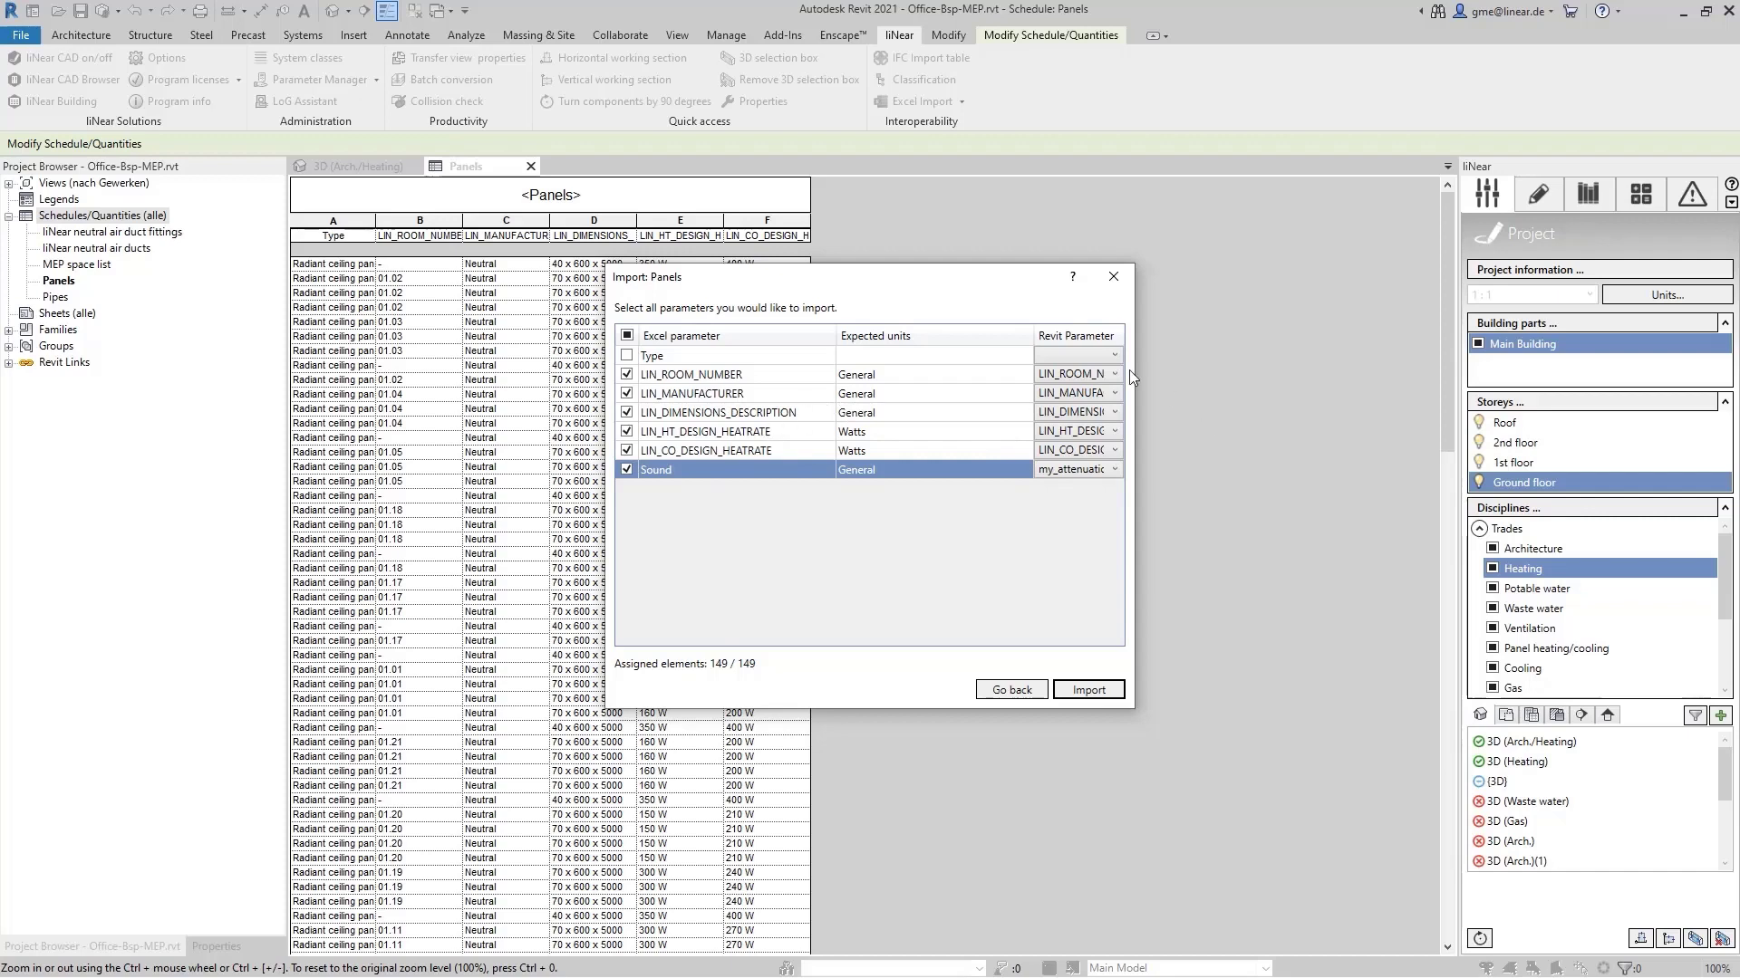
mouse_move(954, 677)
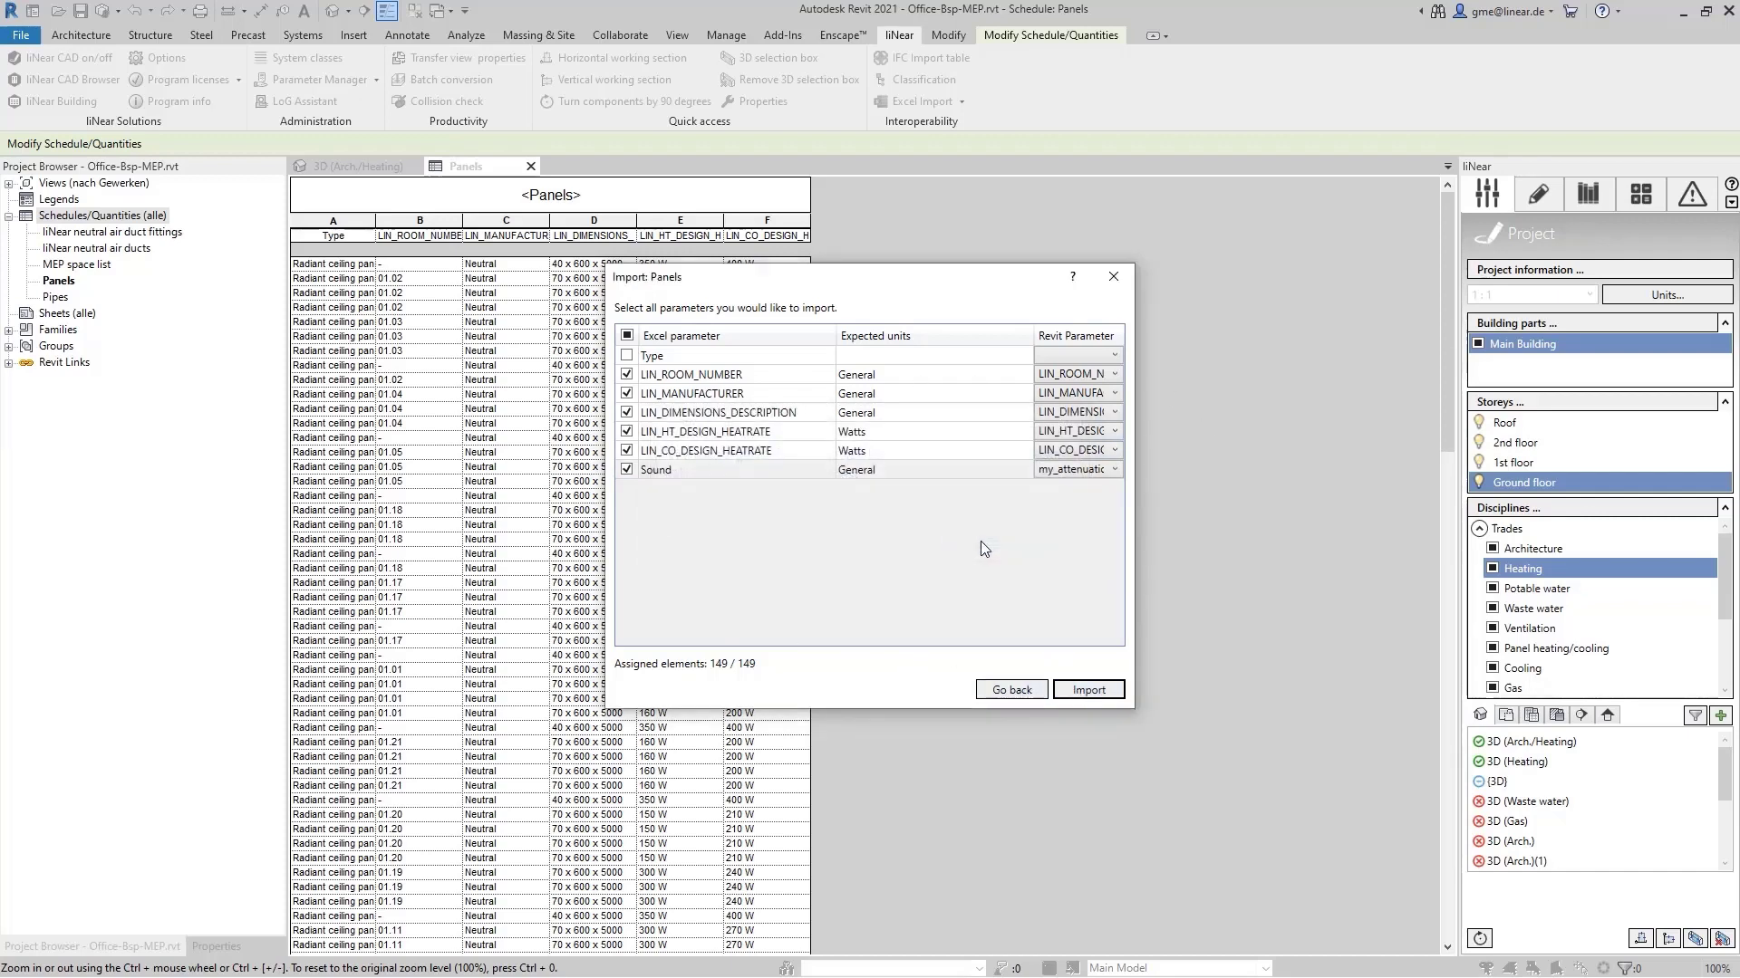
Map Sound to my_attenuation_coefficient and import the values into all 149 panels.
left_click(1087, 688)
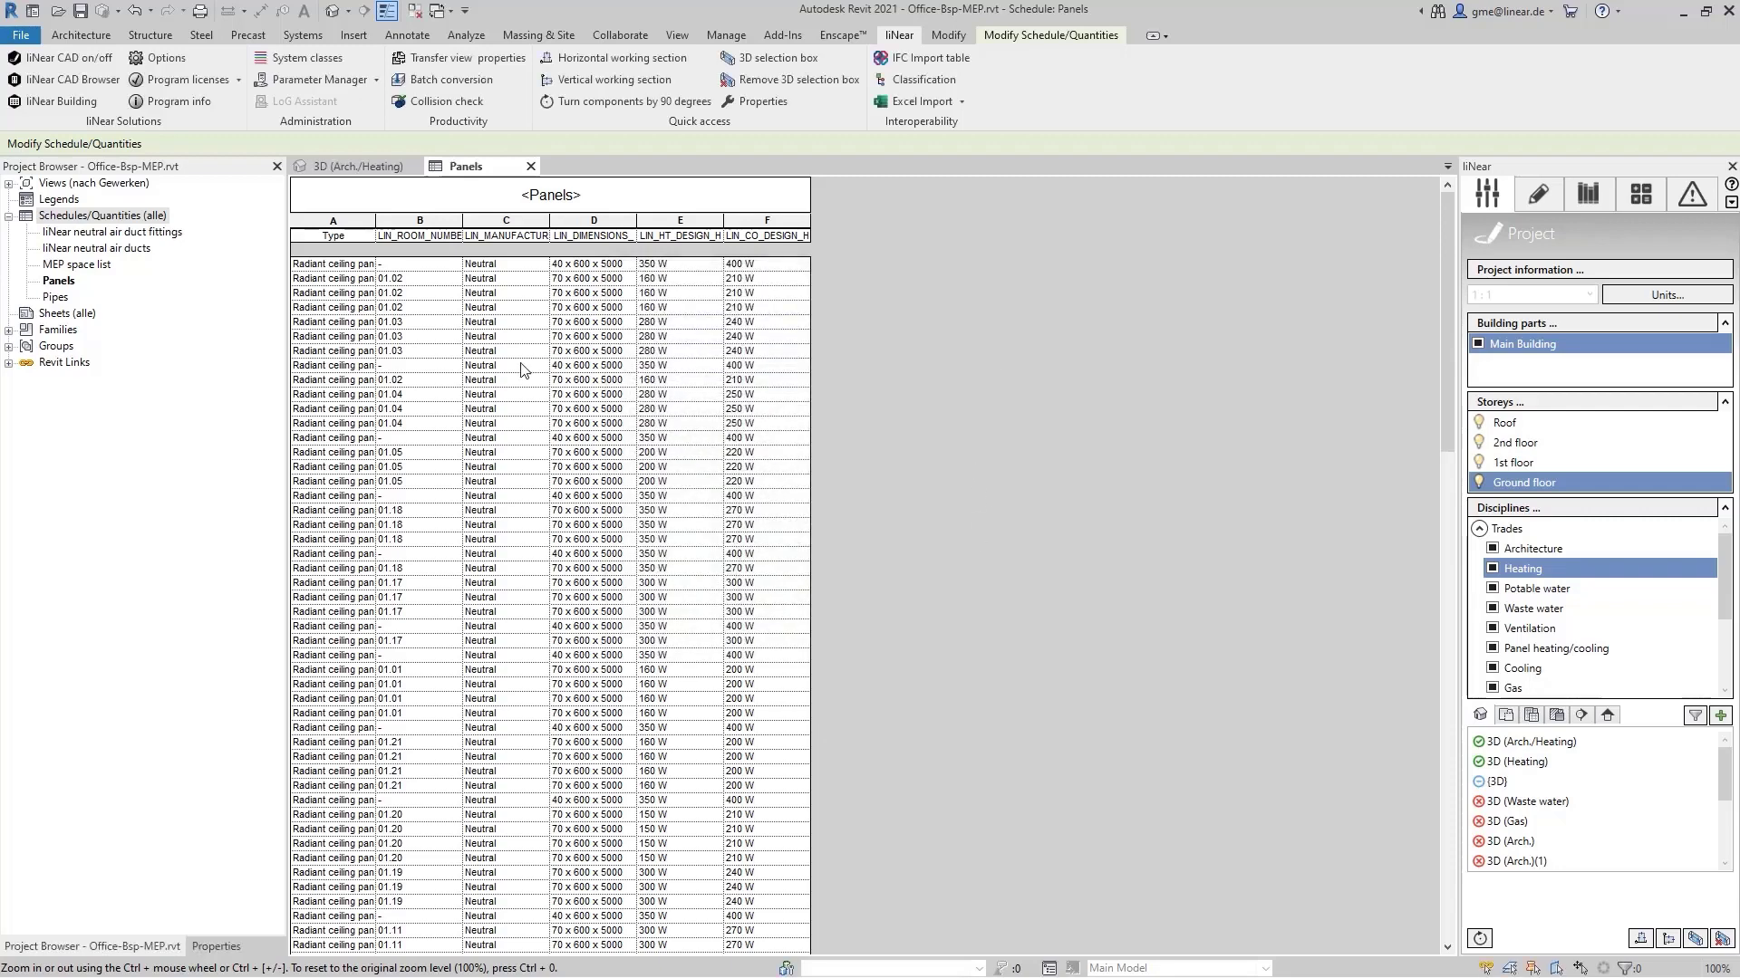
Add the my_attenuation_coefficient field to the Panels schedule and check the room 02.03 rows.
left_click(58, 280)
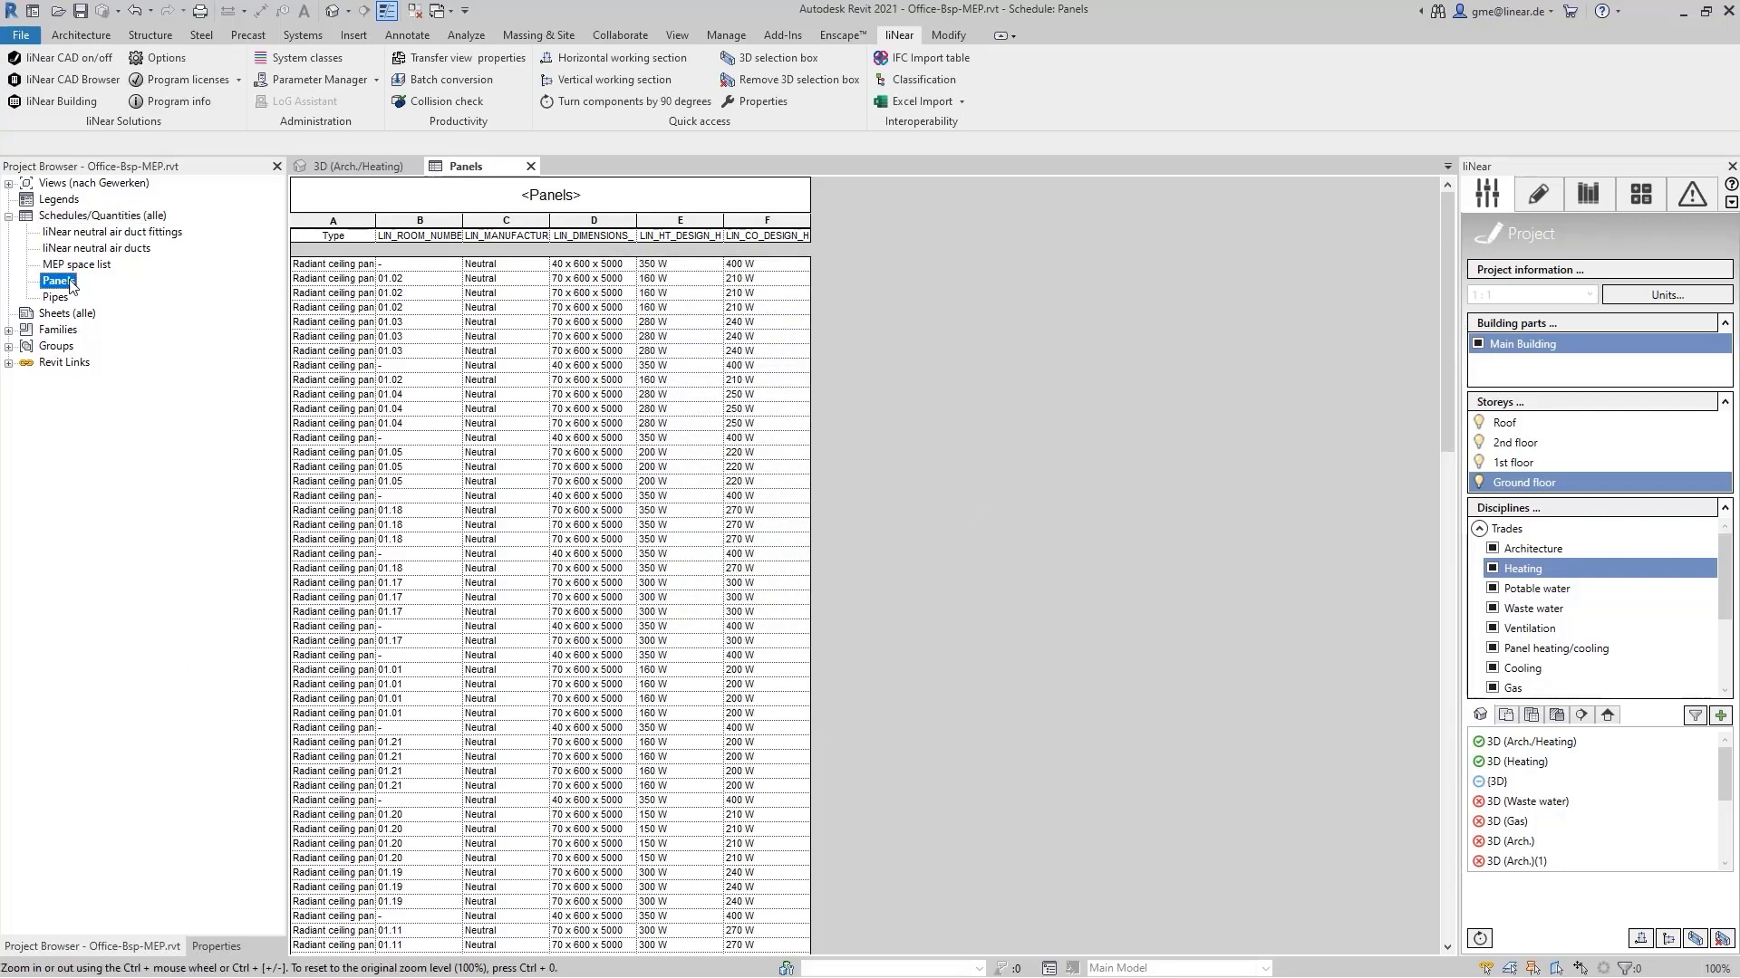
left_click(215, 945)
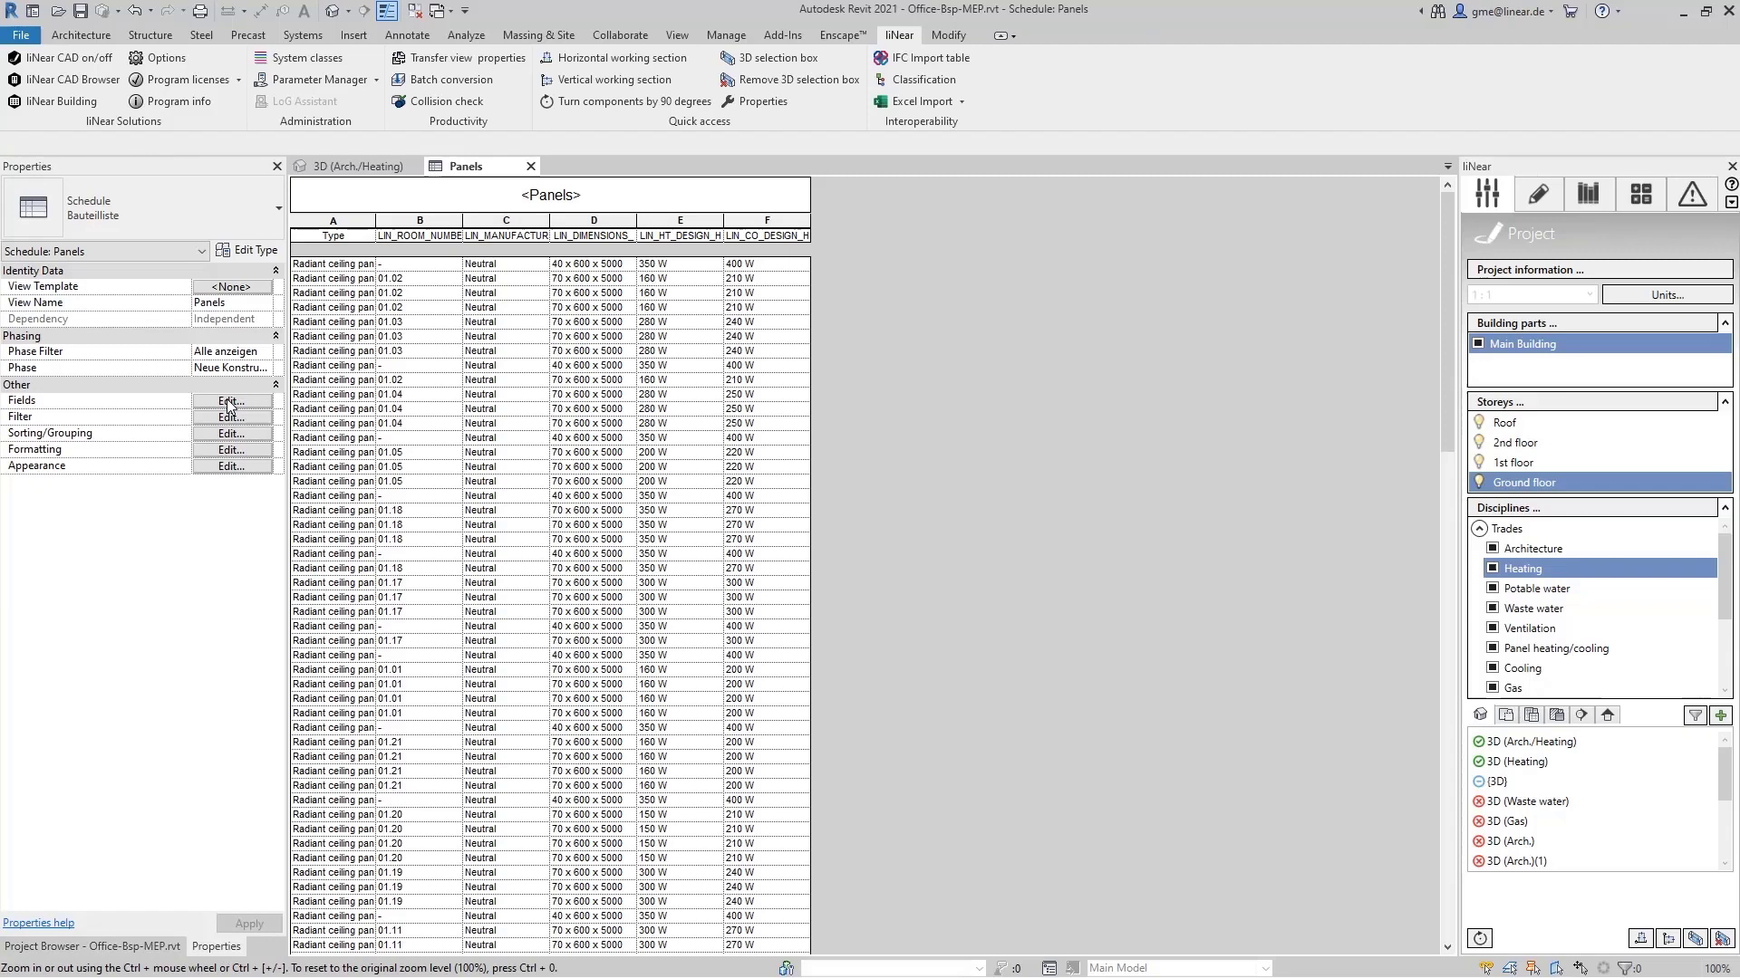
left_click(229, 401)
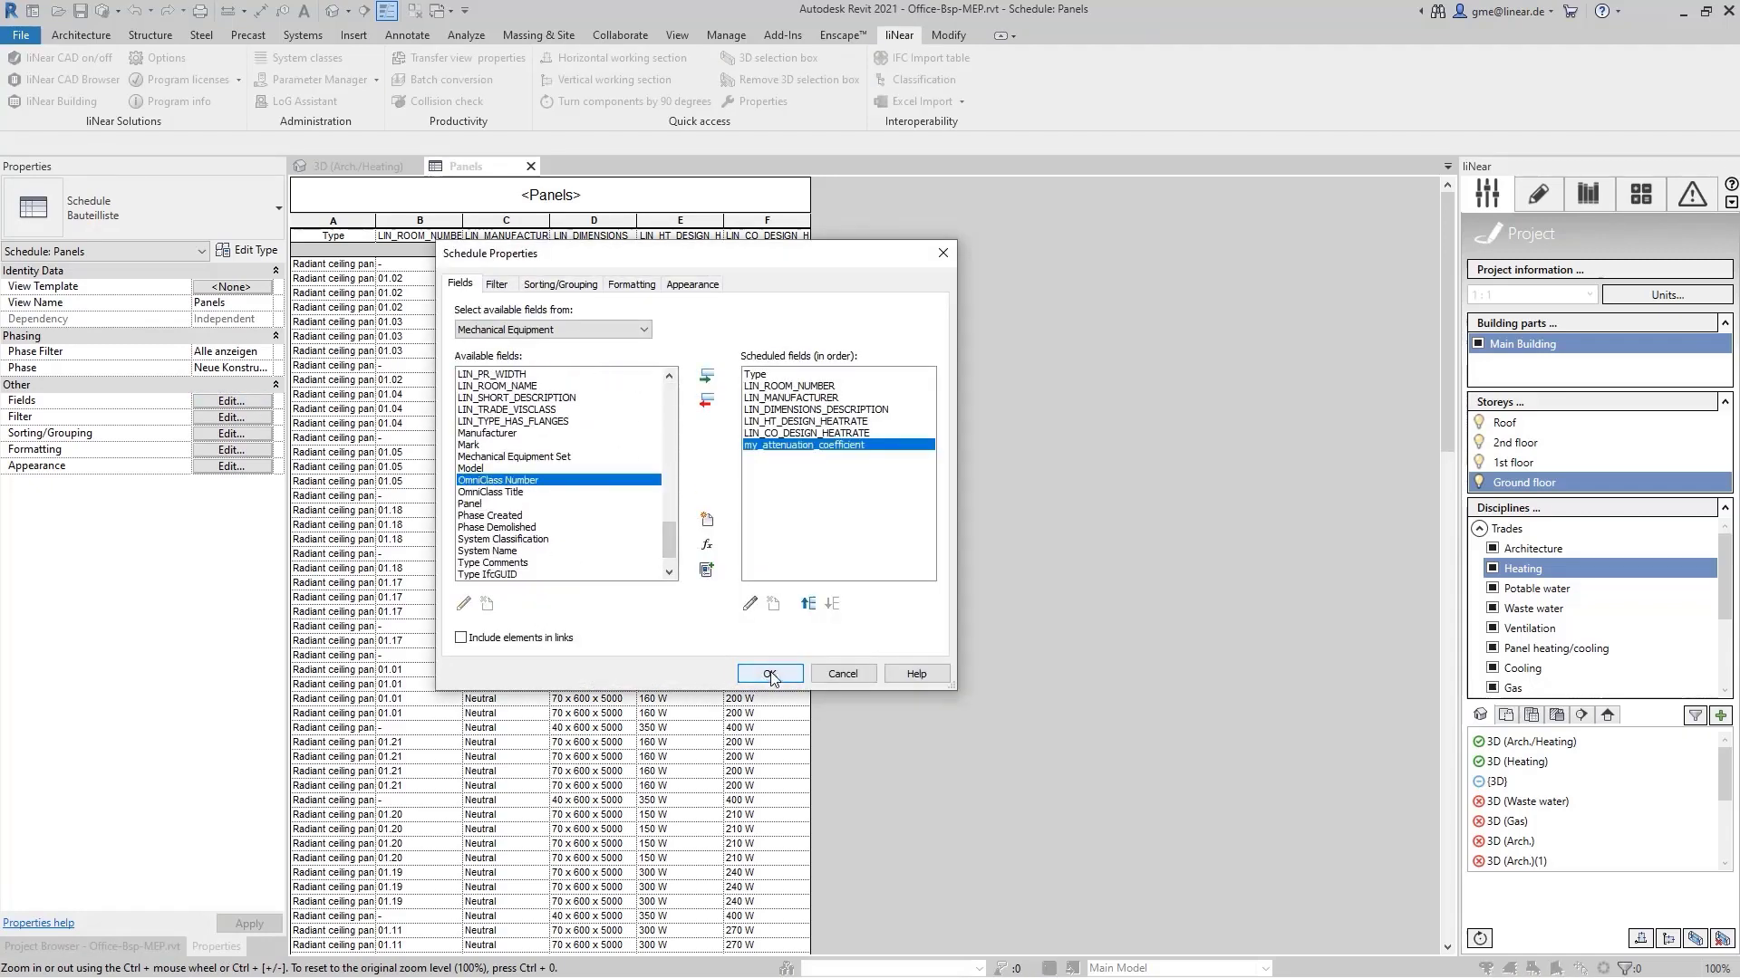
left_click(769, 673)
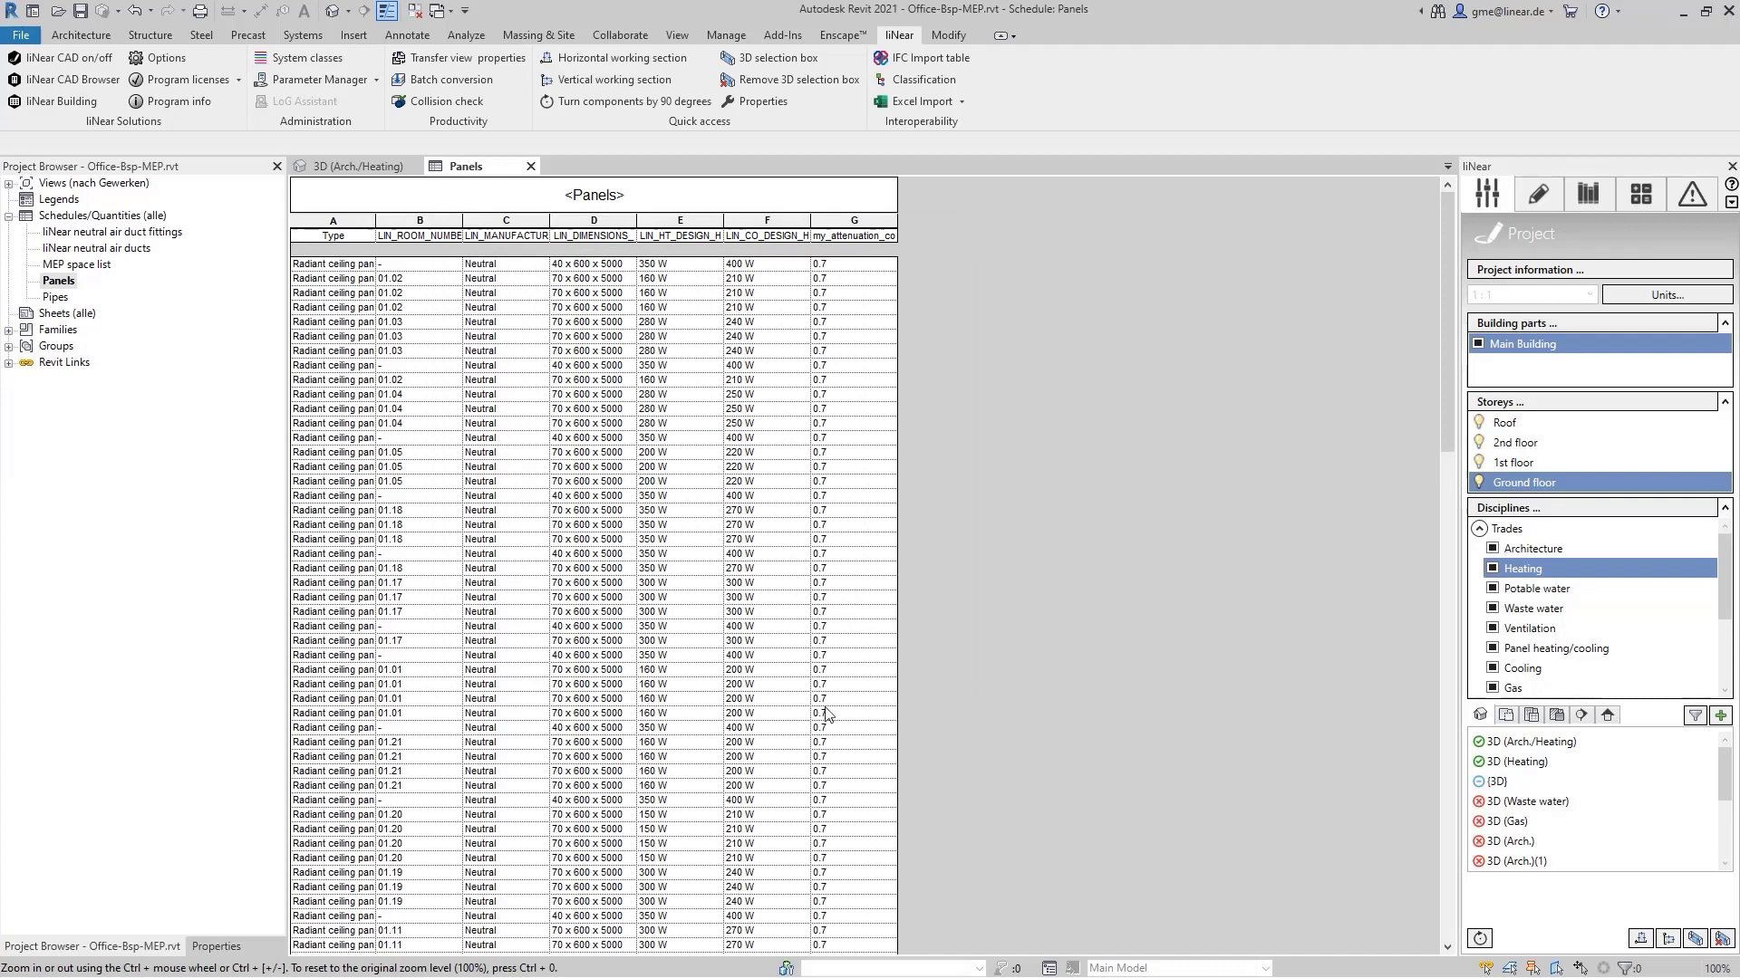
scroll("down", 3)
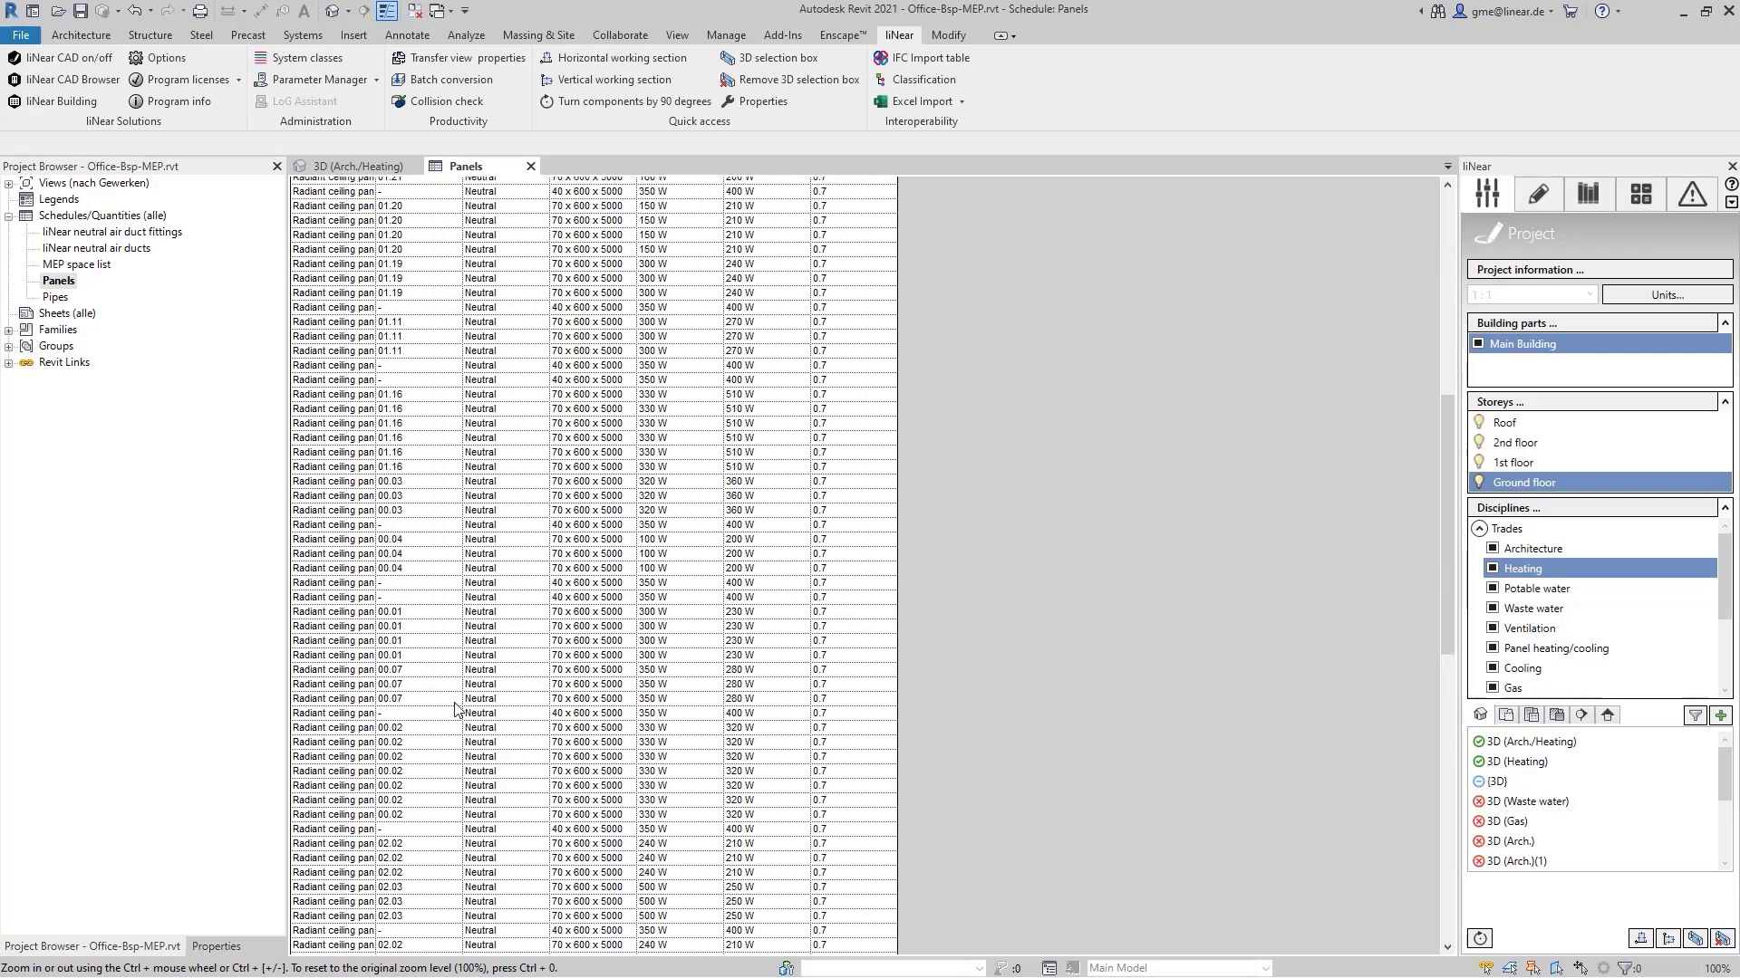
left_click(391, 451)
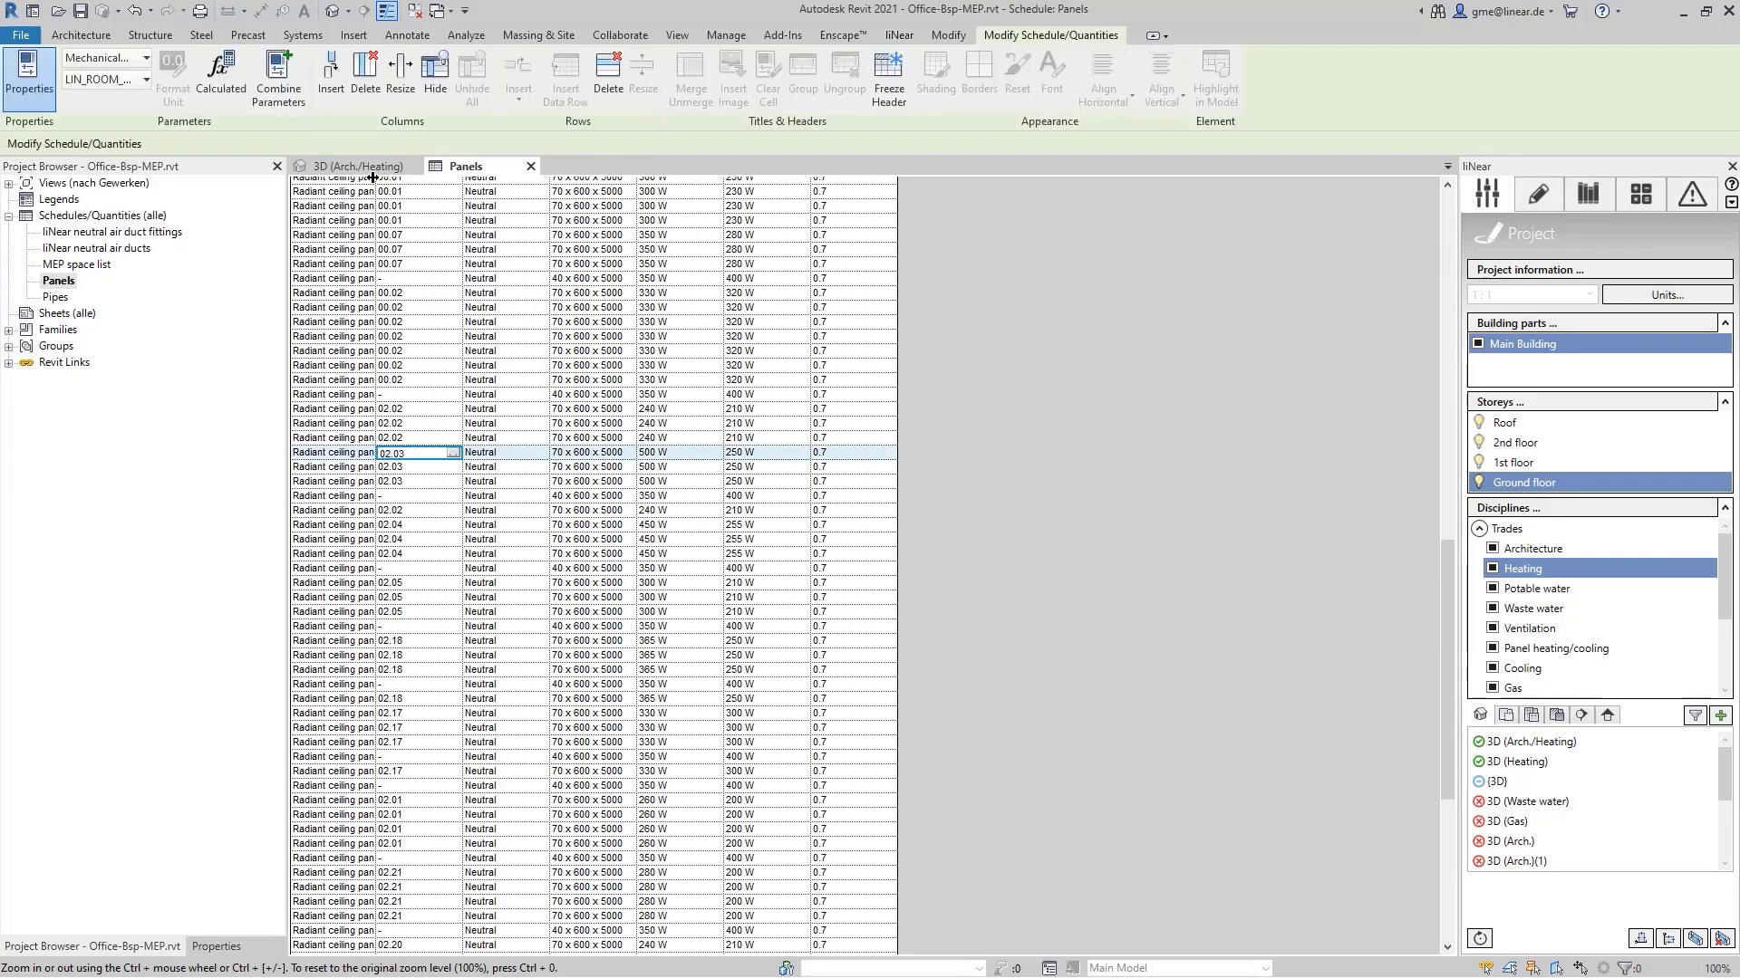
Highlight the room 02.03 panel in the 3D heating view and confirm 500 W and 0.7 attenuation.
left_click(350, 165)
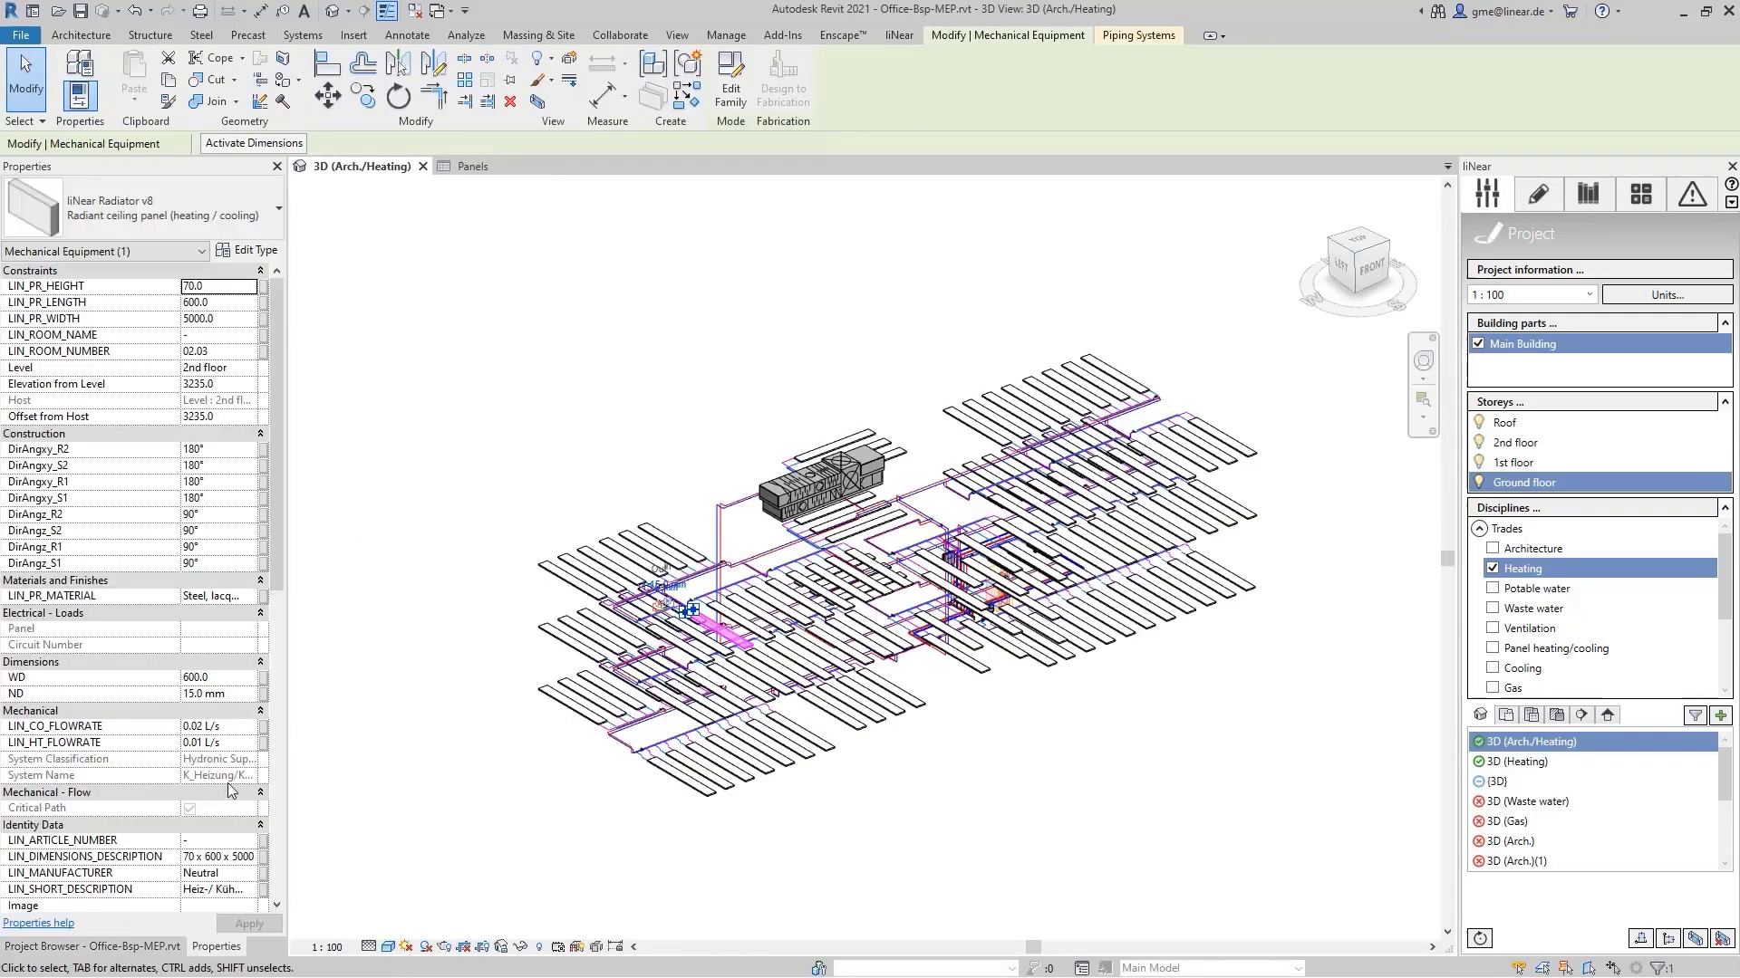
scroll("down", 3)
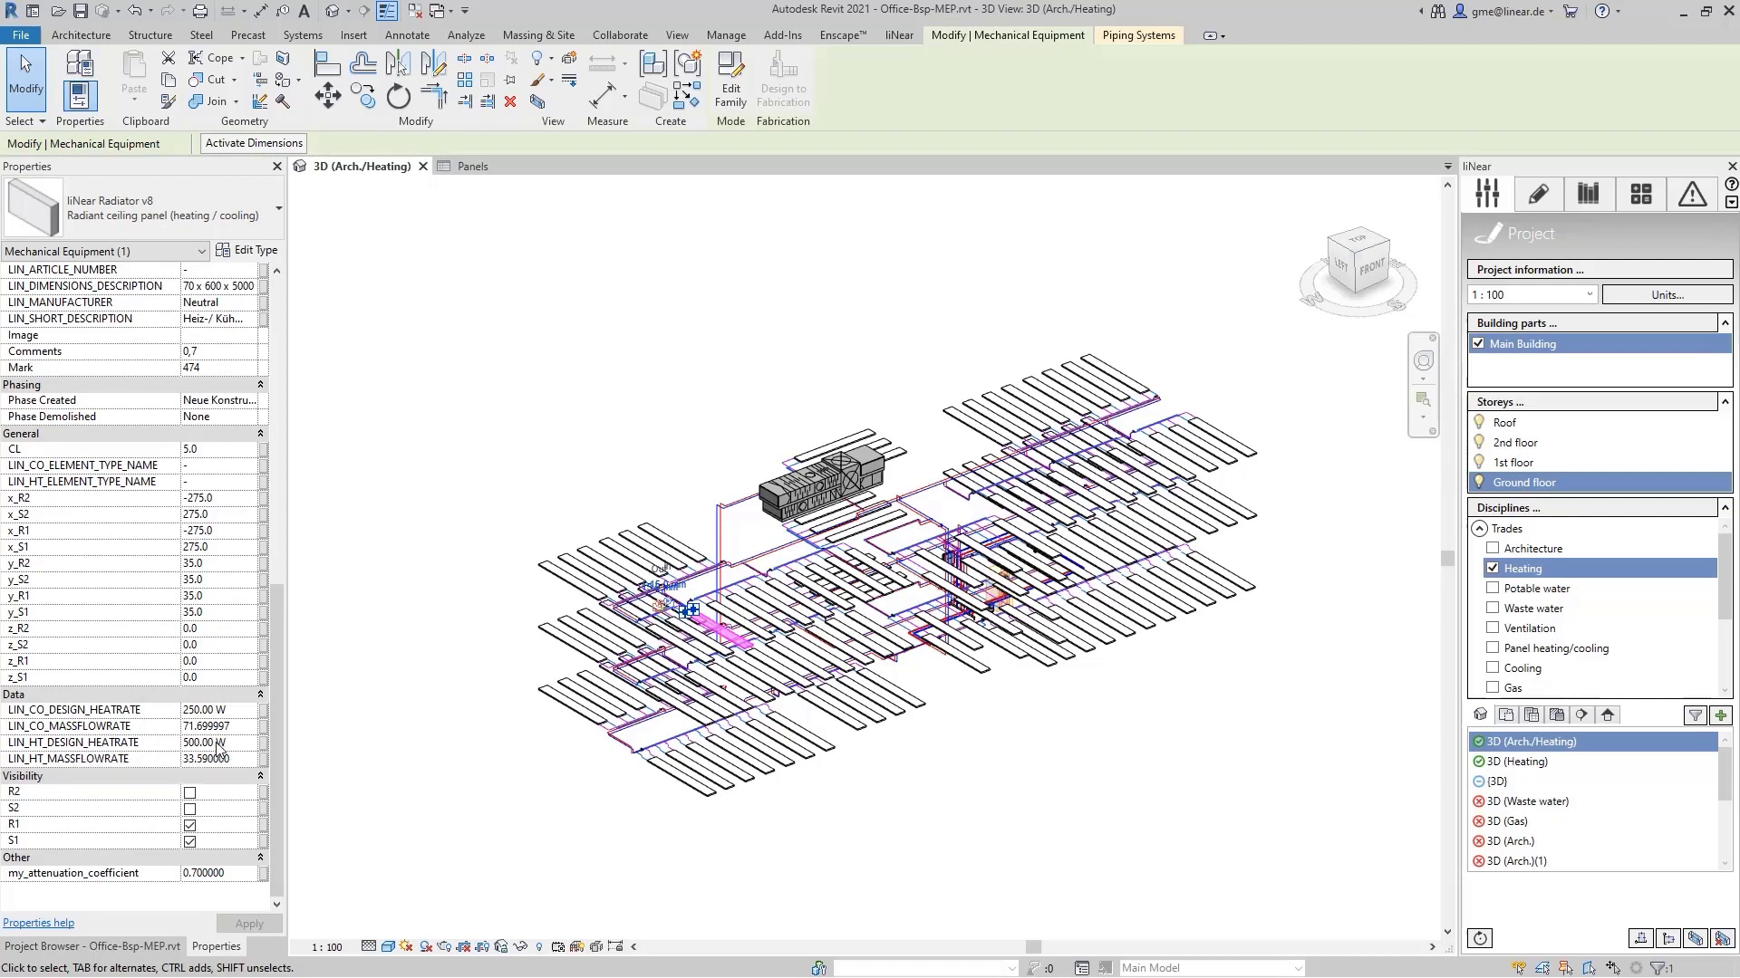
mouse_move(568, 780)
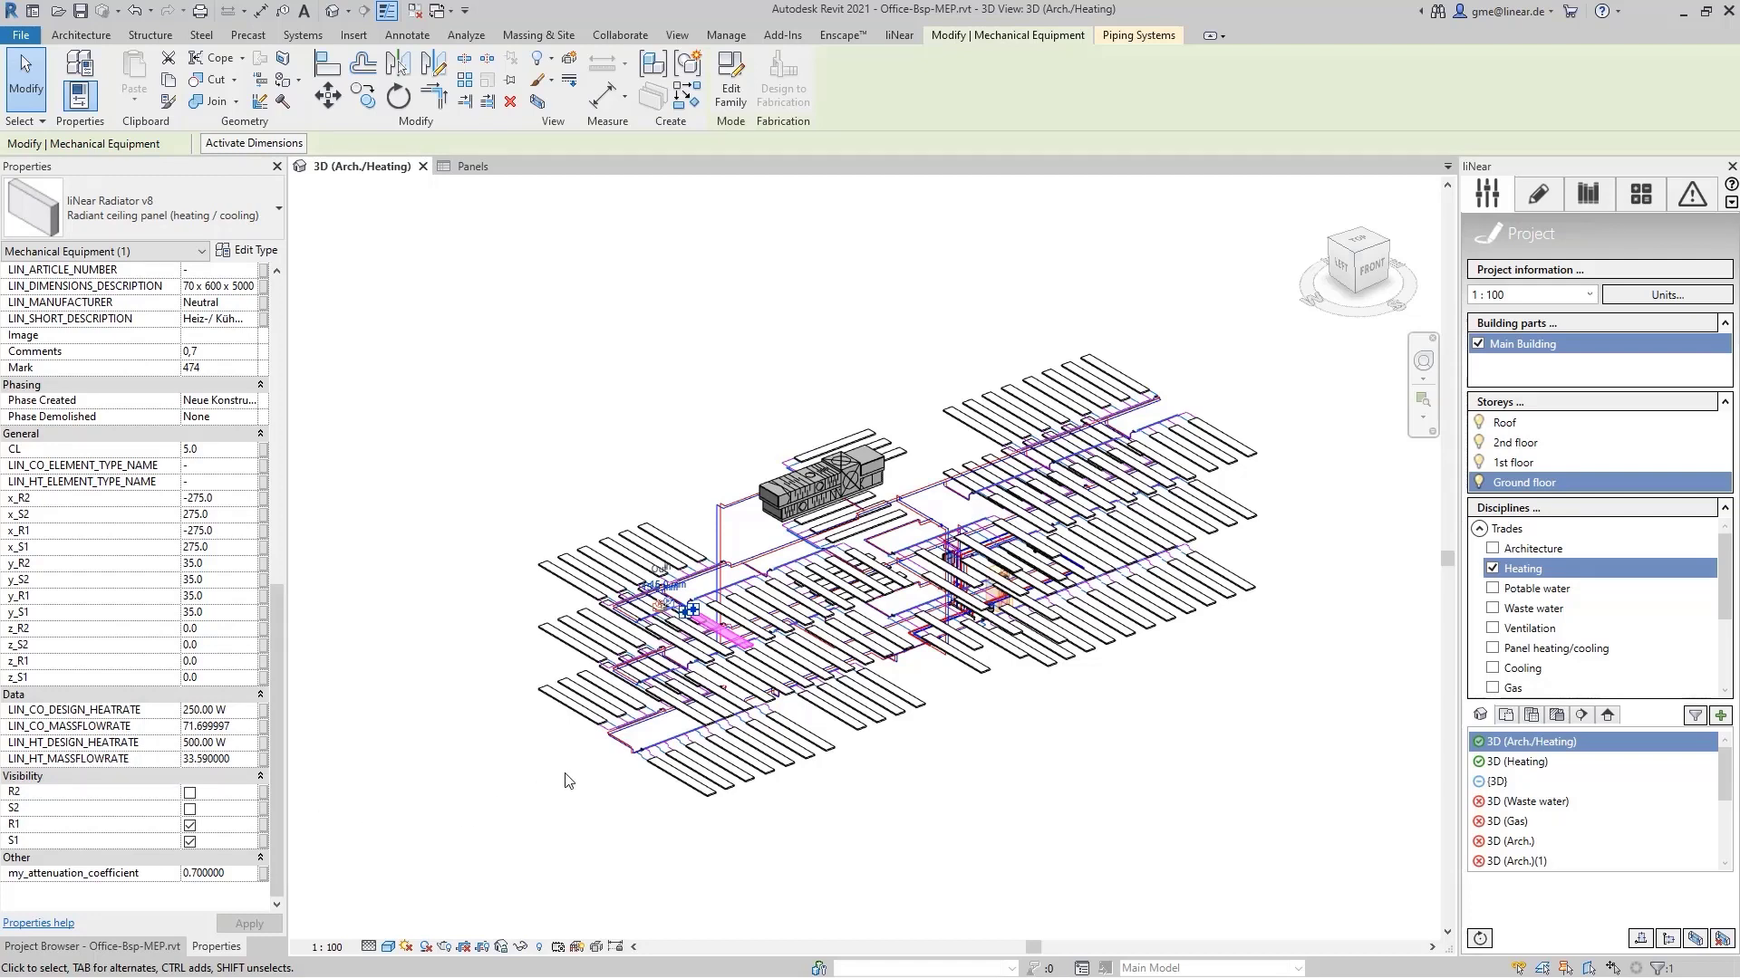
mouse_move(559, 831)
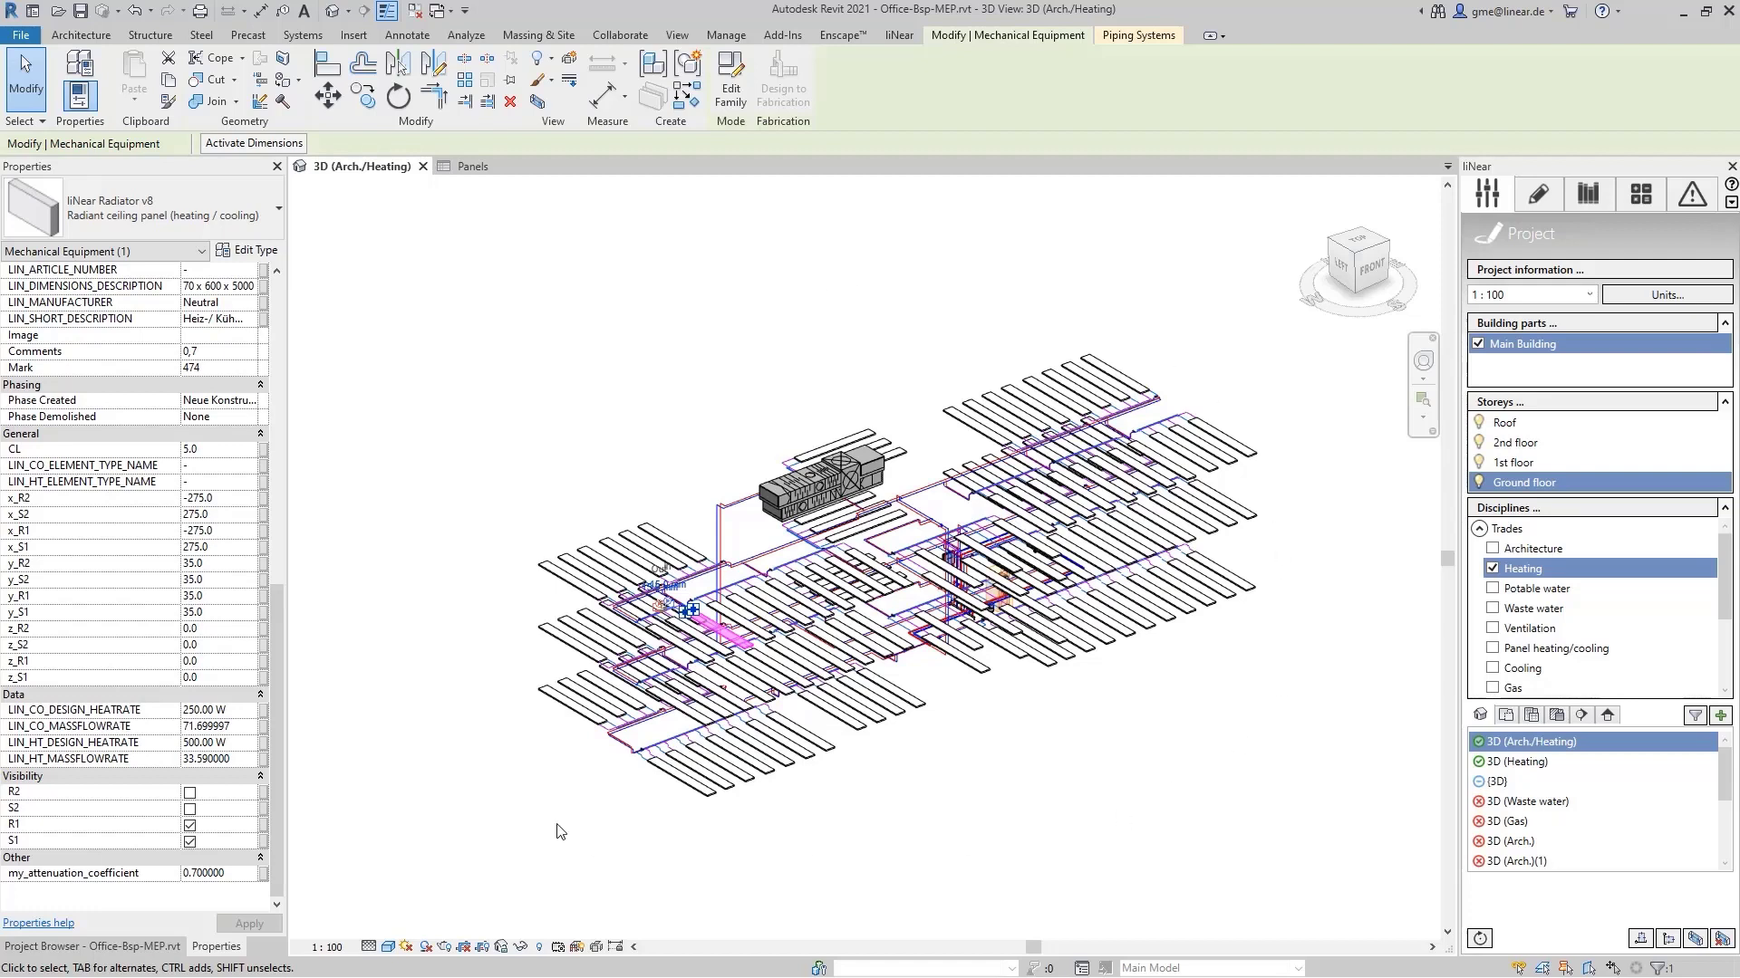